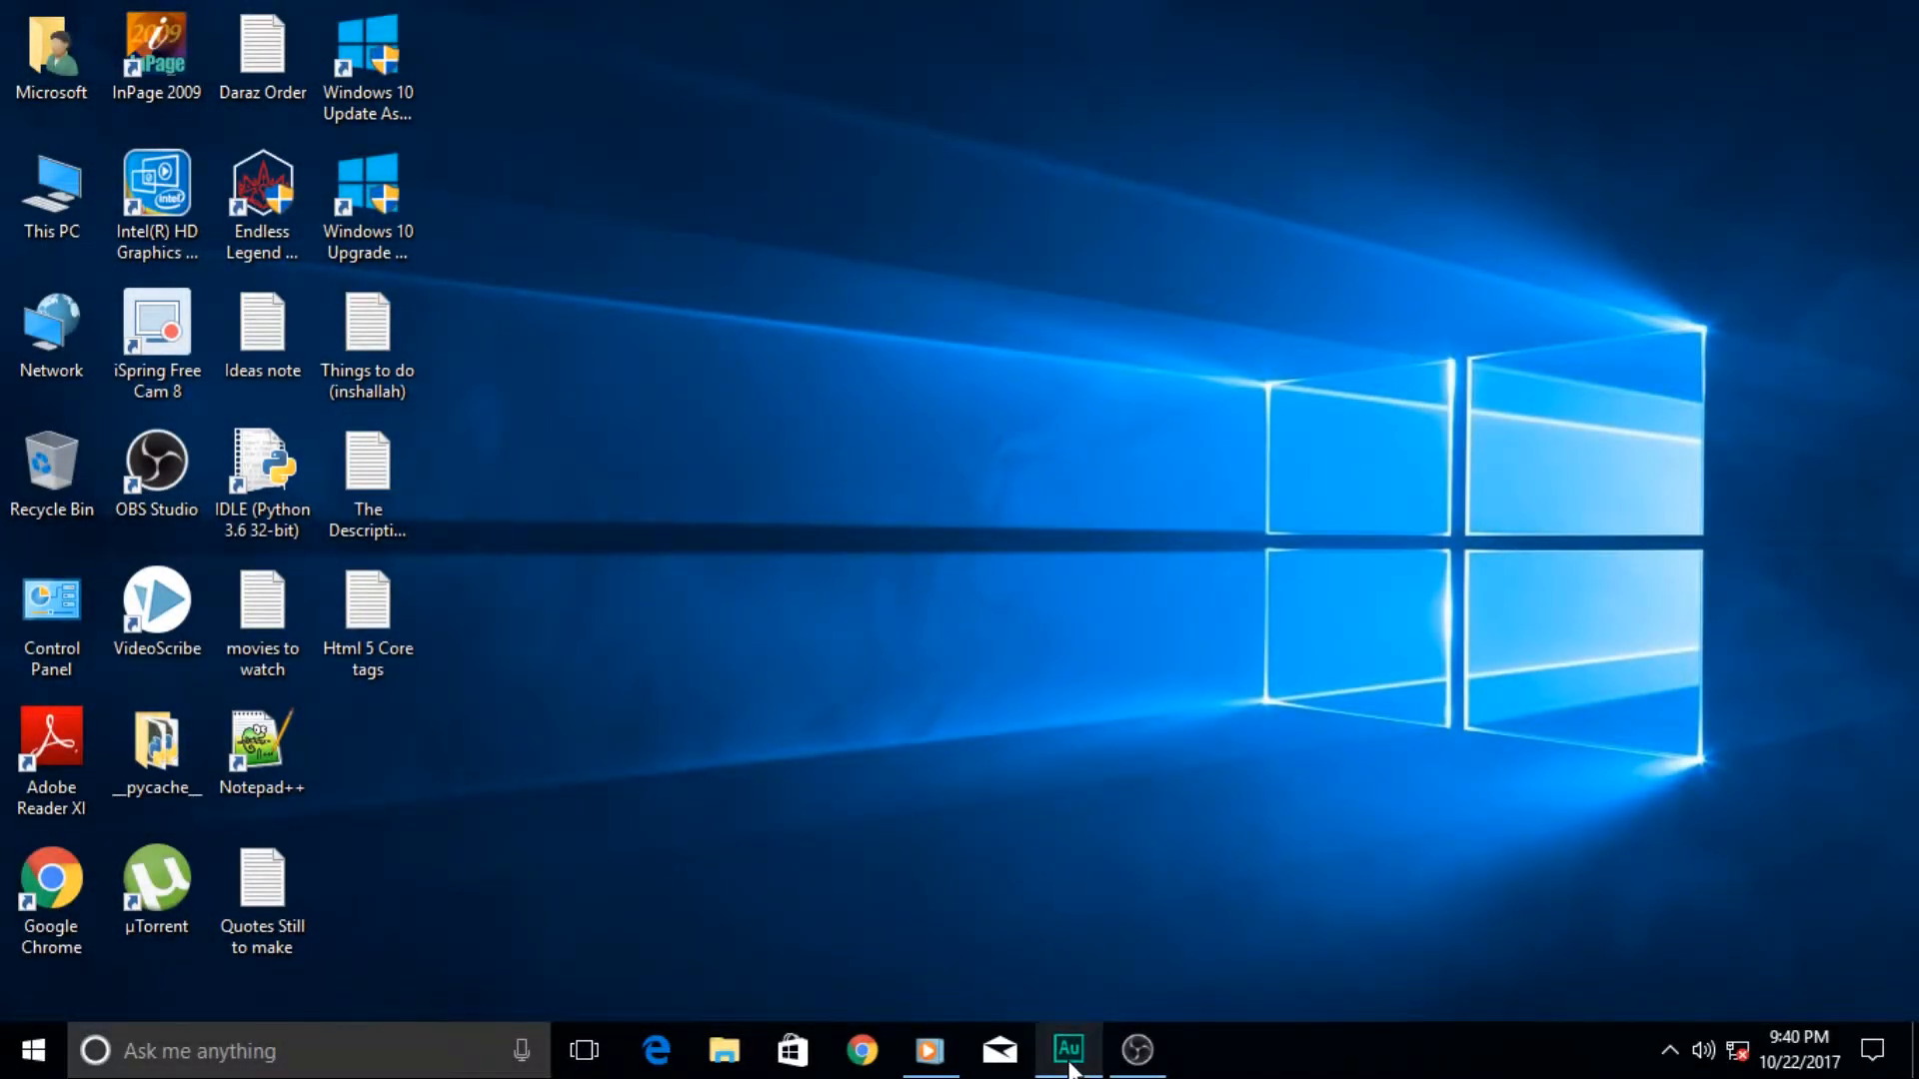
# Restore the Adobe Audition window showing the untitled 25-second mono voice recording
pyautogui.click(1068, 1050)
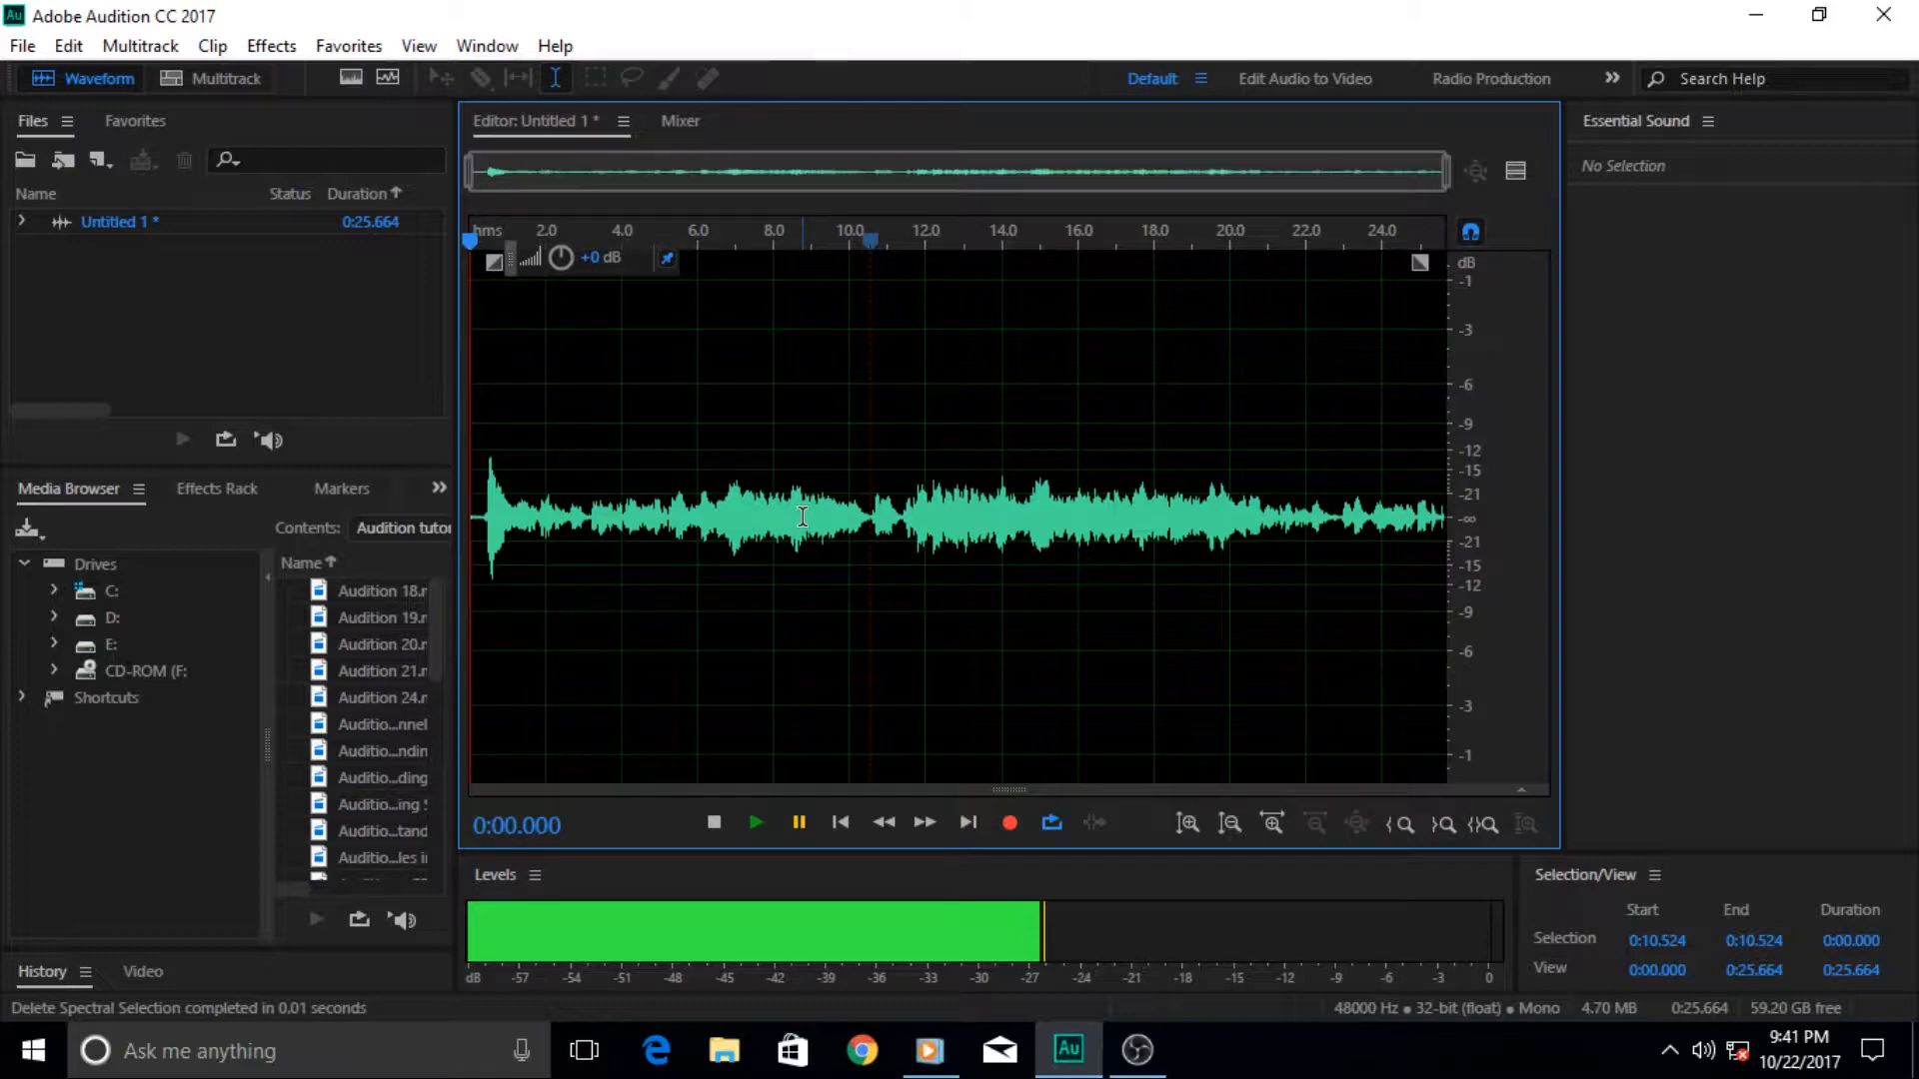
pyautogui.moveTo(849, 455)
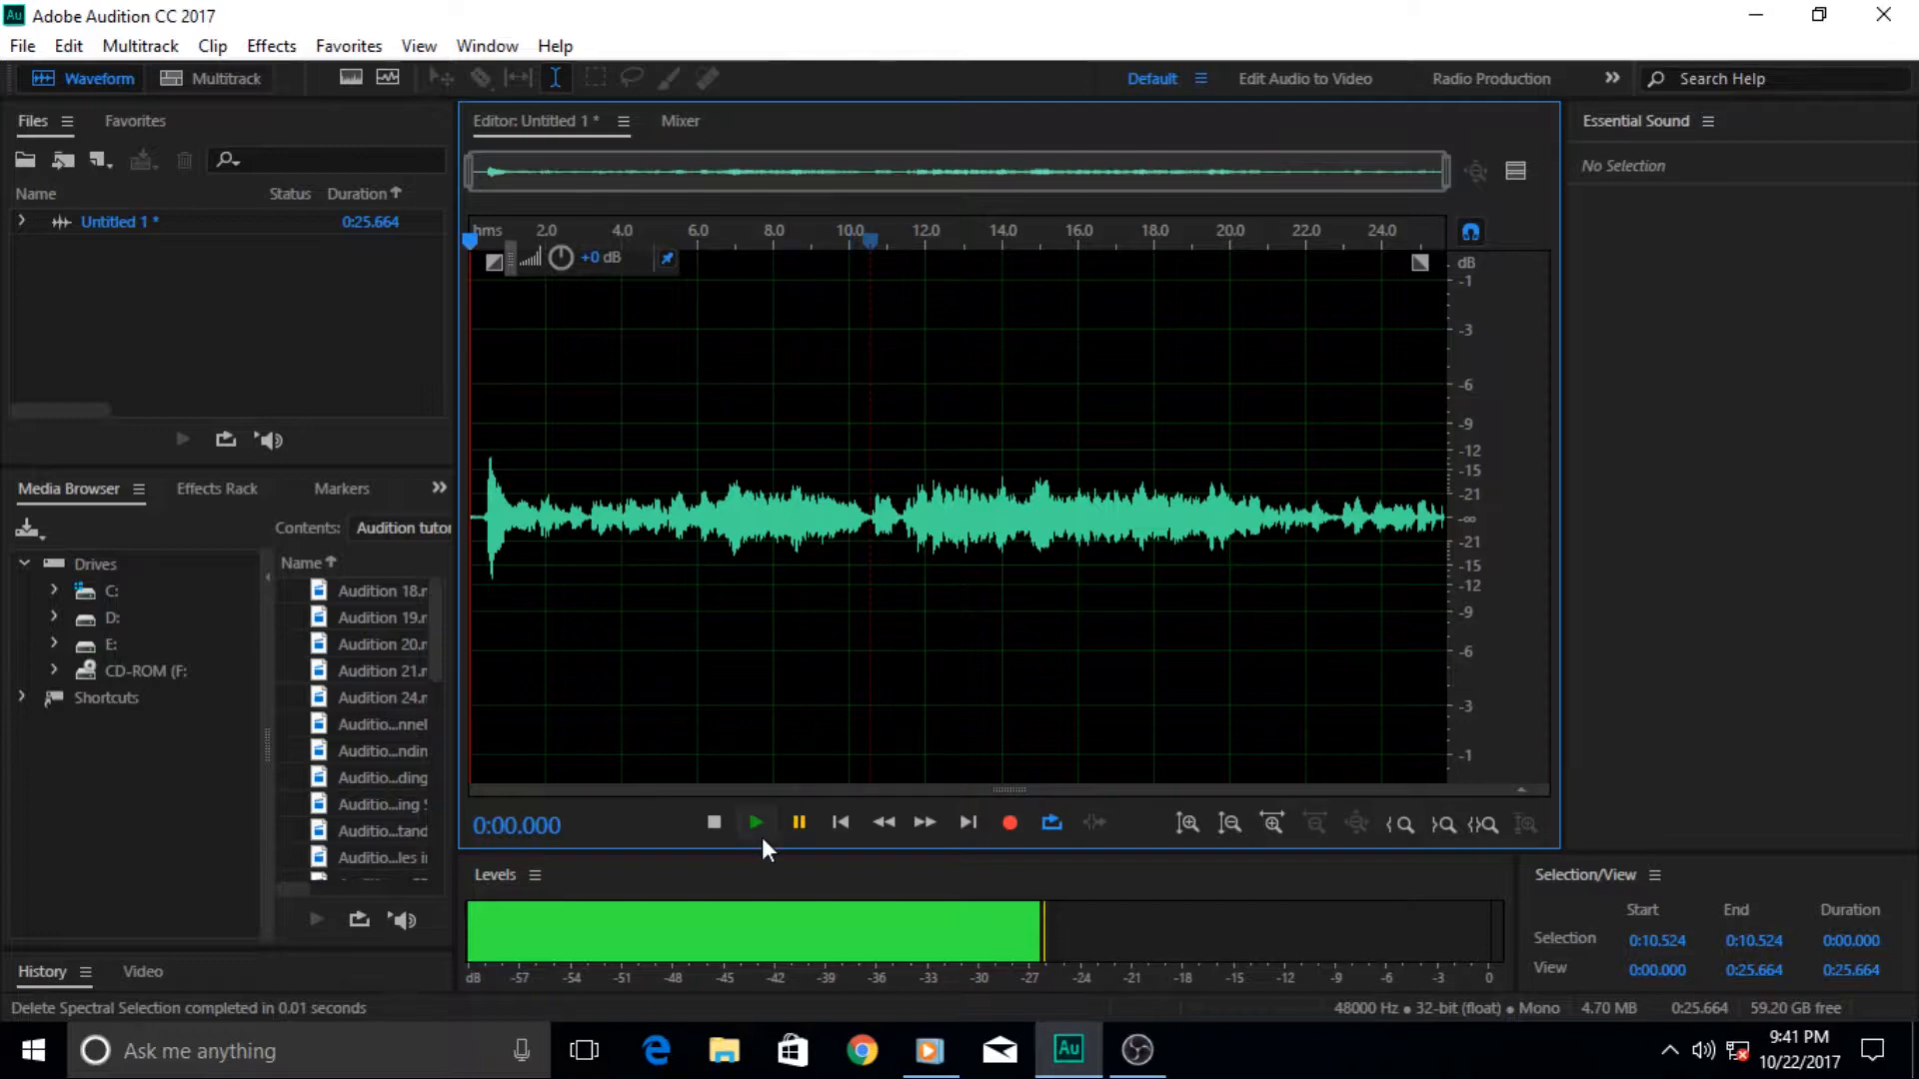
pyautogui.moveTo(756, 821)
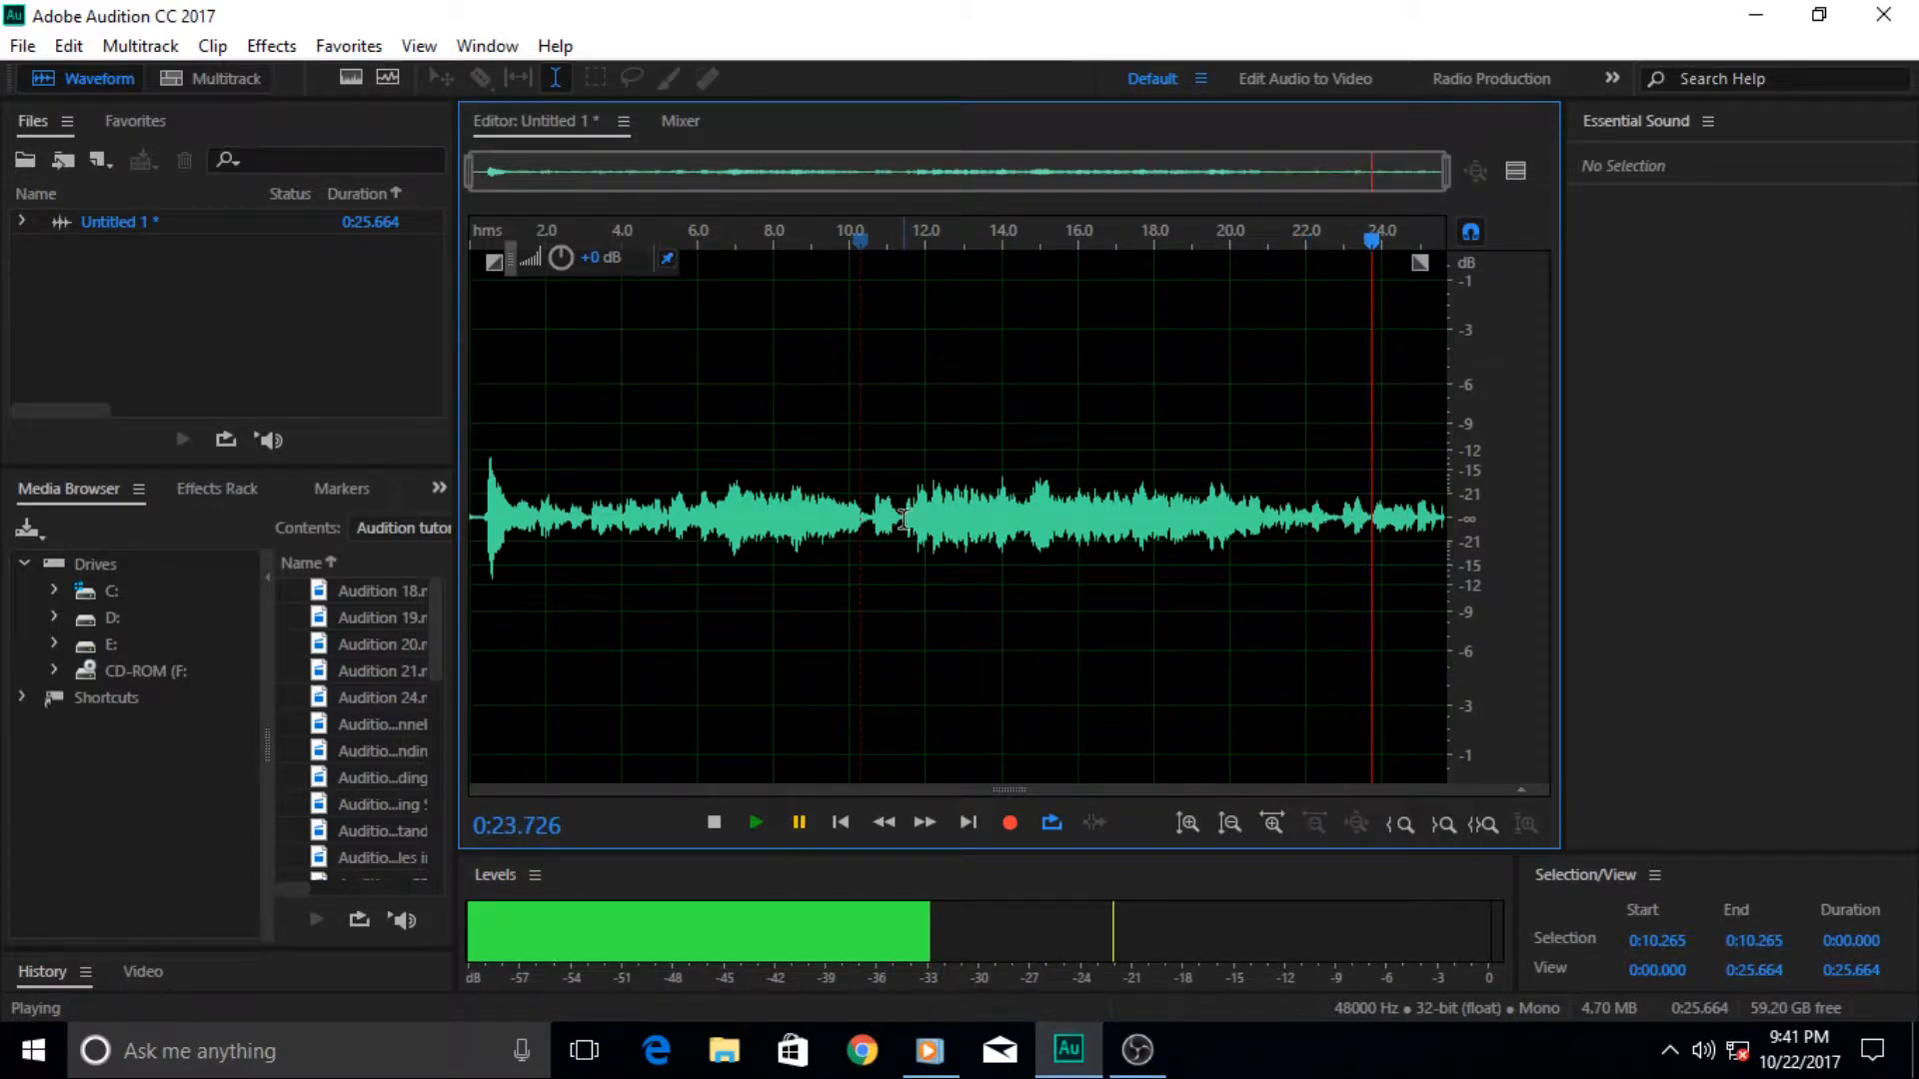
# Select the stretch of the recording from about 11 to 21 seconds
pyautogui.moveTo(899, 513); pyautogui.dragTo(1188, 514)
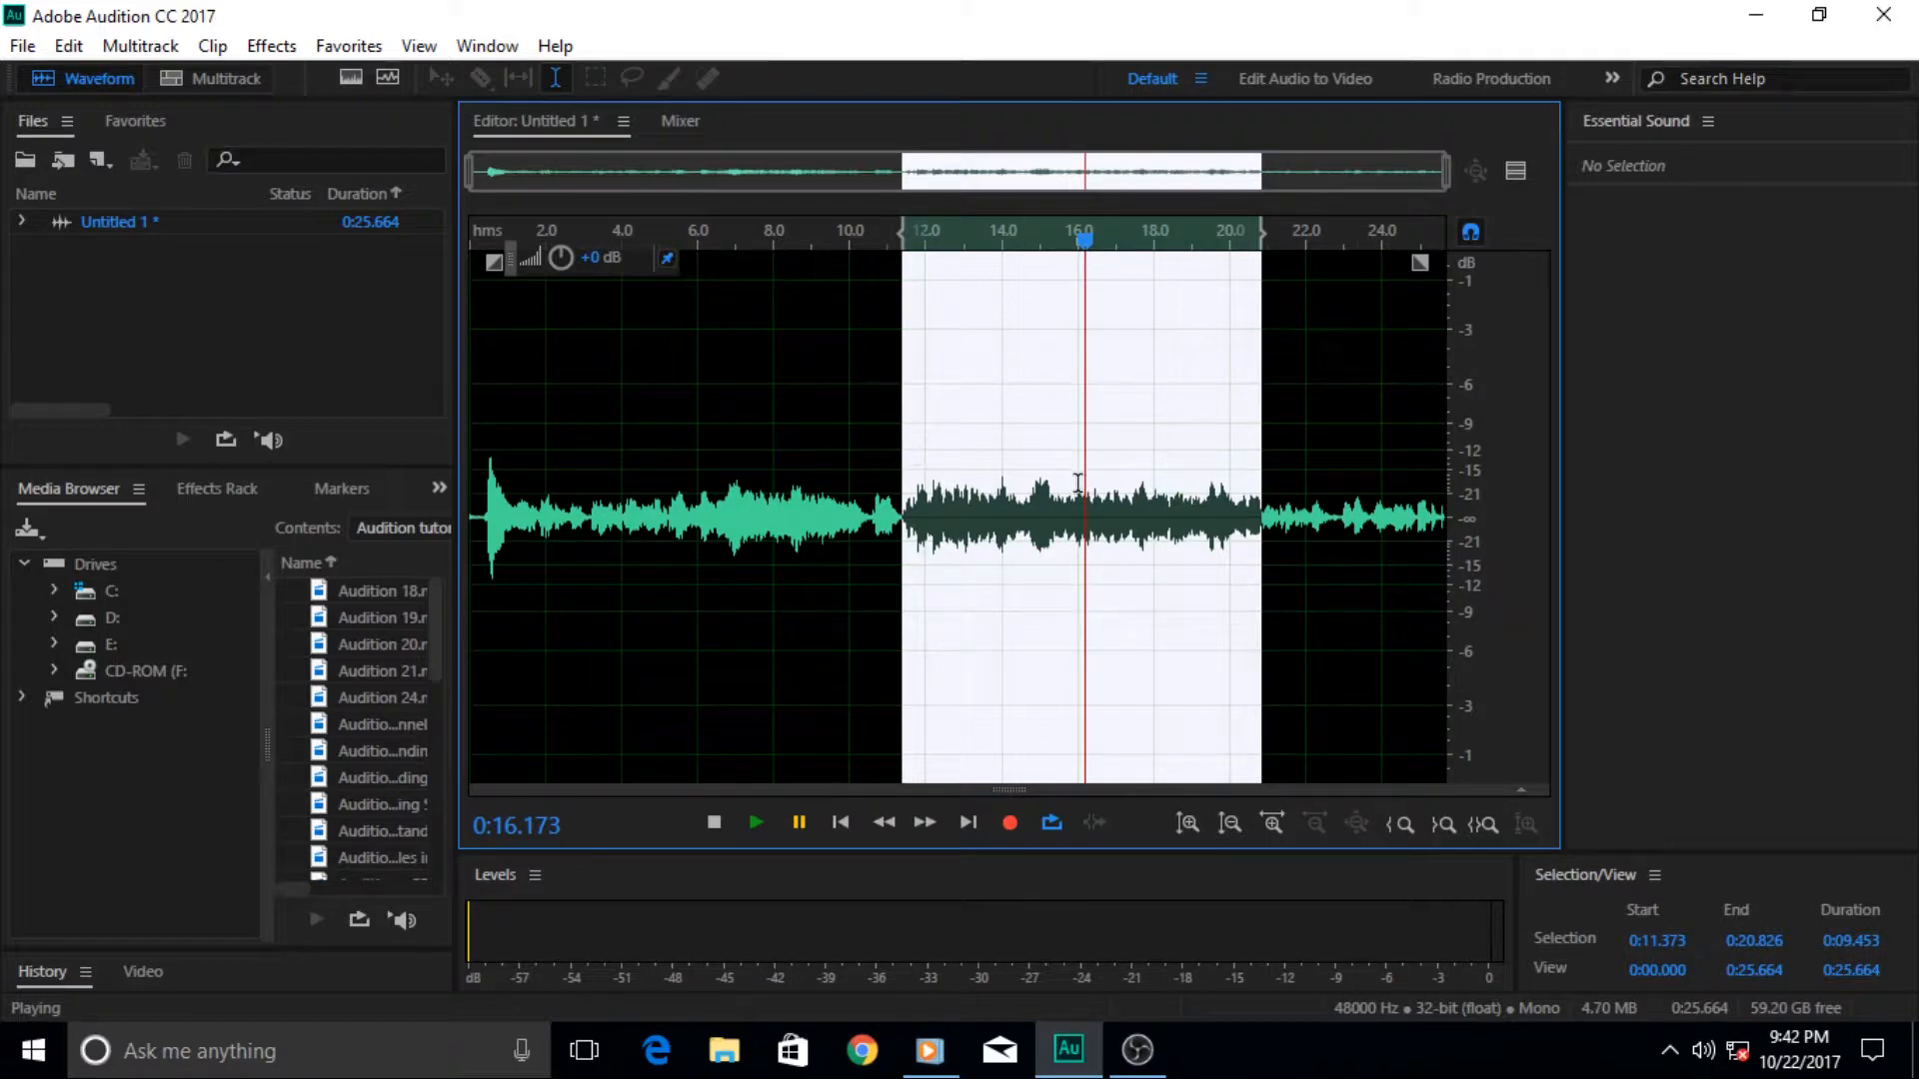
pyautogui.moveTo(1189, 576)
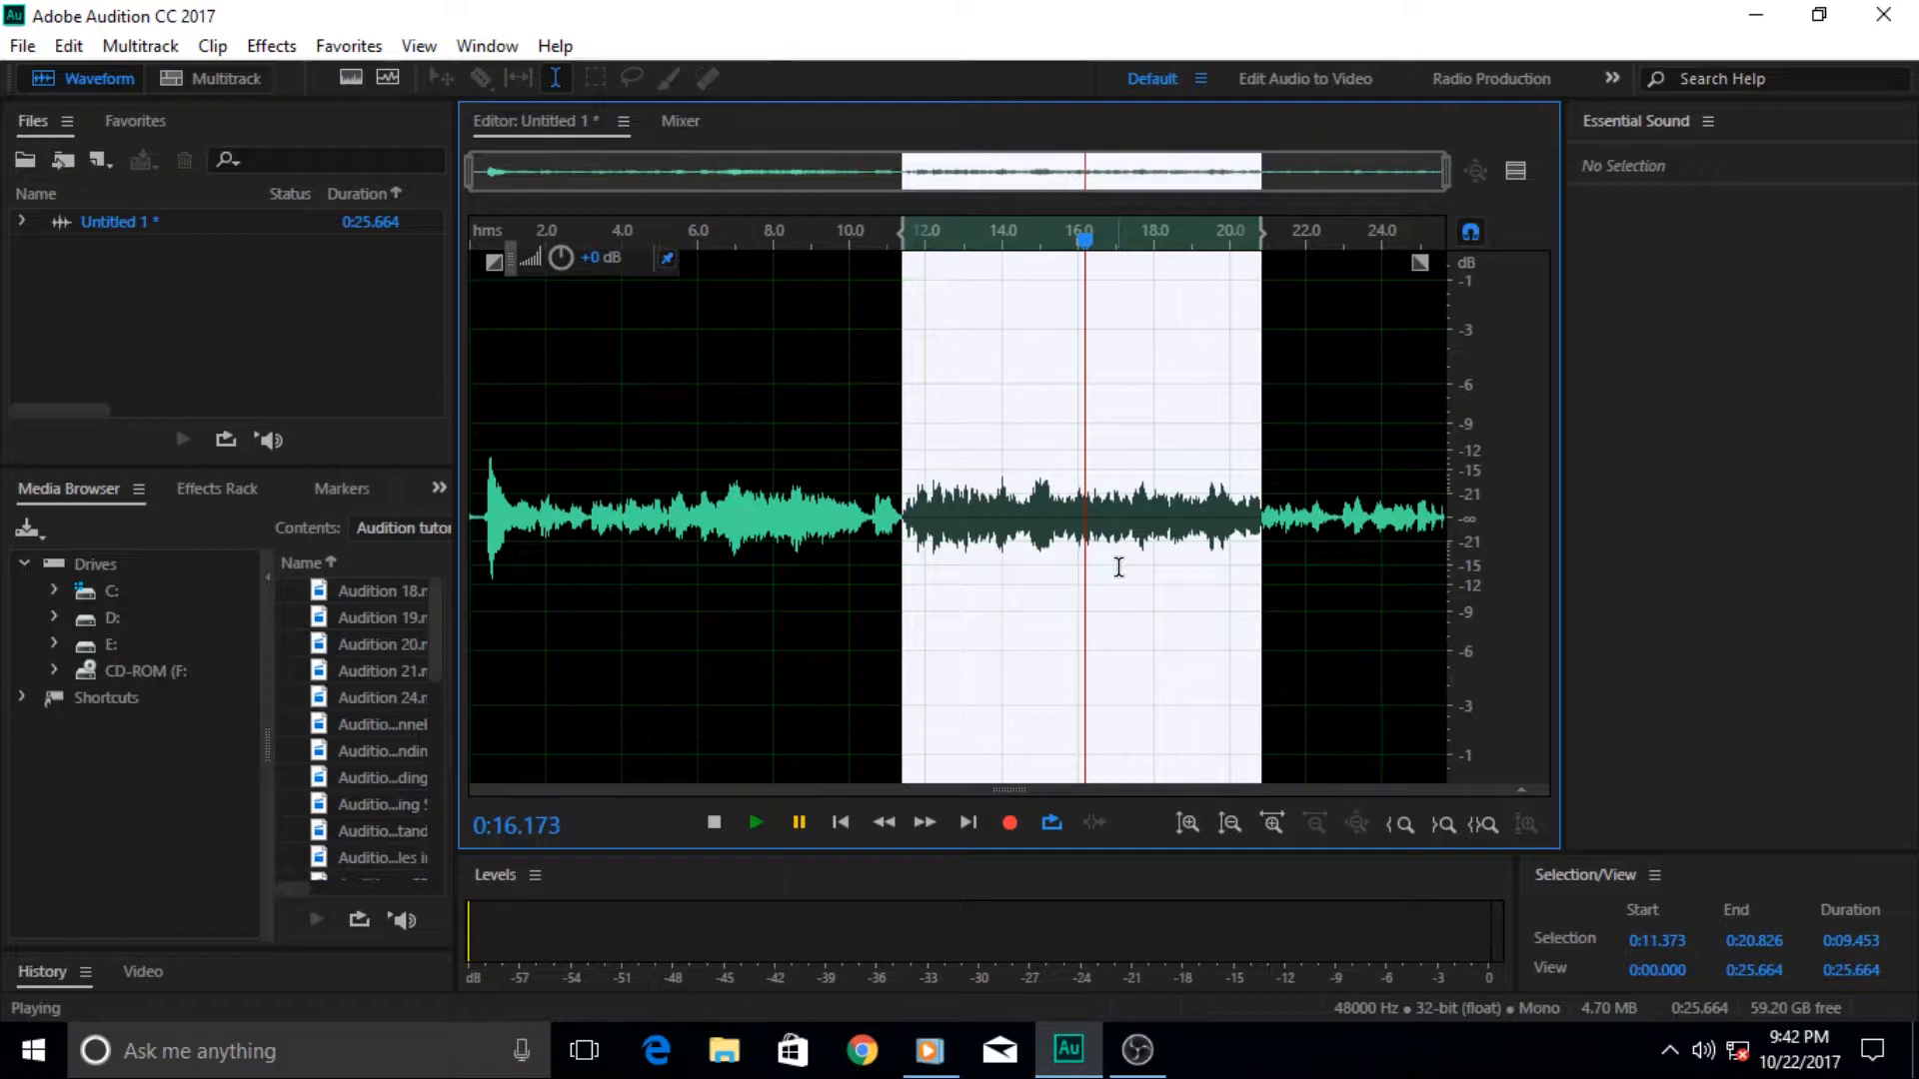
pyautogui.moveTo(178, 113)
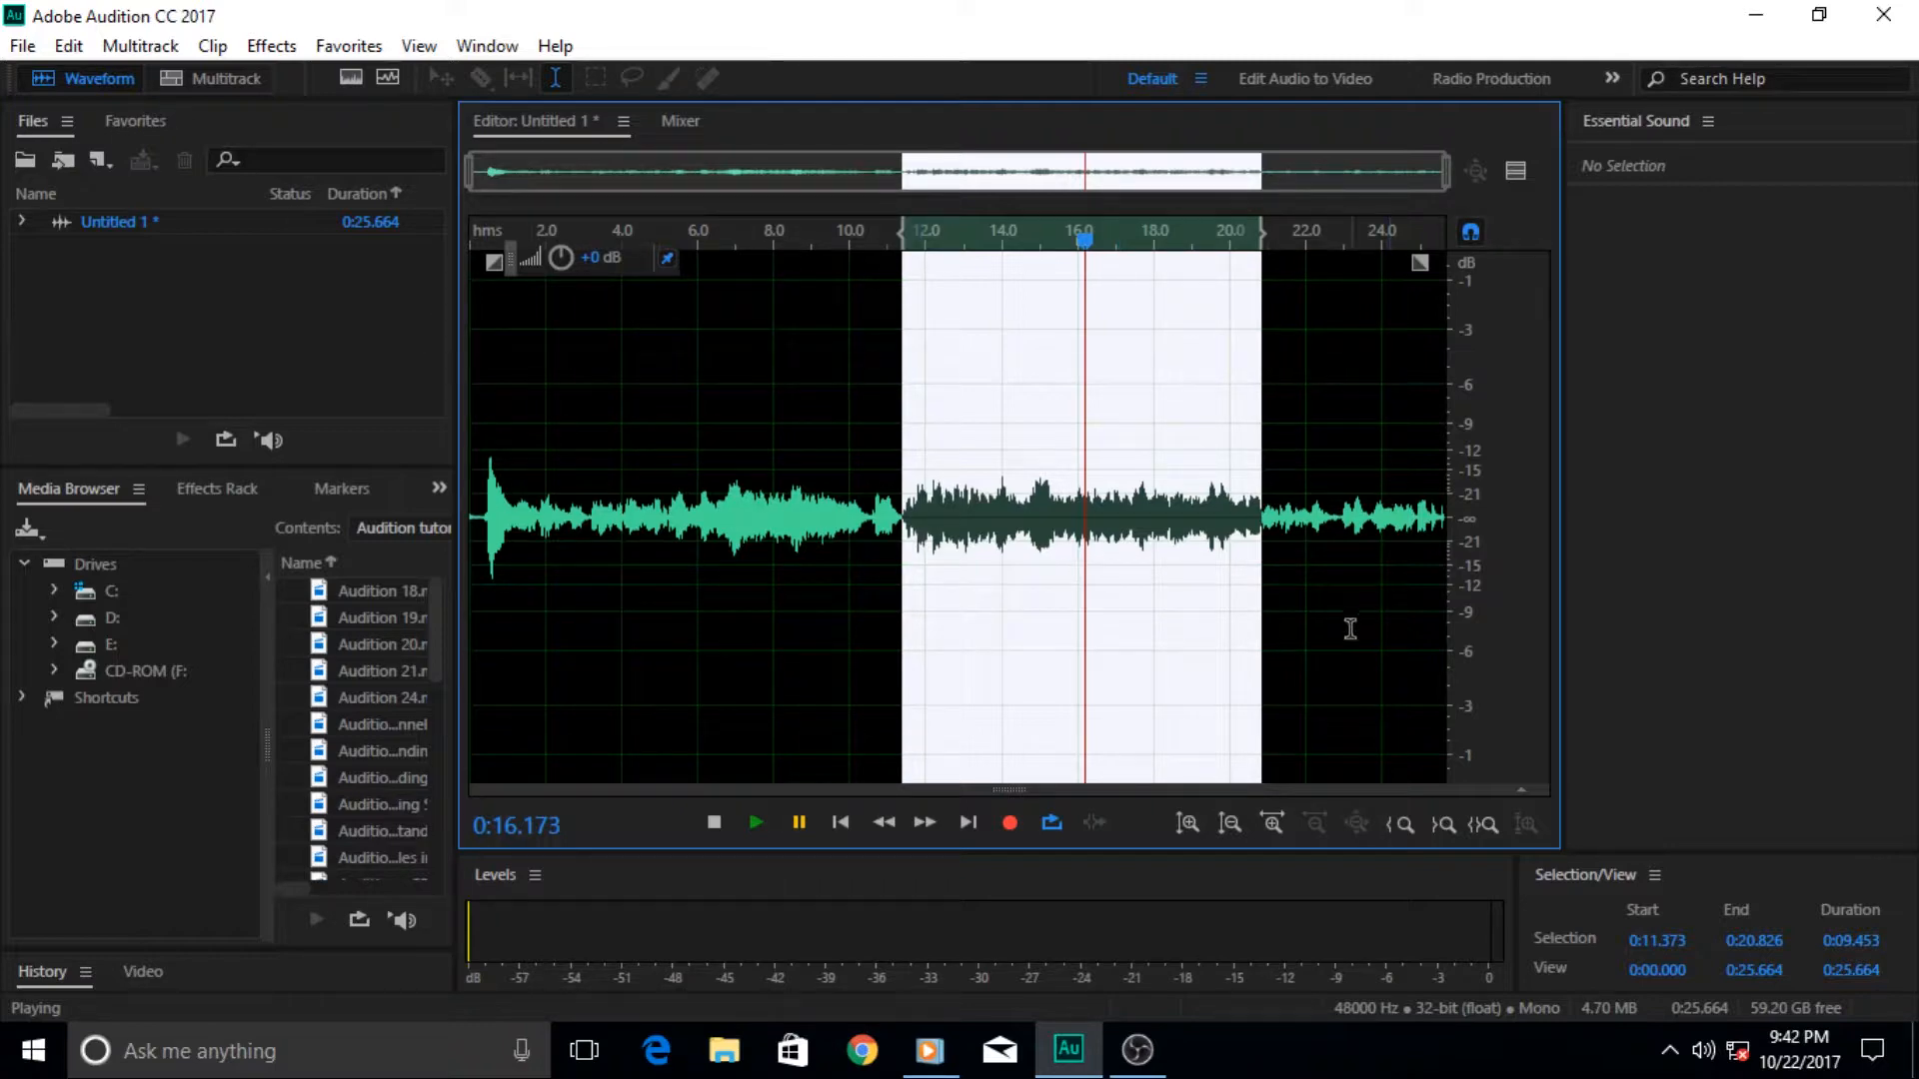
pyautogui.moveTo(1294, 498)
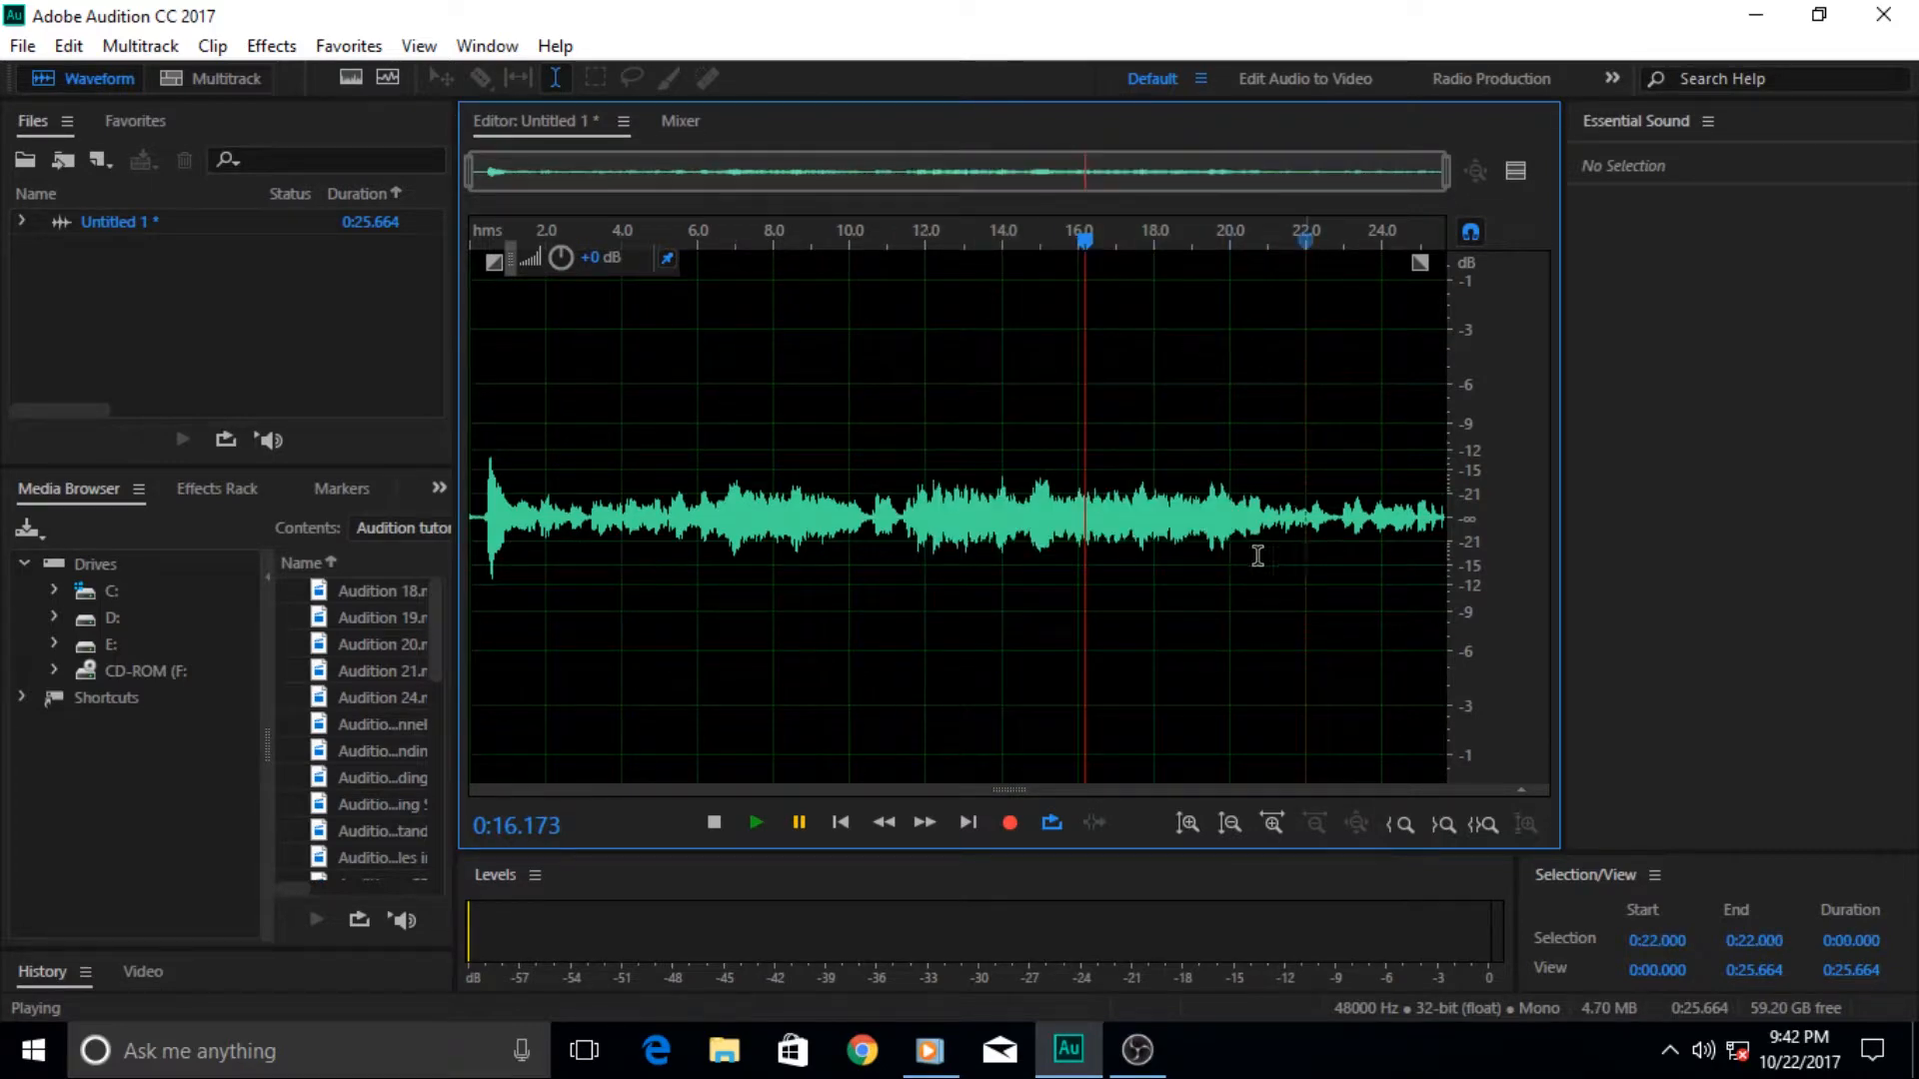
pyautogui.moveTo(952, 258)
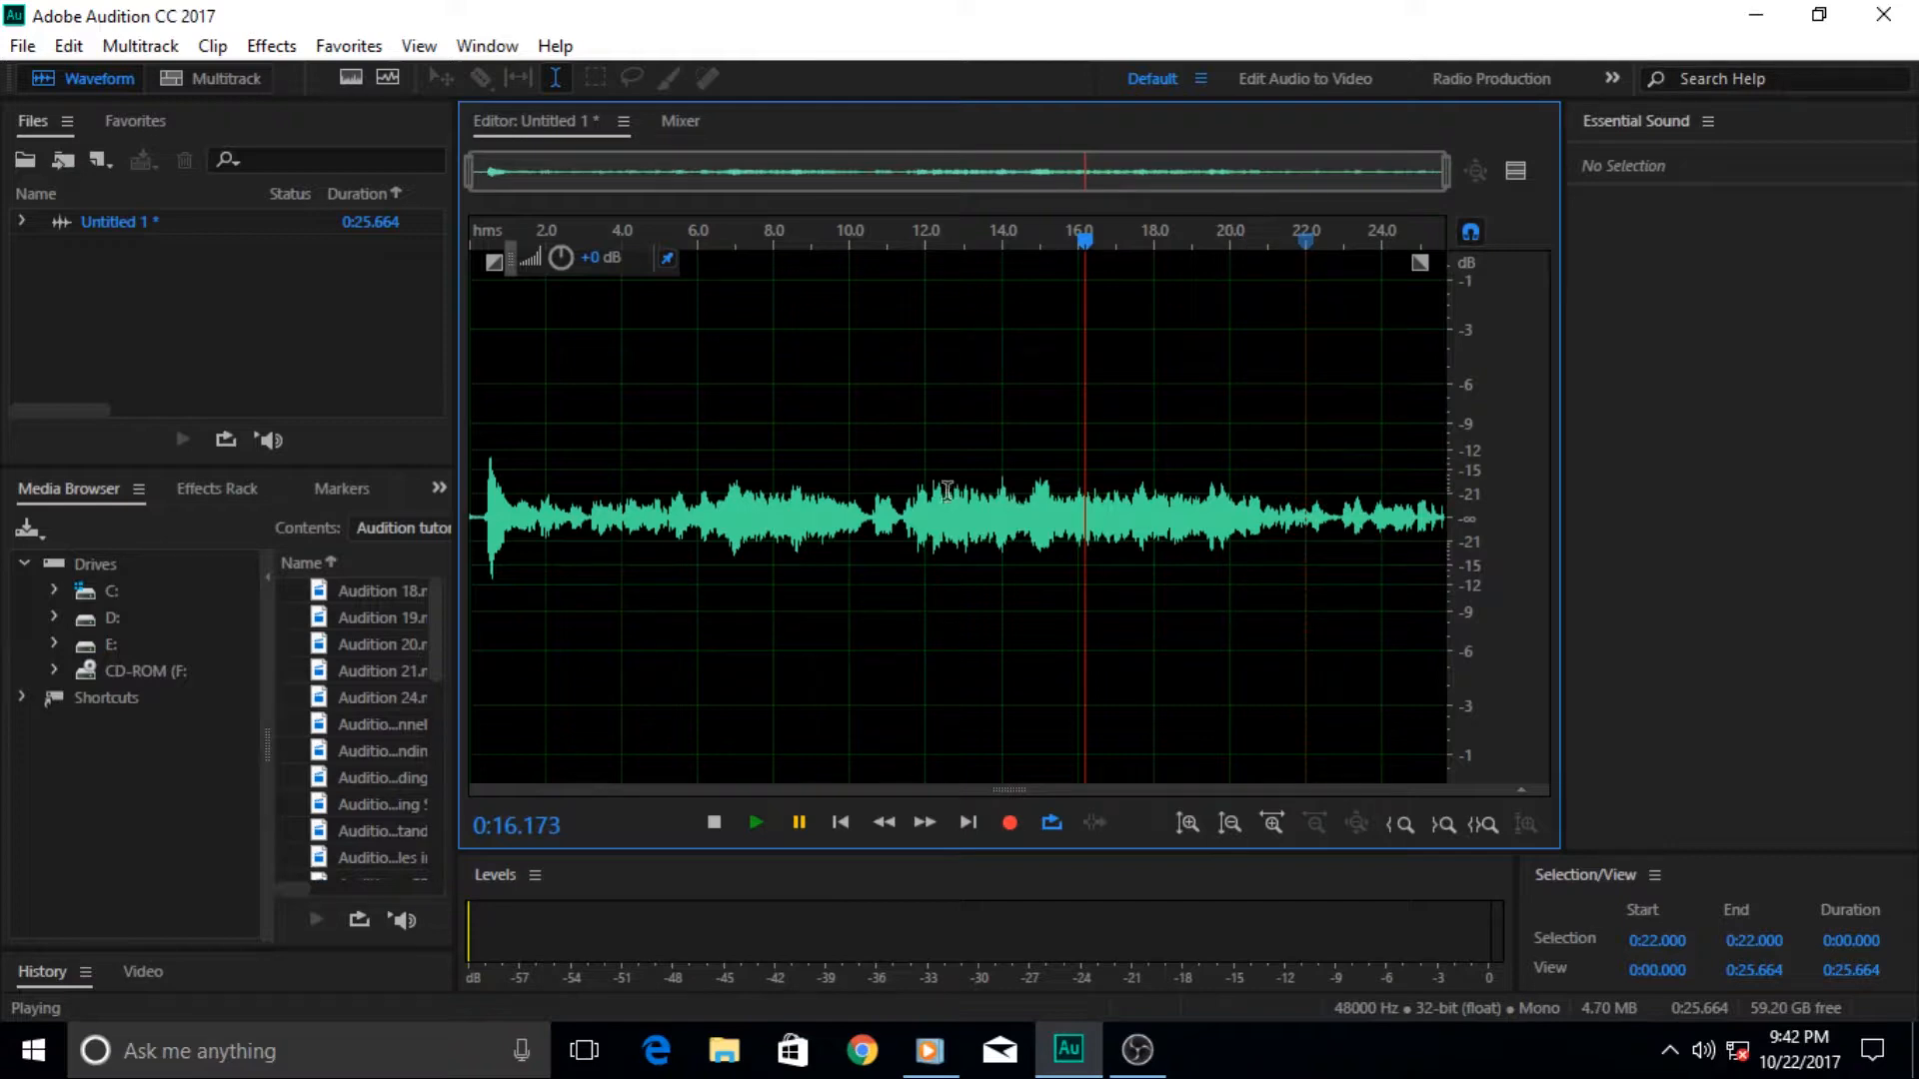
pyautogui.moveTo(1256, 508)
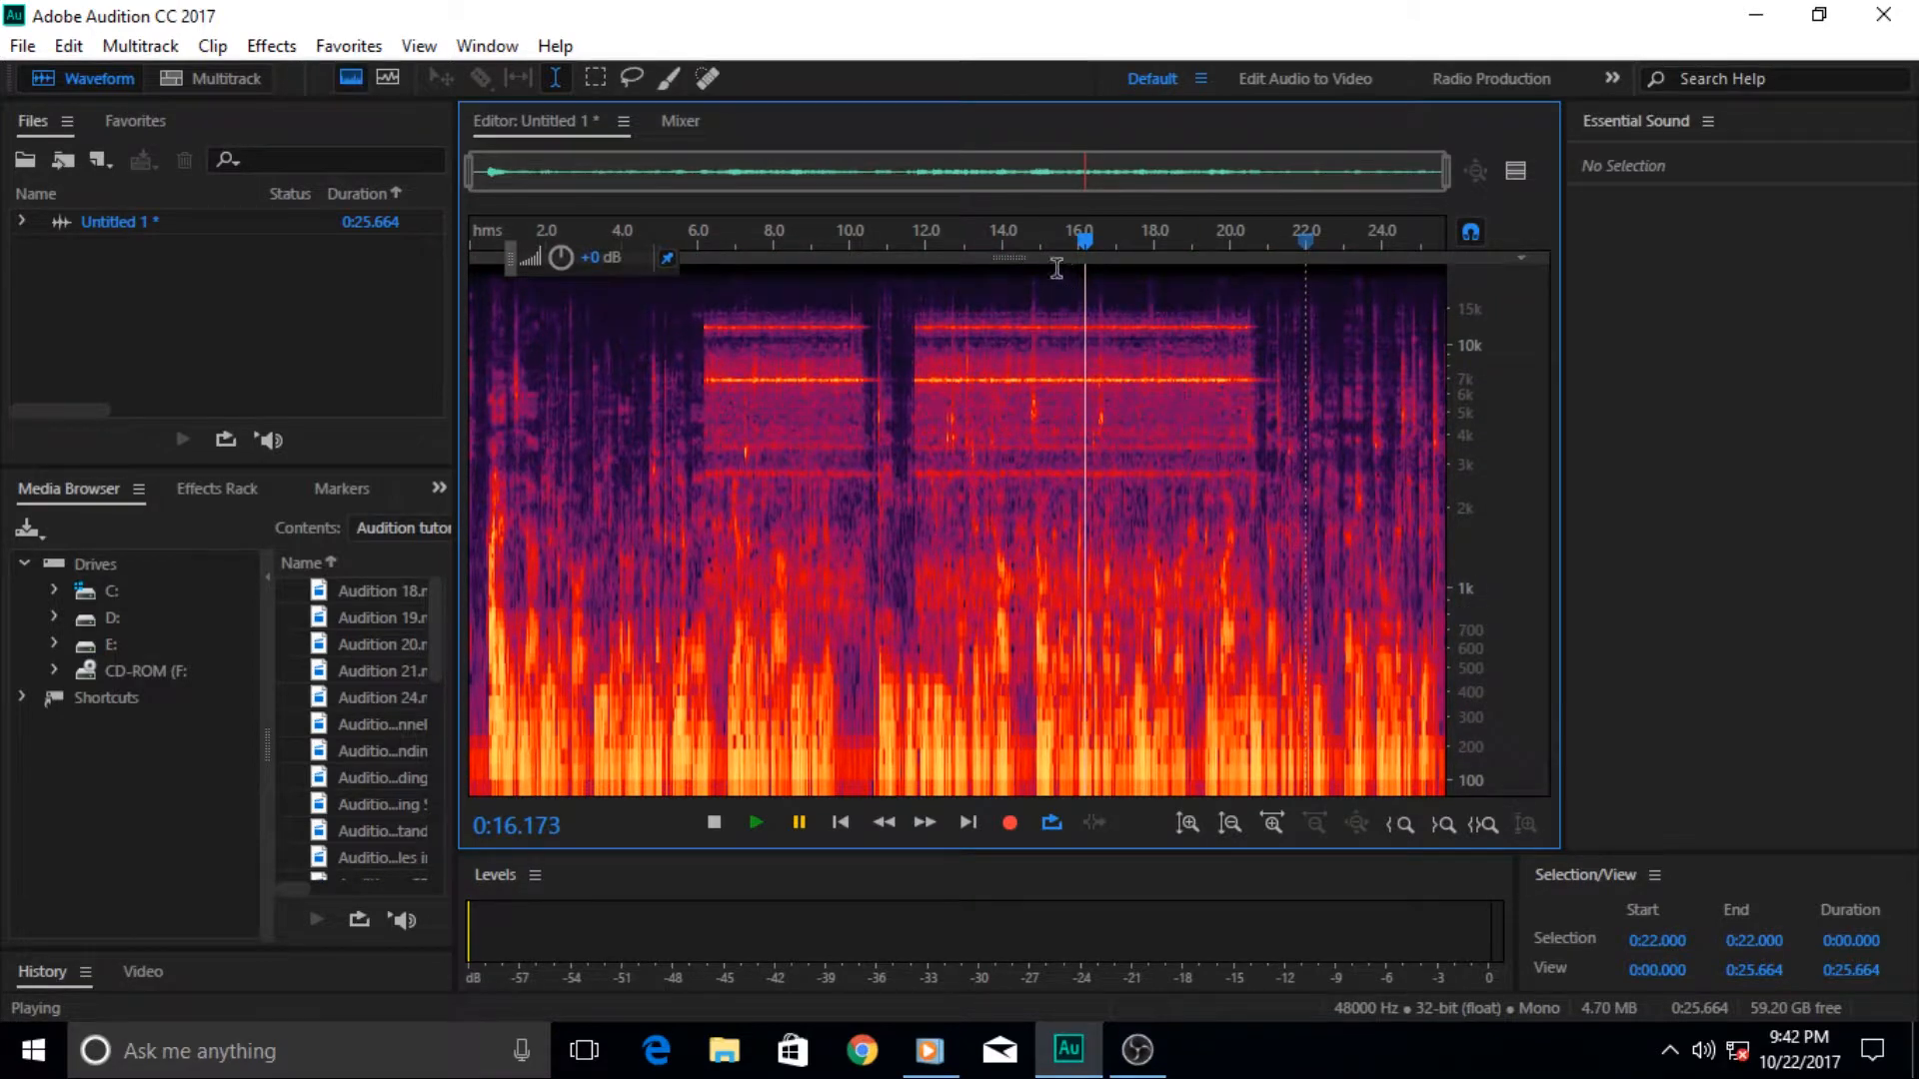
pyautogui.click(386, 78)
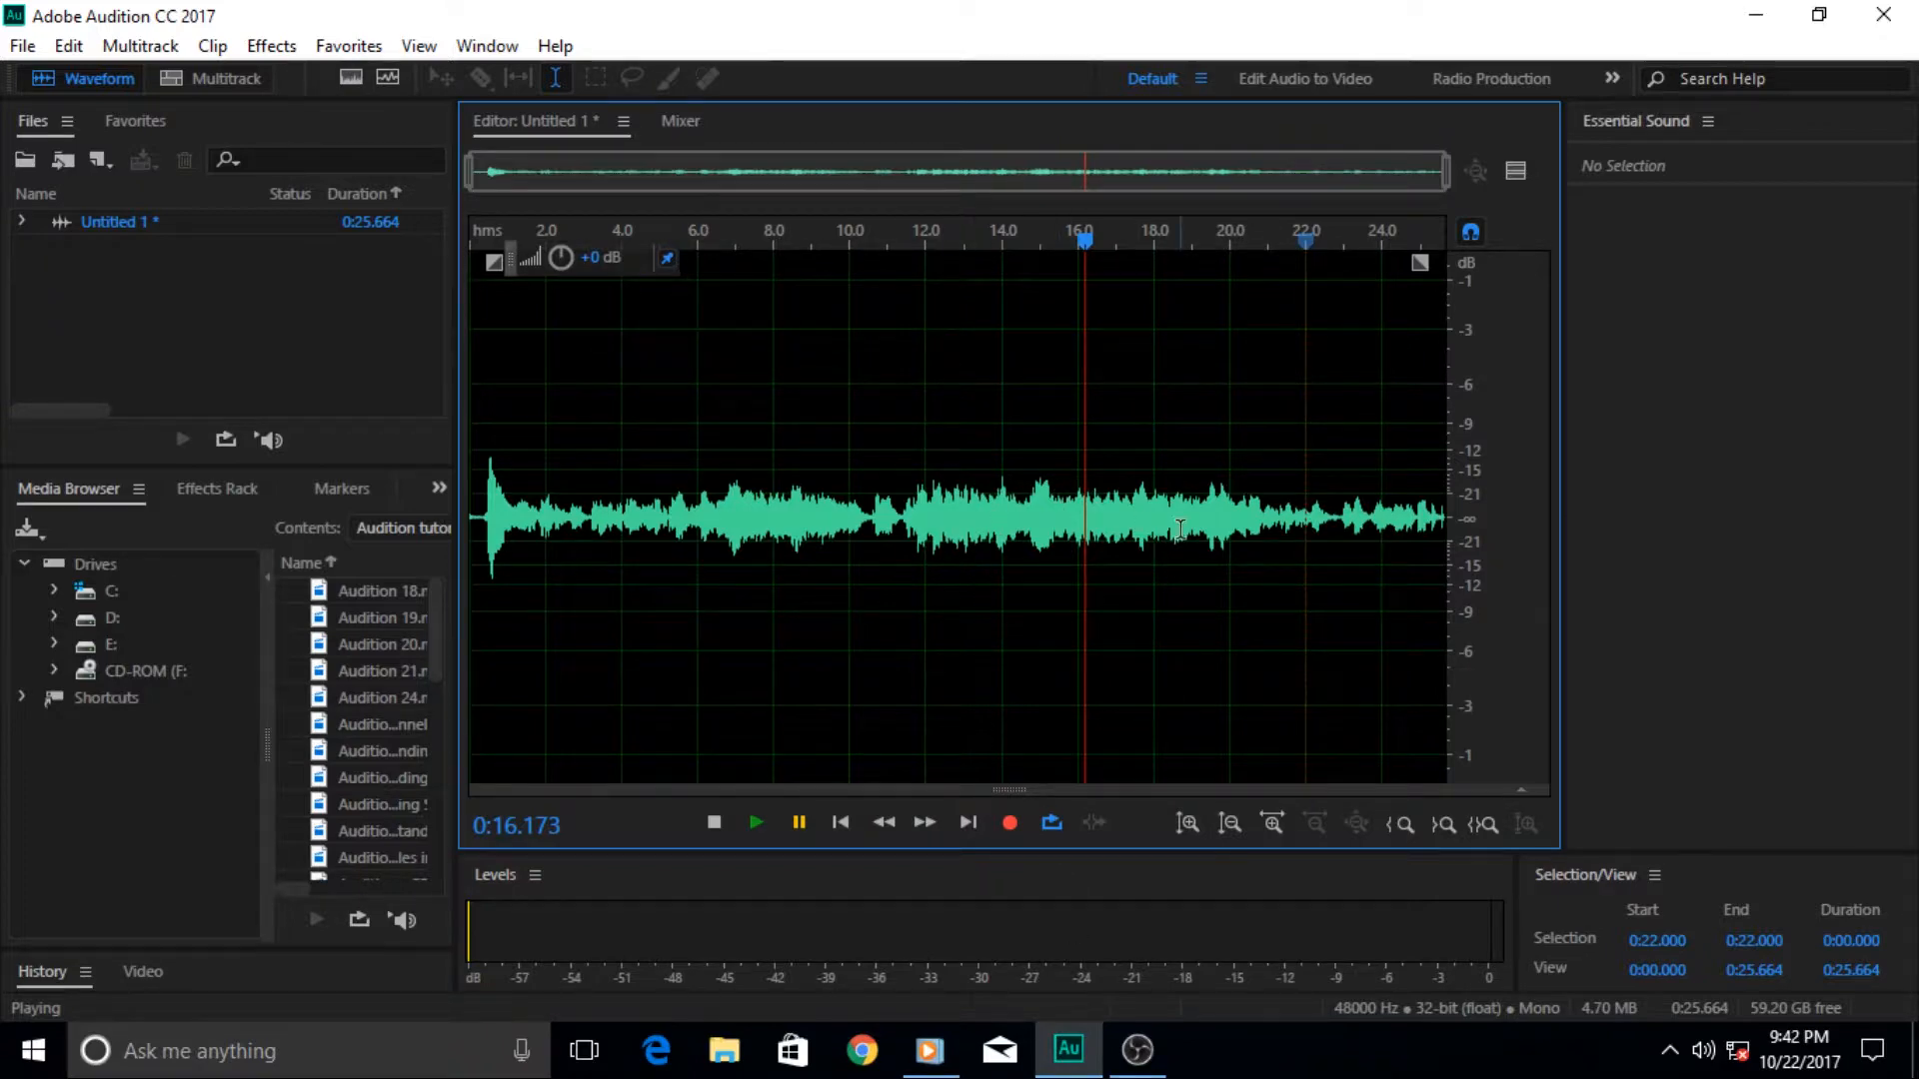
pyautogui.moveTo(1278, 514)
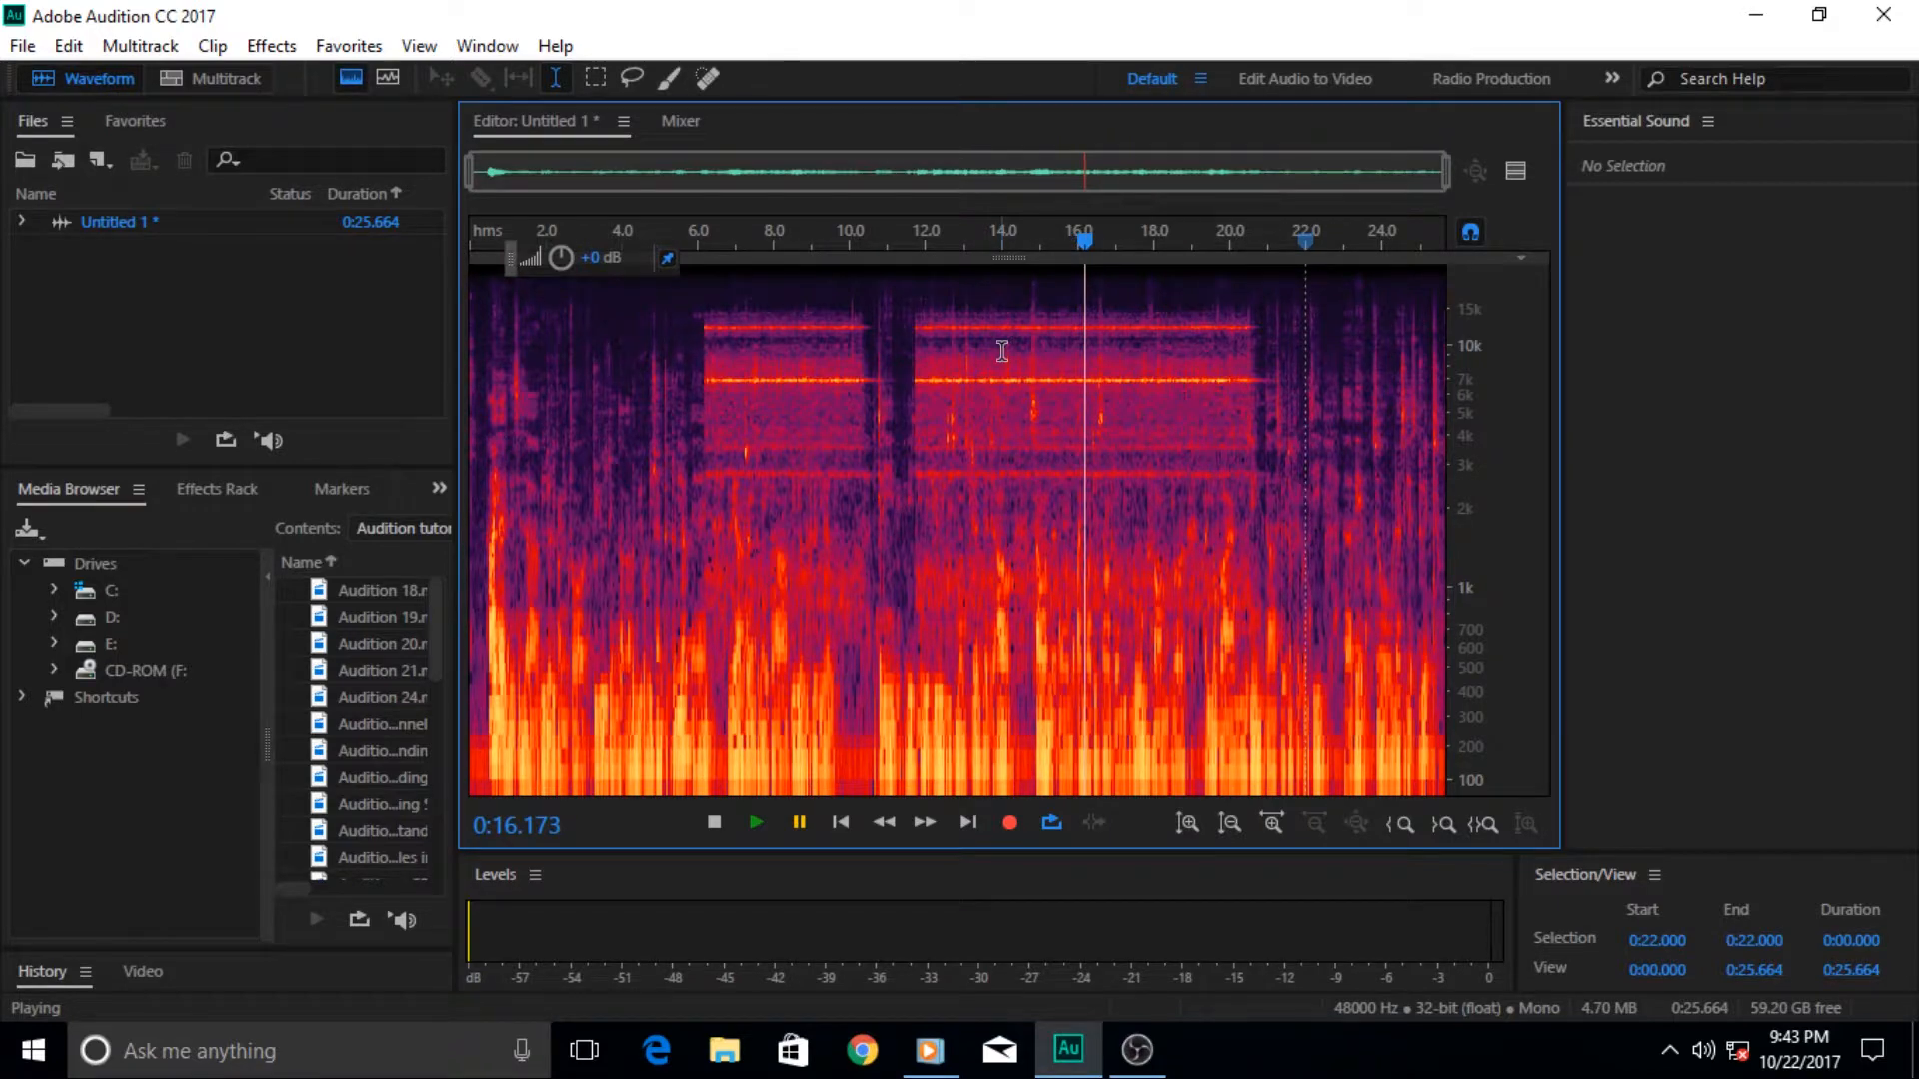
pyautogui.moveTo(1229, 330)
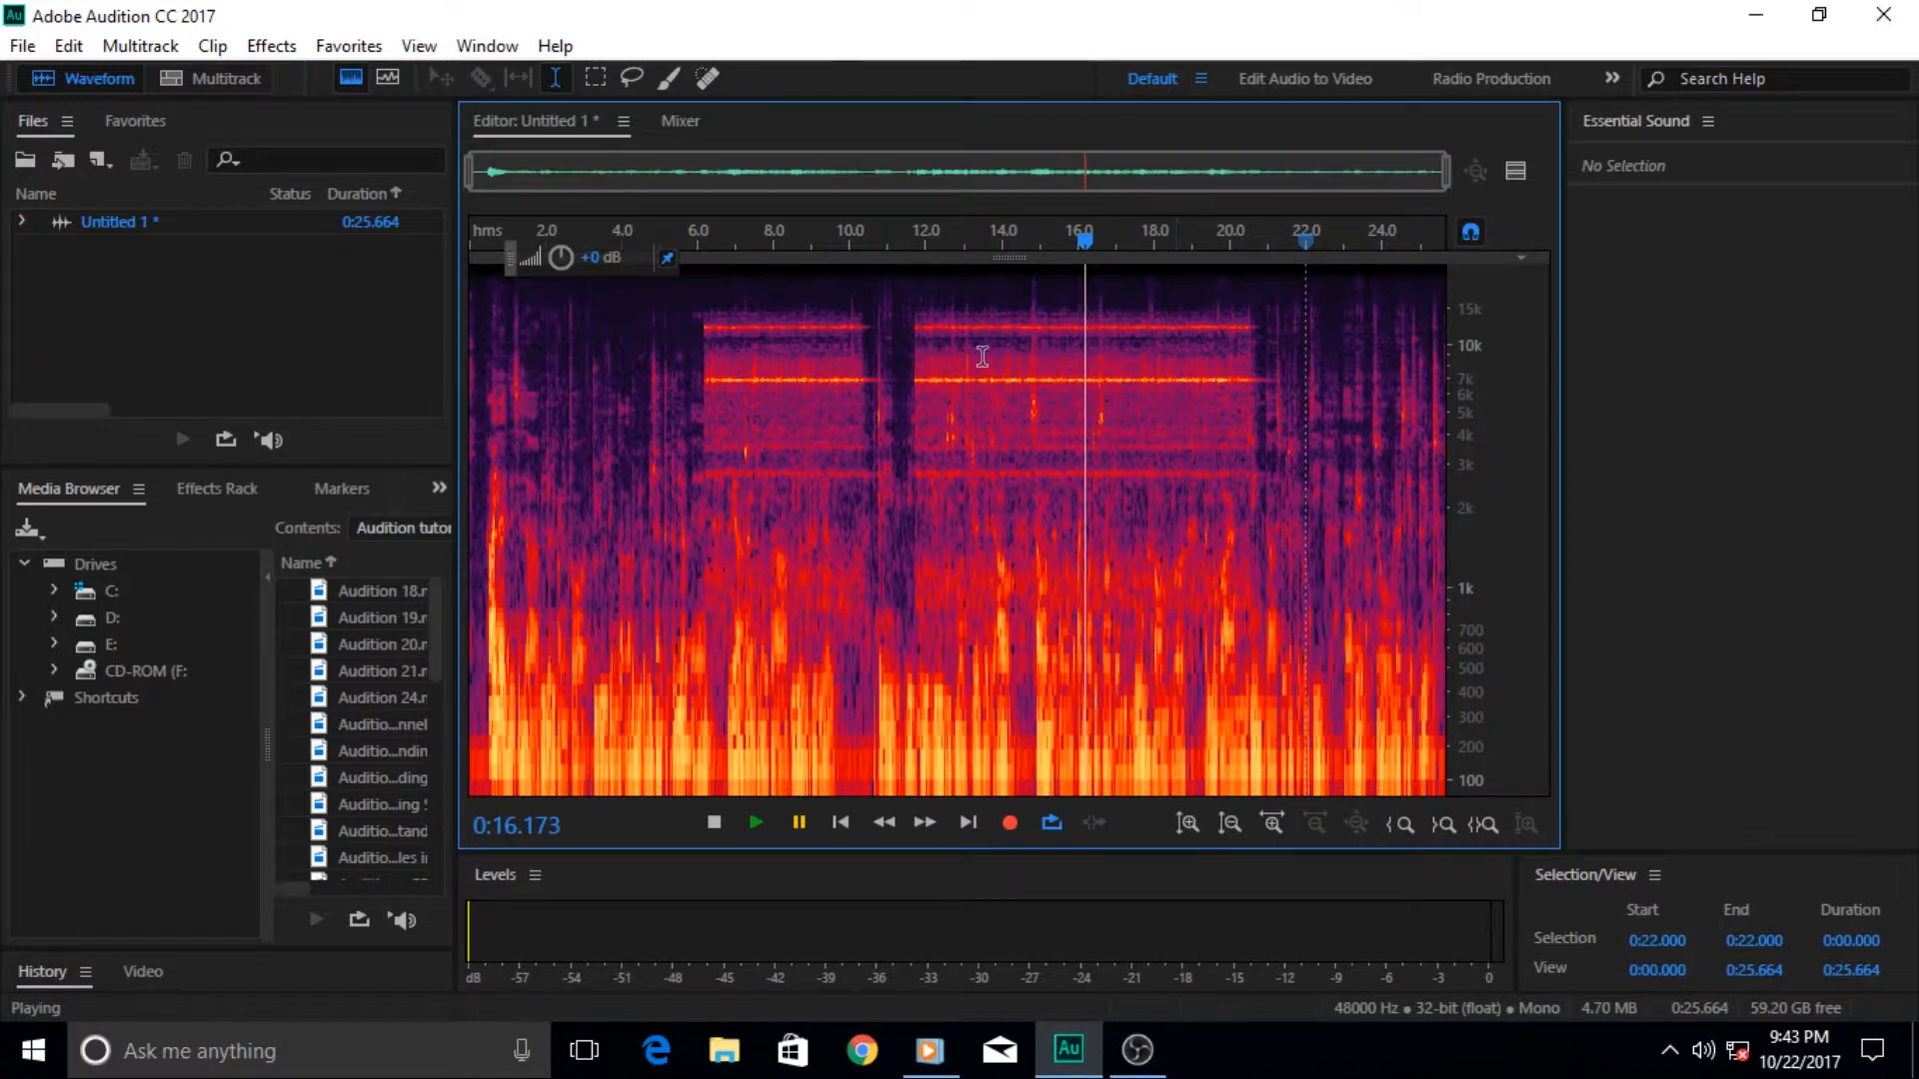
pyautogui.moveTo(906, 370)
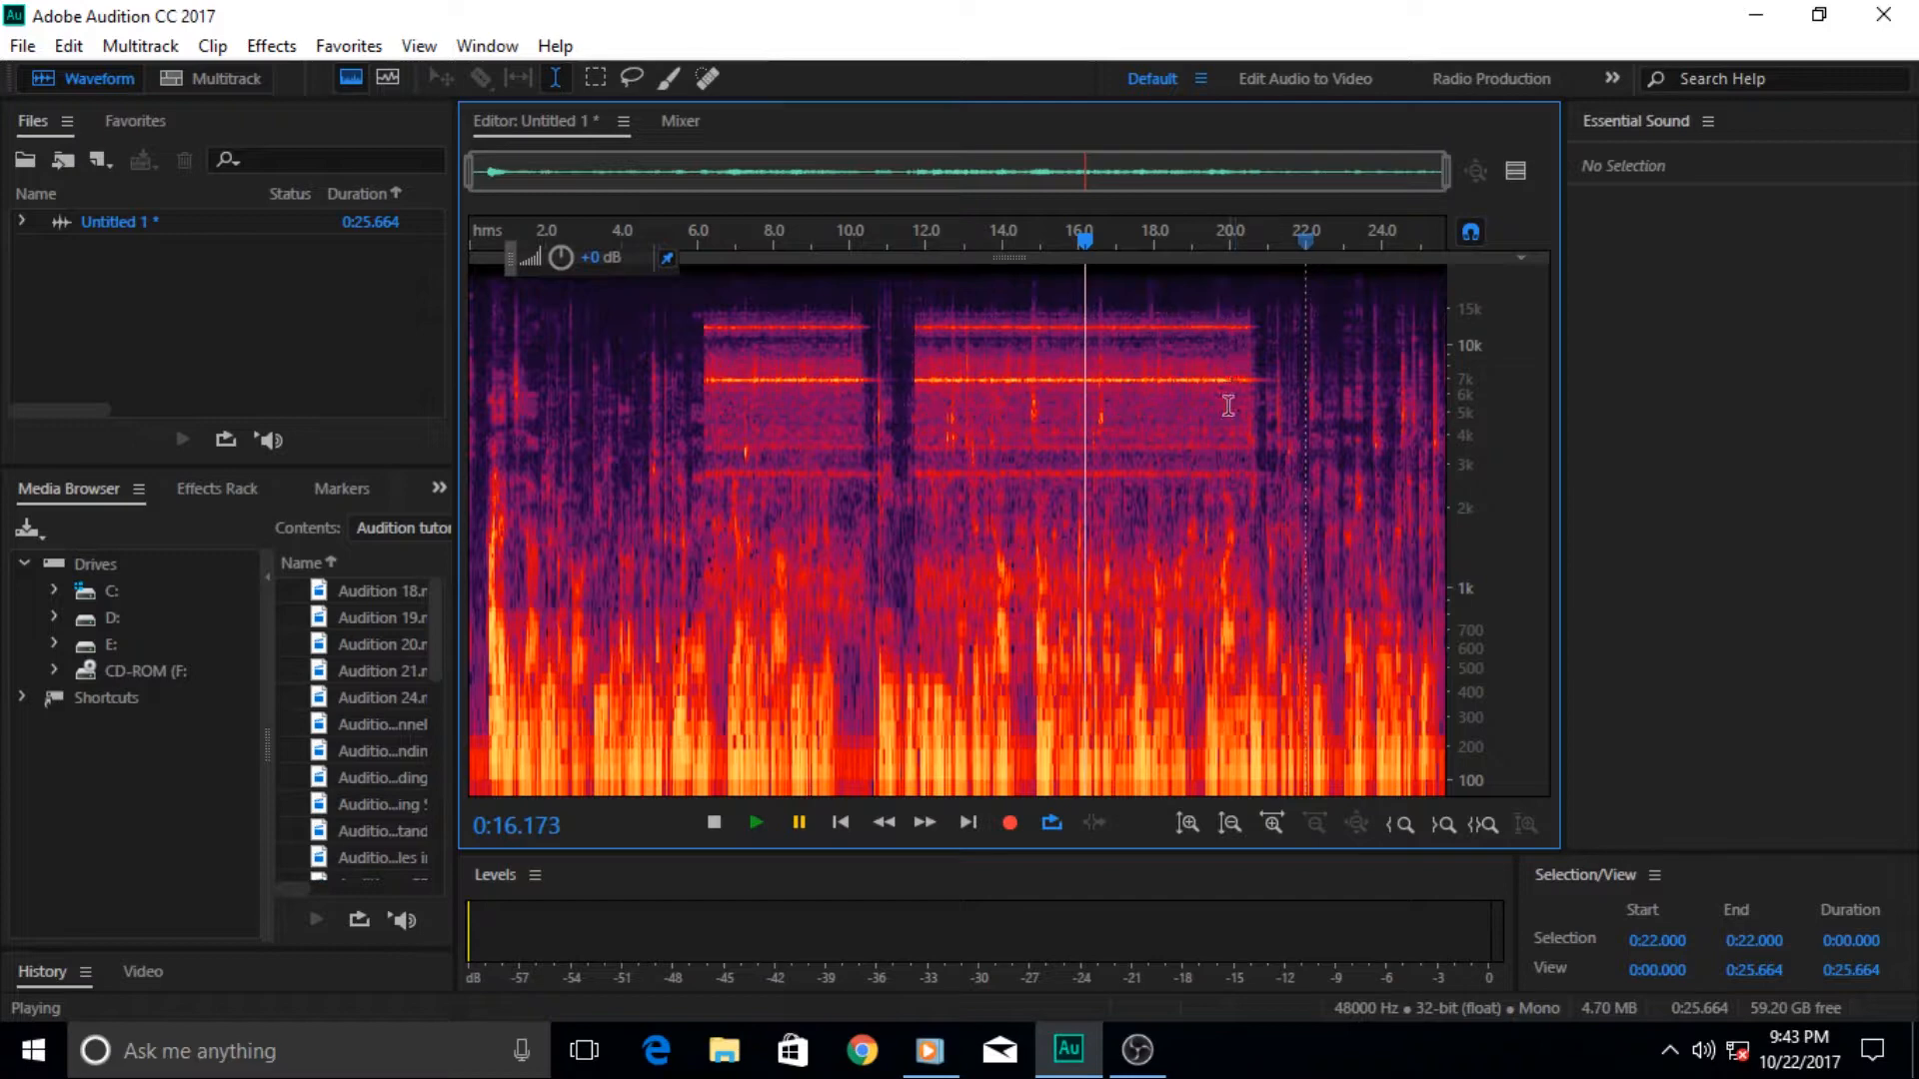
pyautogui.moveTo(925, 461)
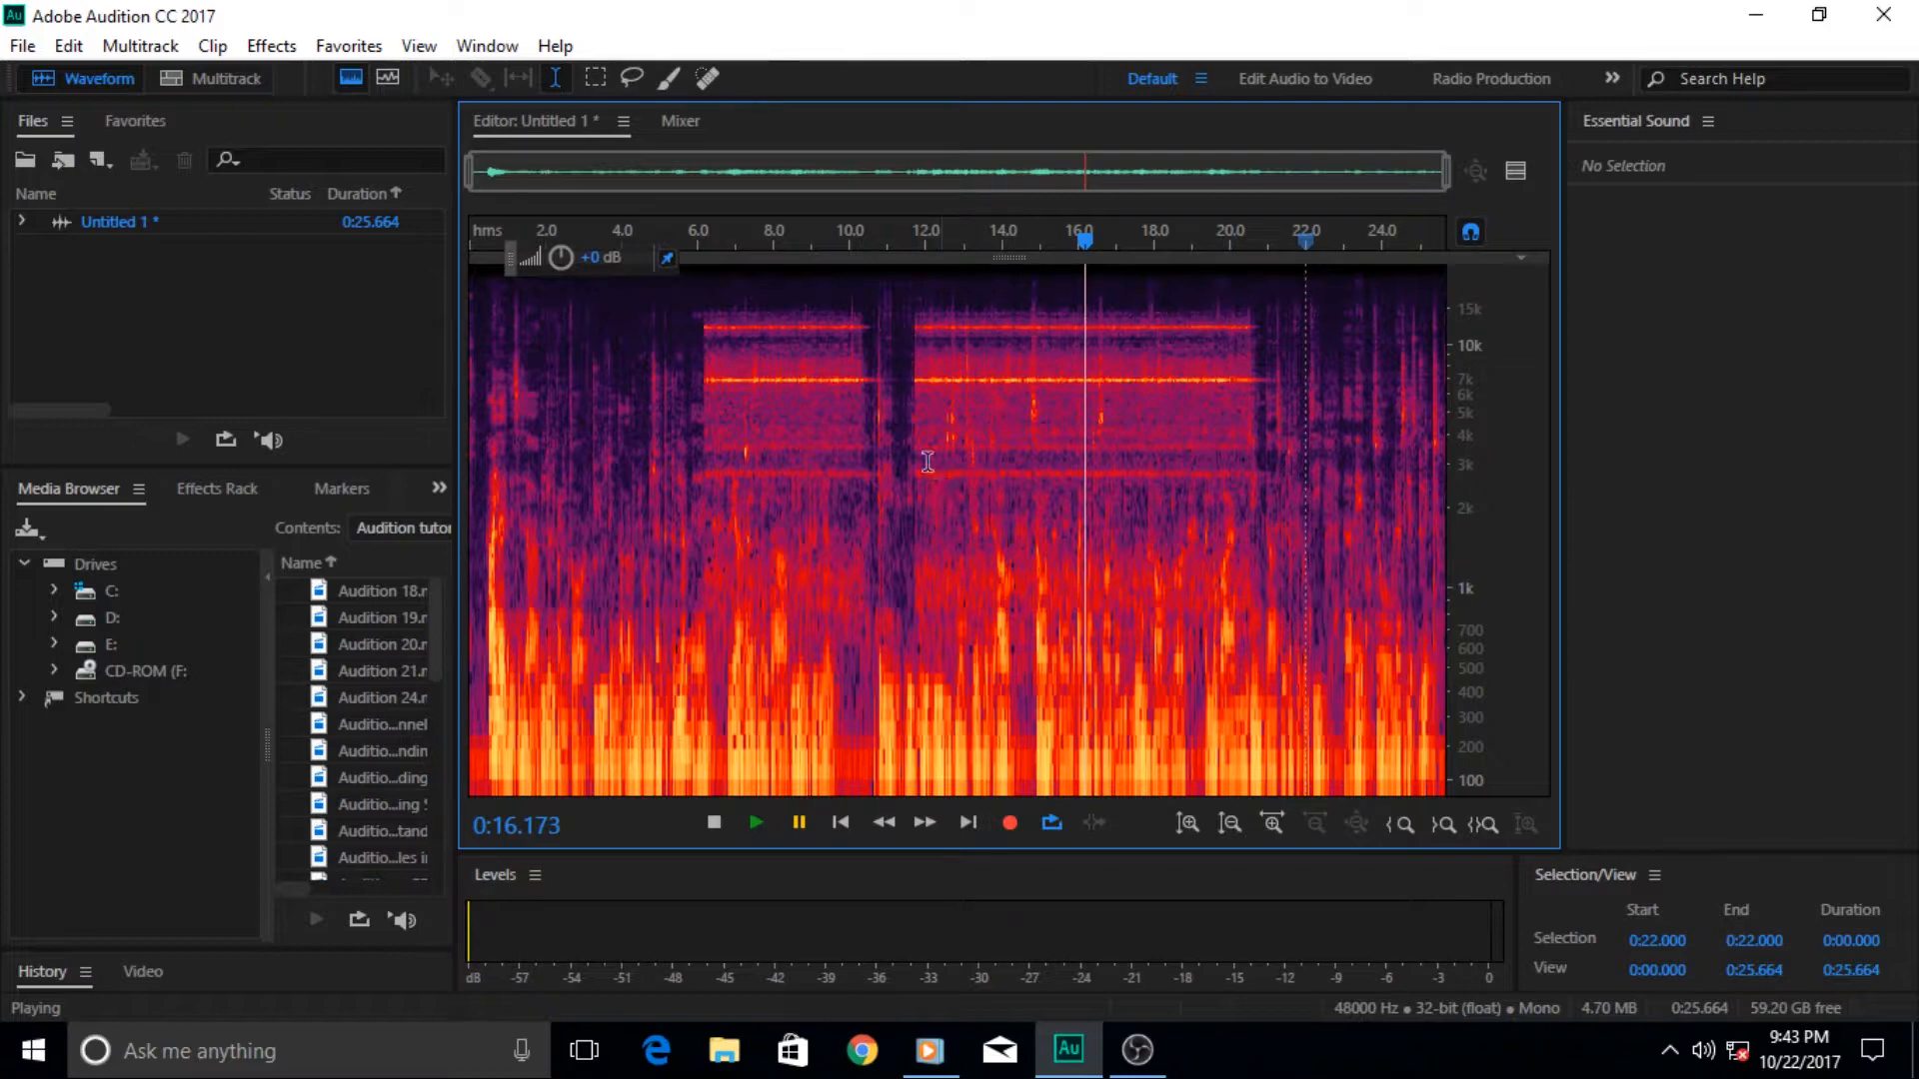
pyautogui.moveTo(1055, 472)
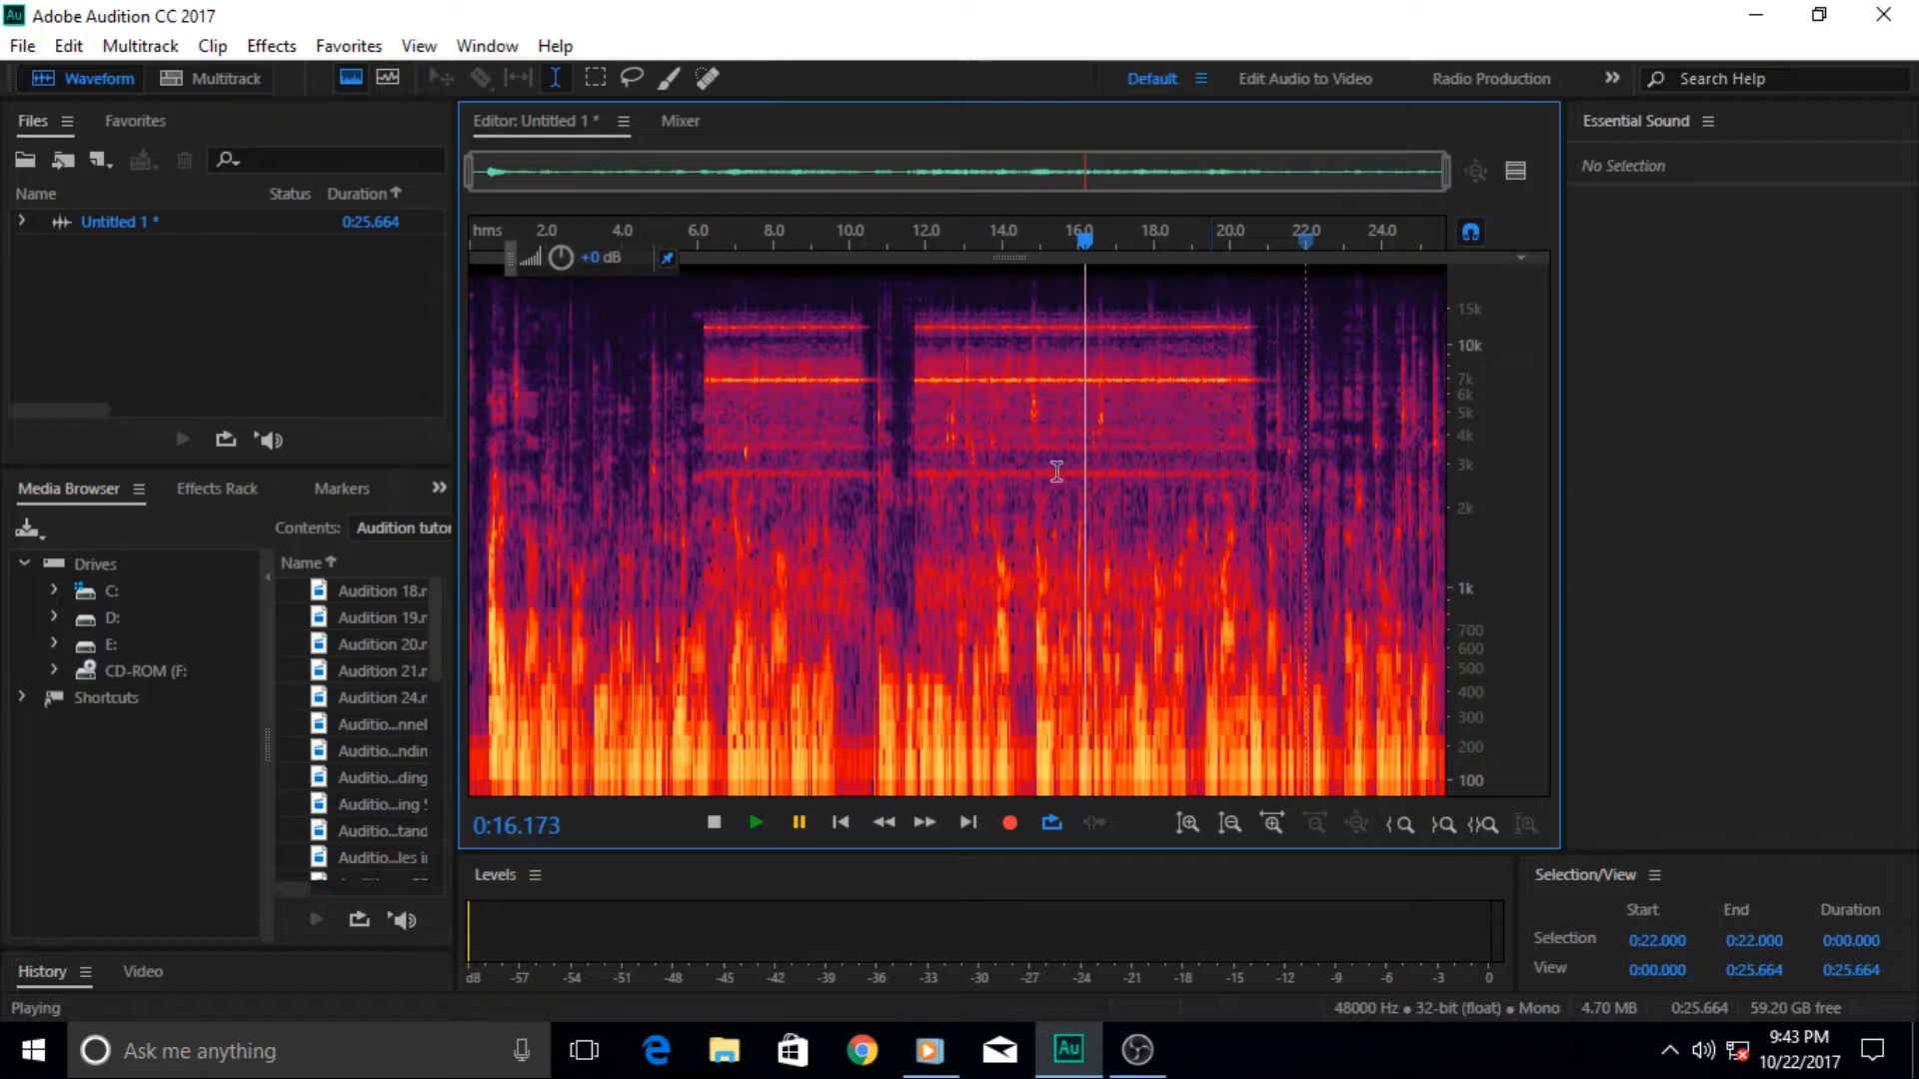
pyautogui.moveTo(1041, 312)
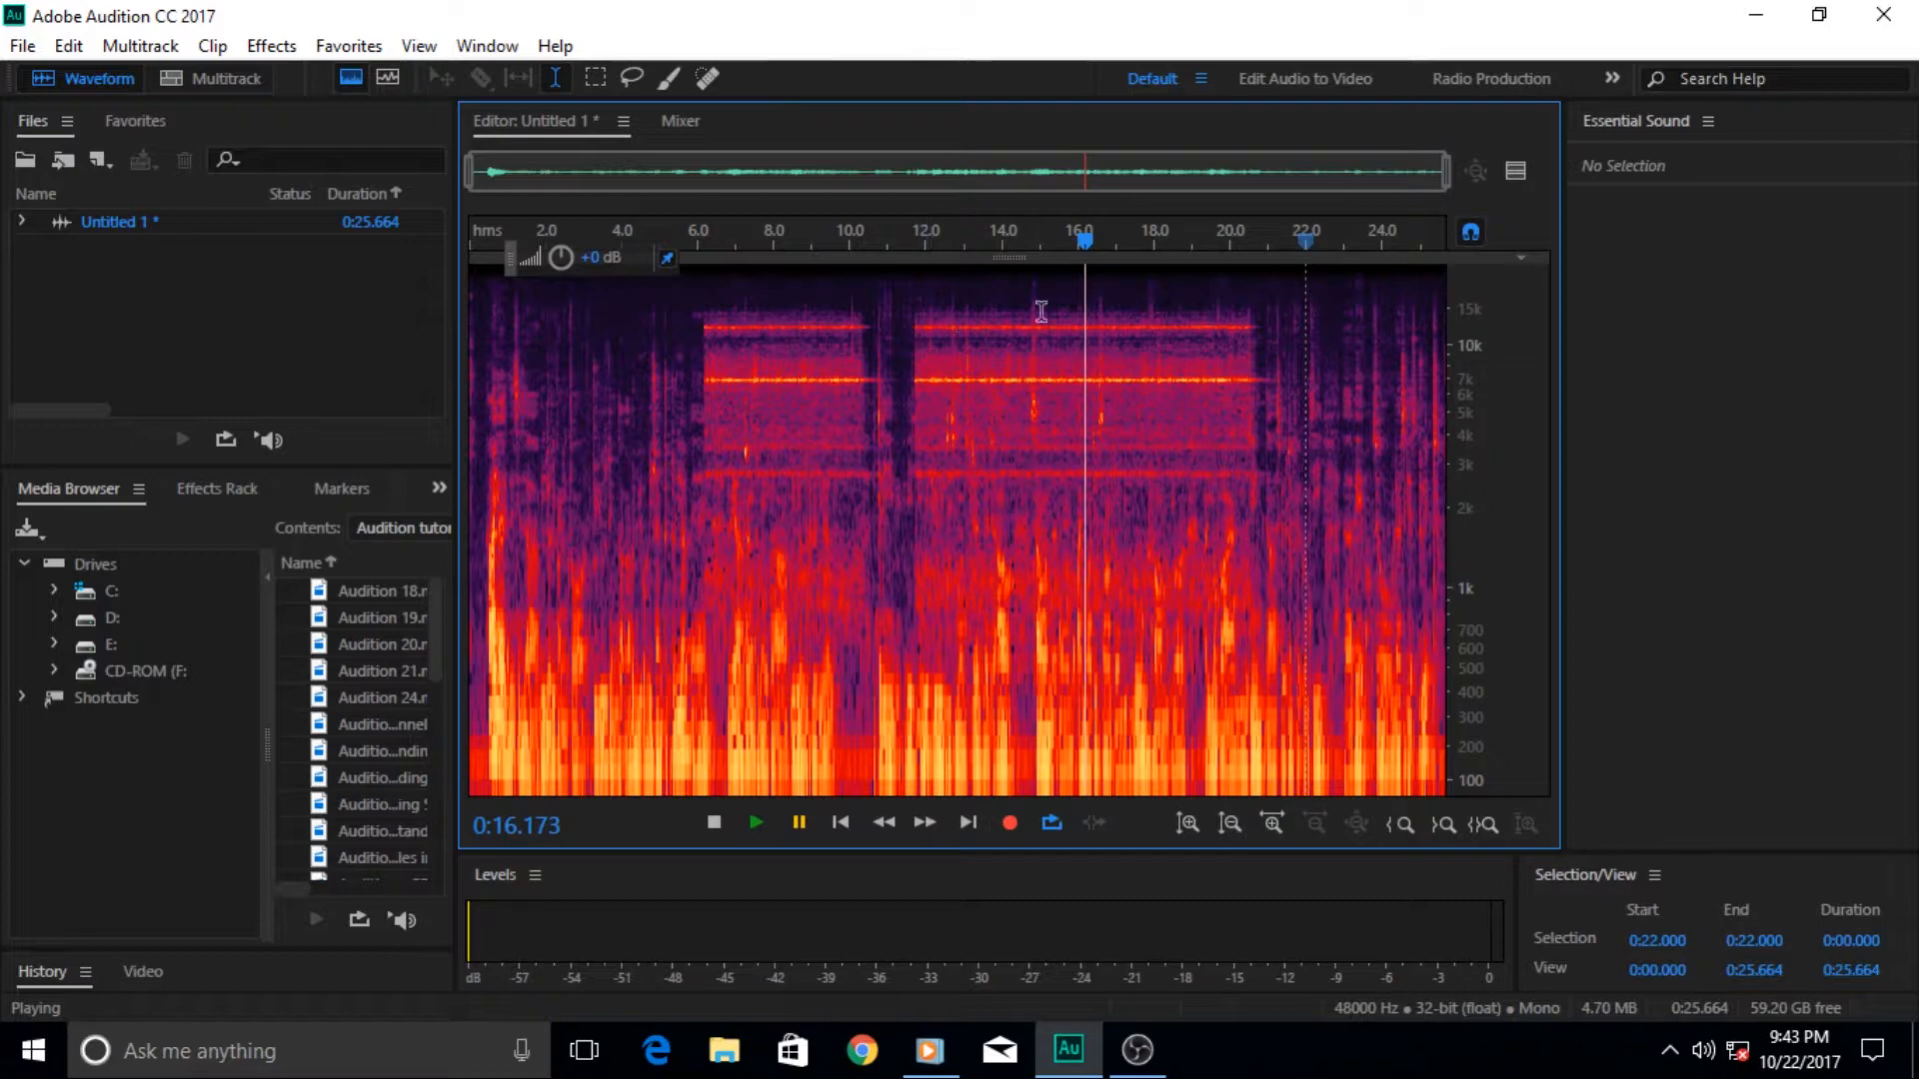
pyautogui.moveTo(1269, 396)
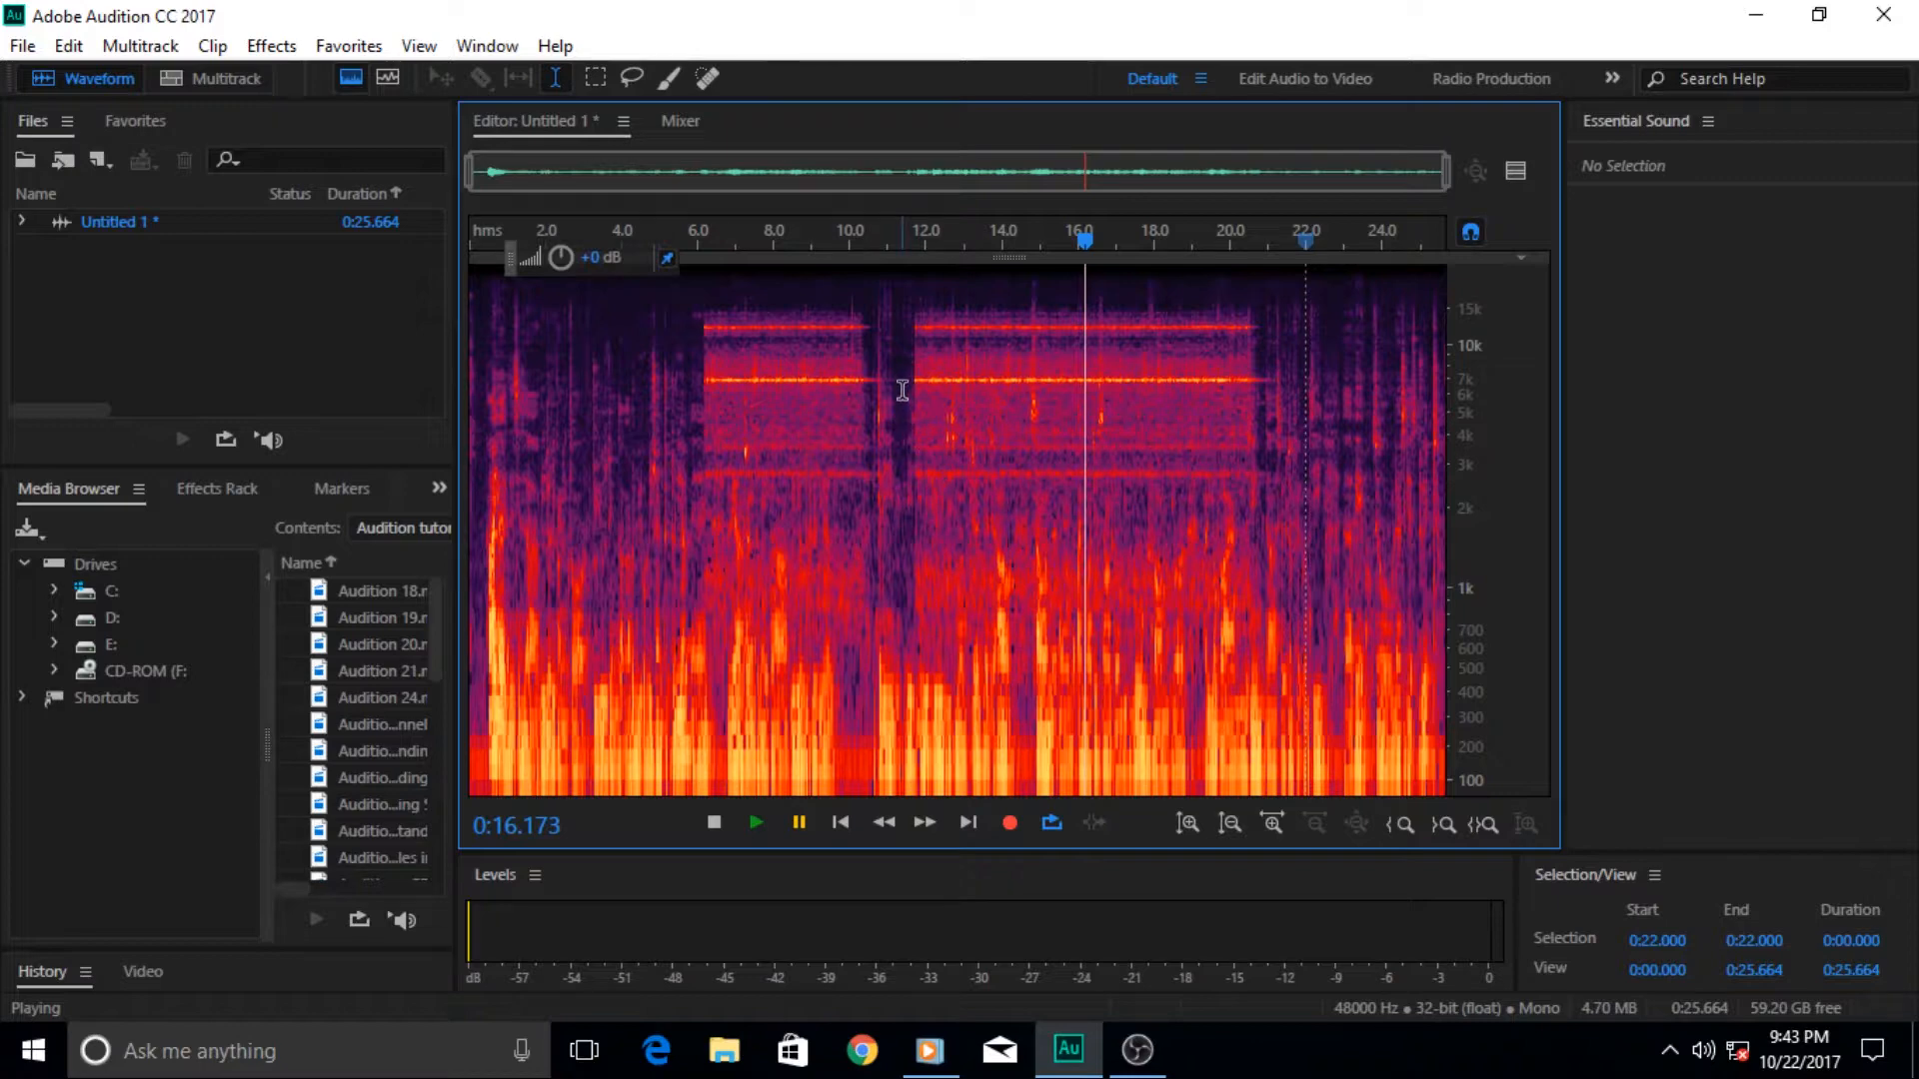
pyautogui.moveTo(1216, 390)
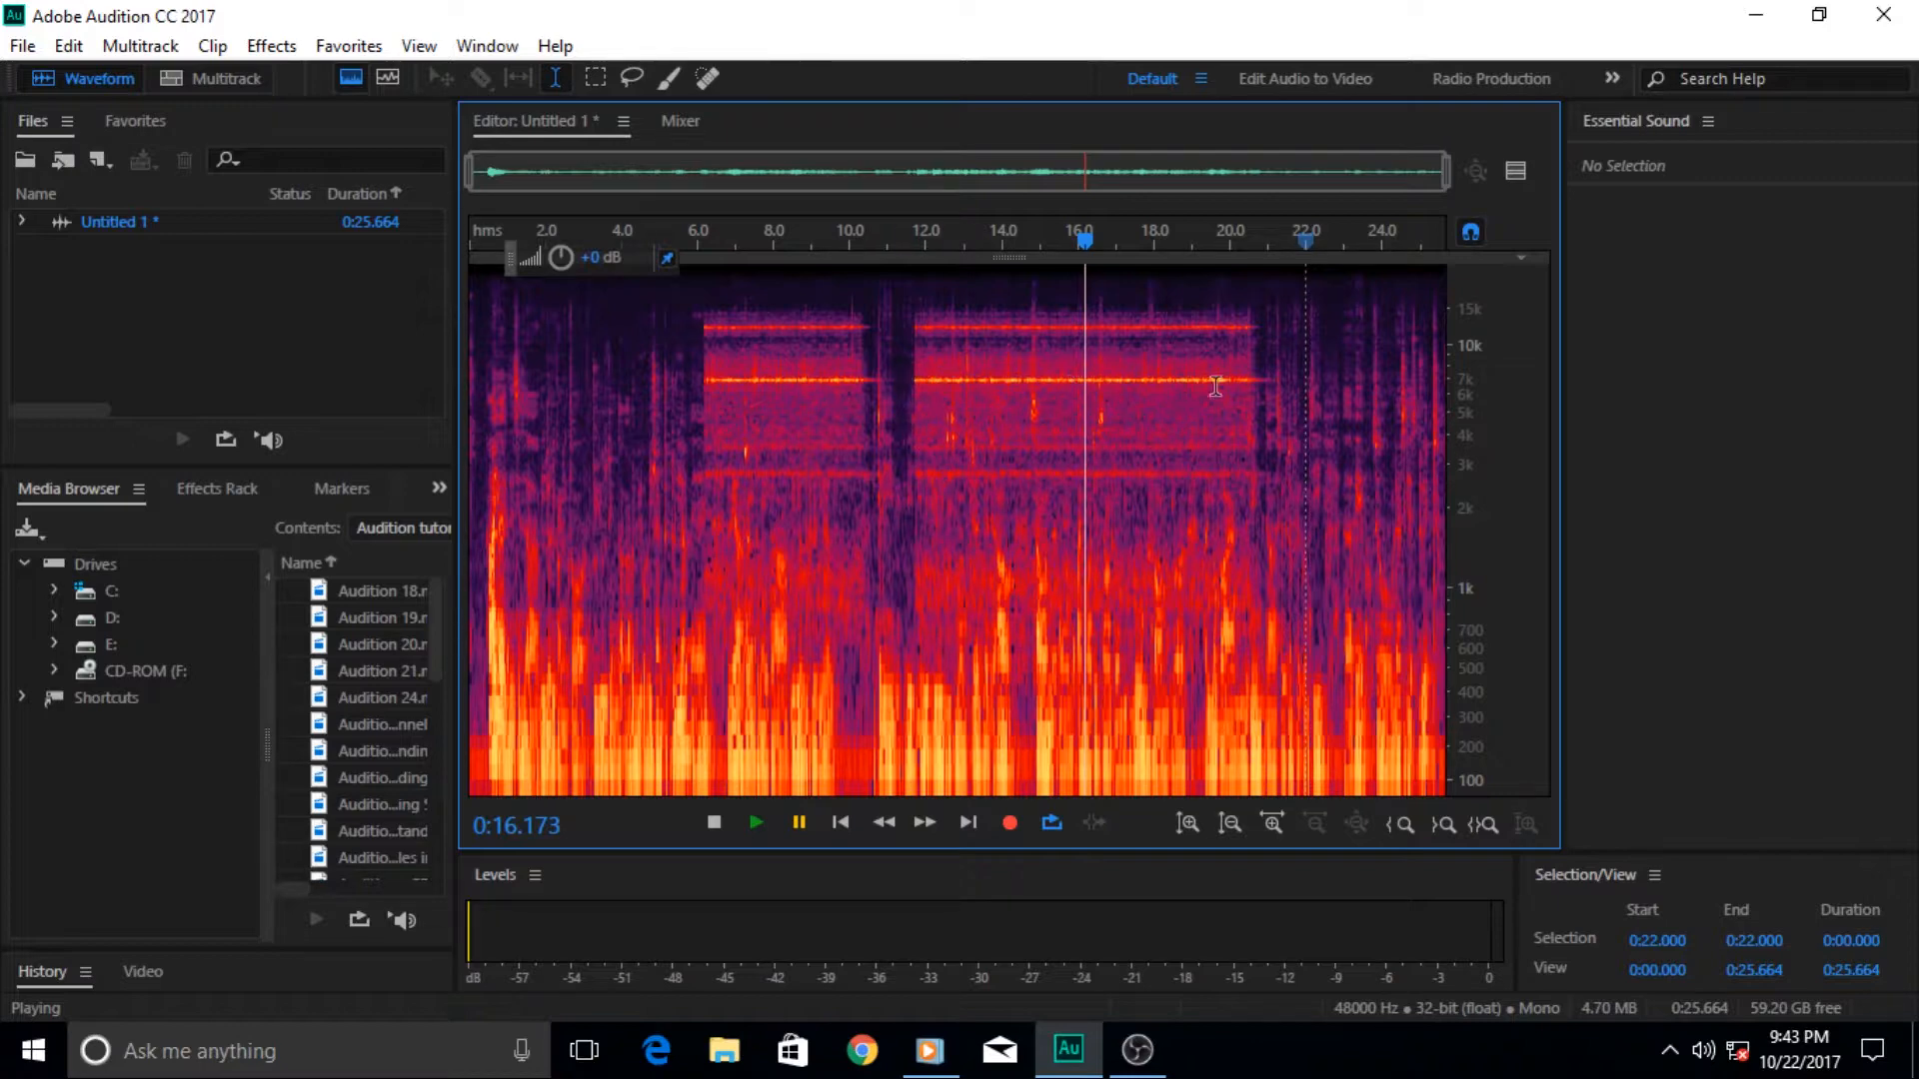
pyautogui.moveTo(1107, 400)
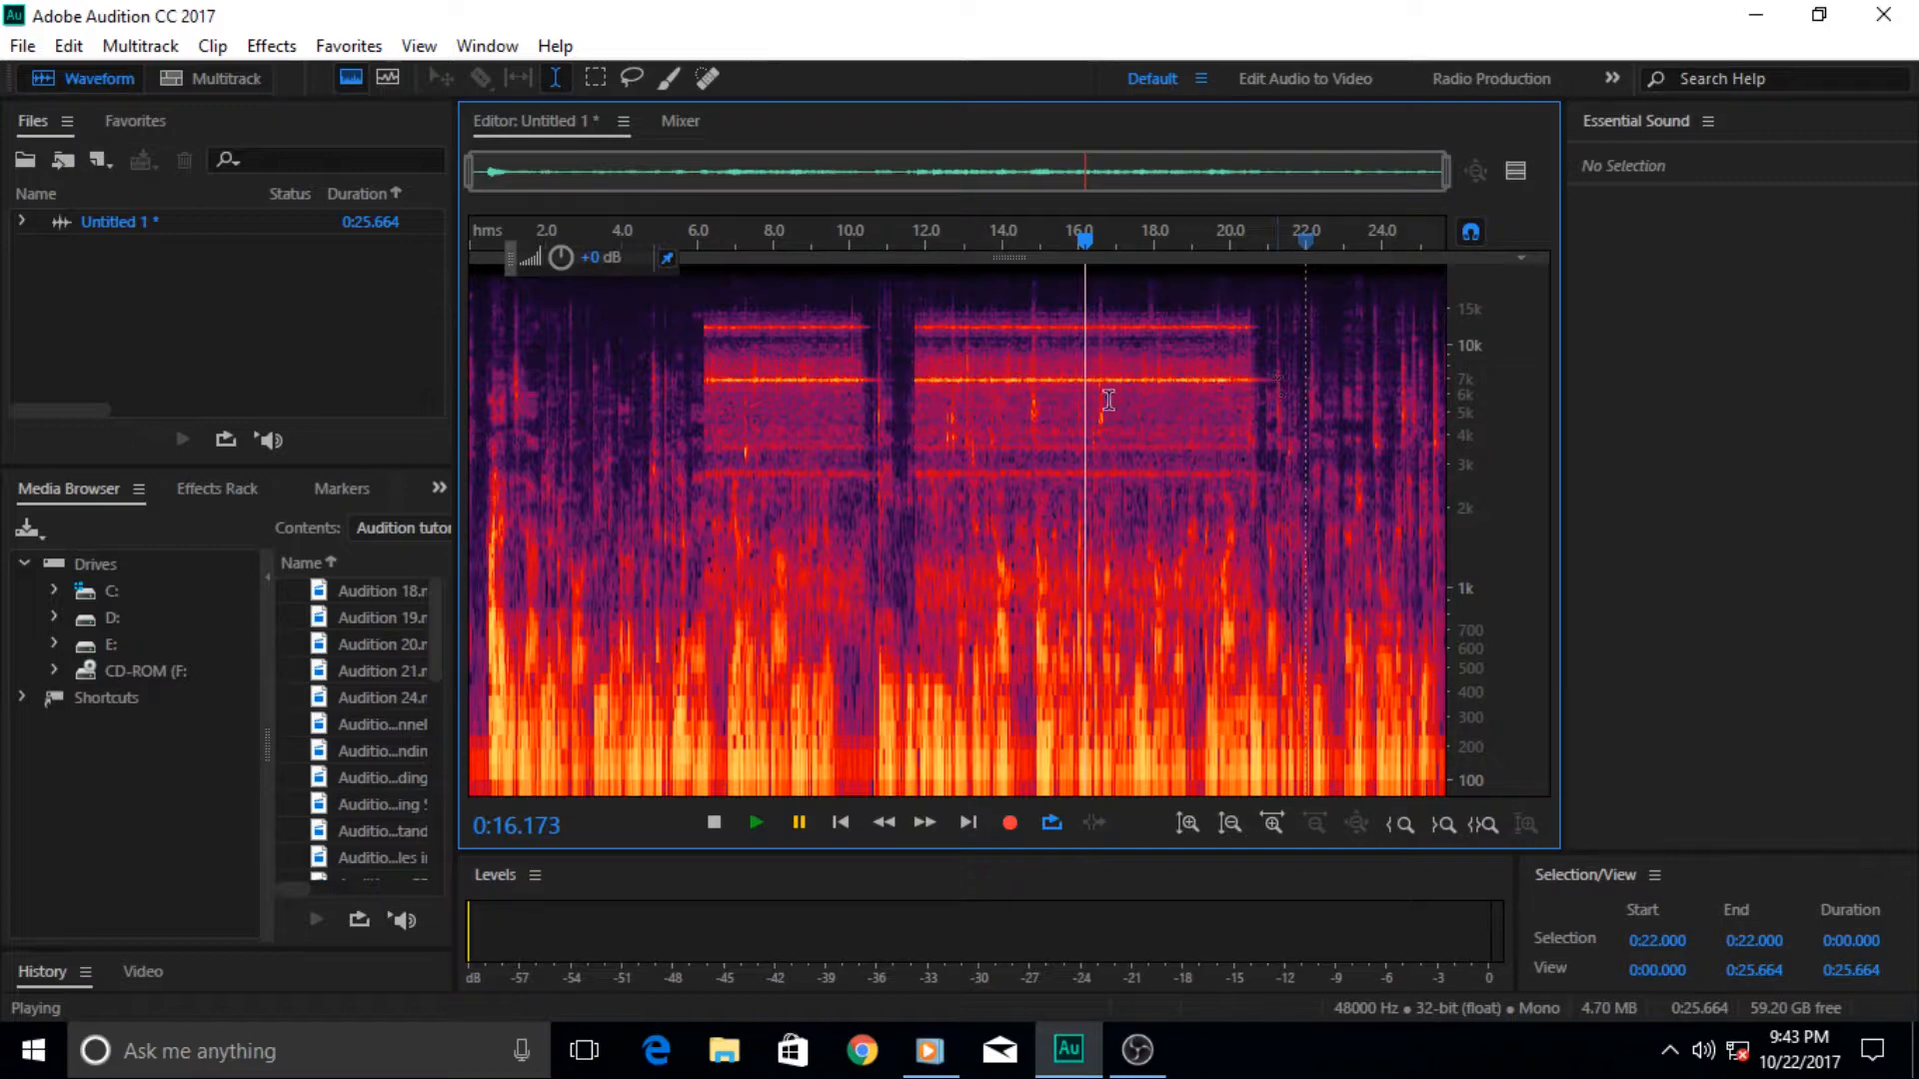
pyautogui.moveTo(885, 706)
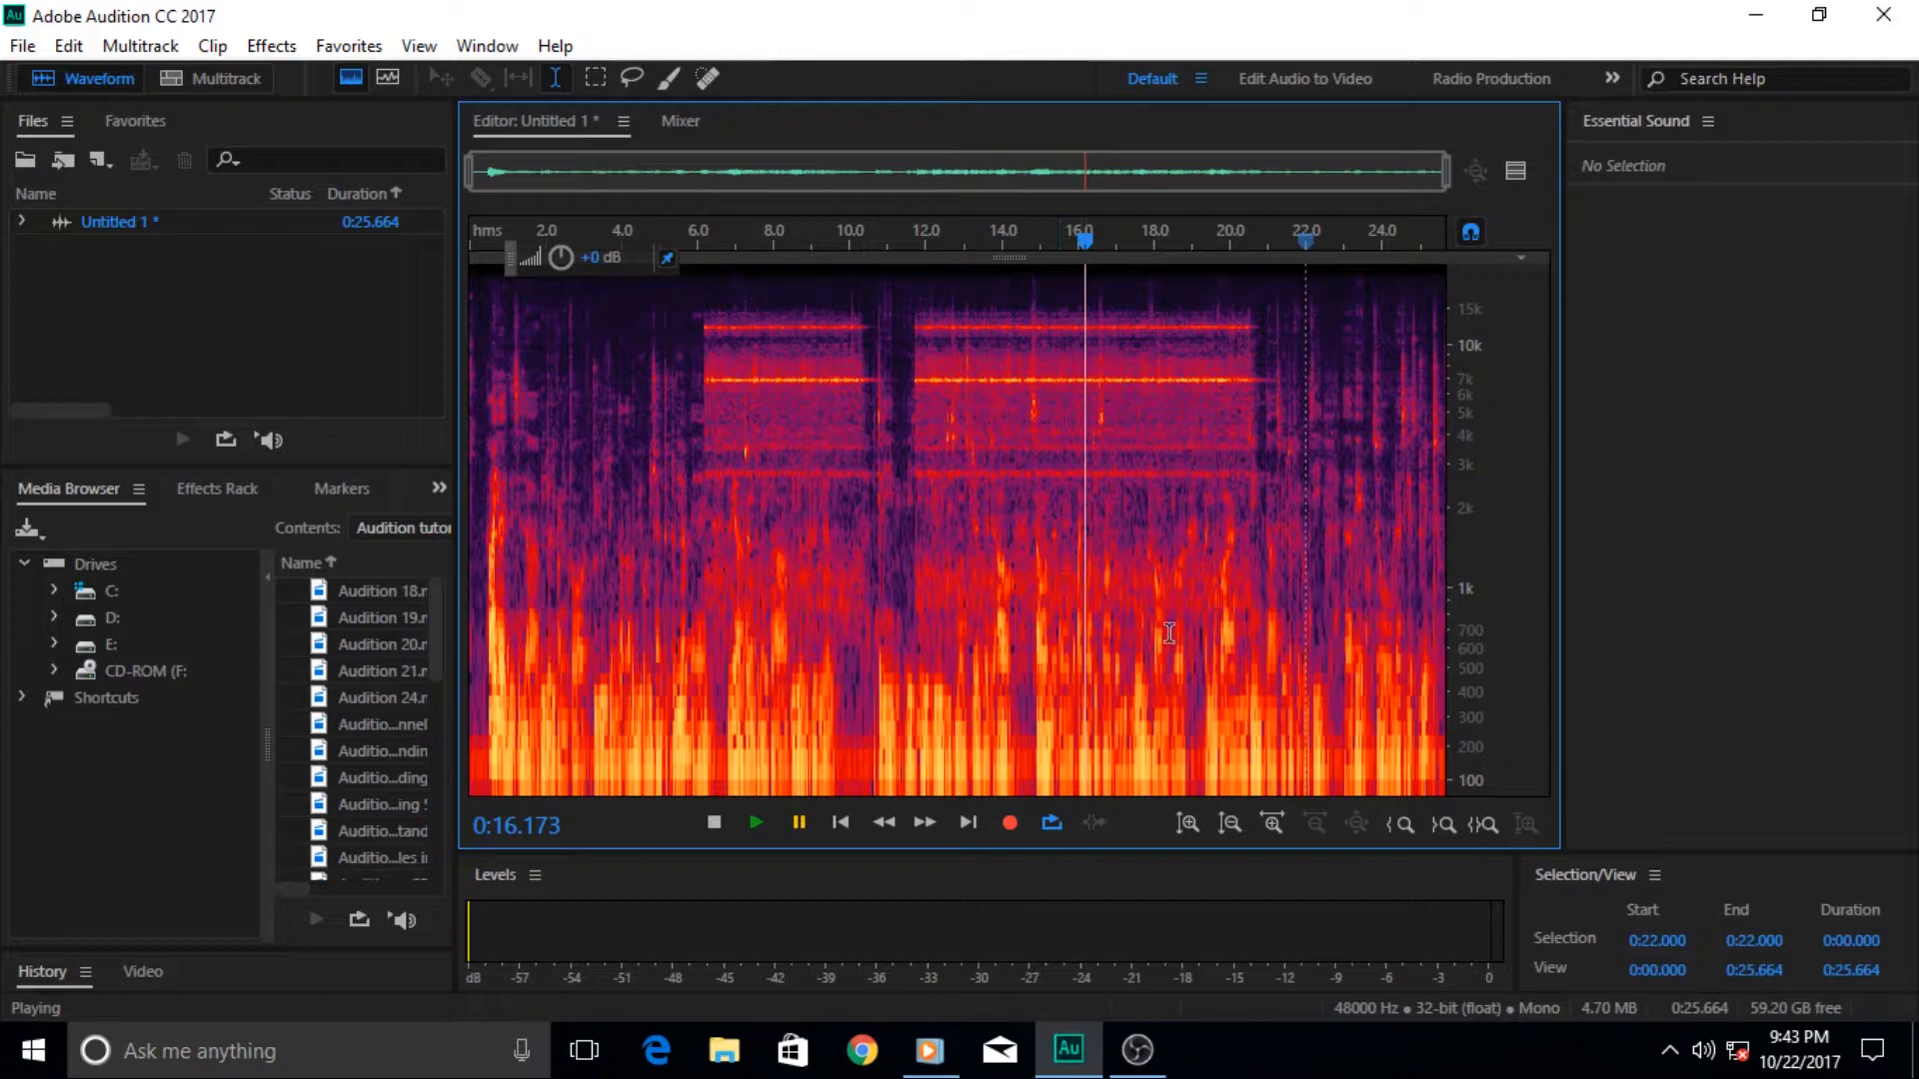
pyautogui.moveTo(1333, 717)
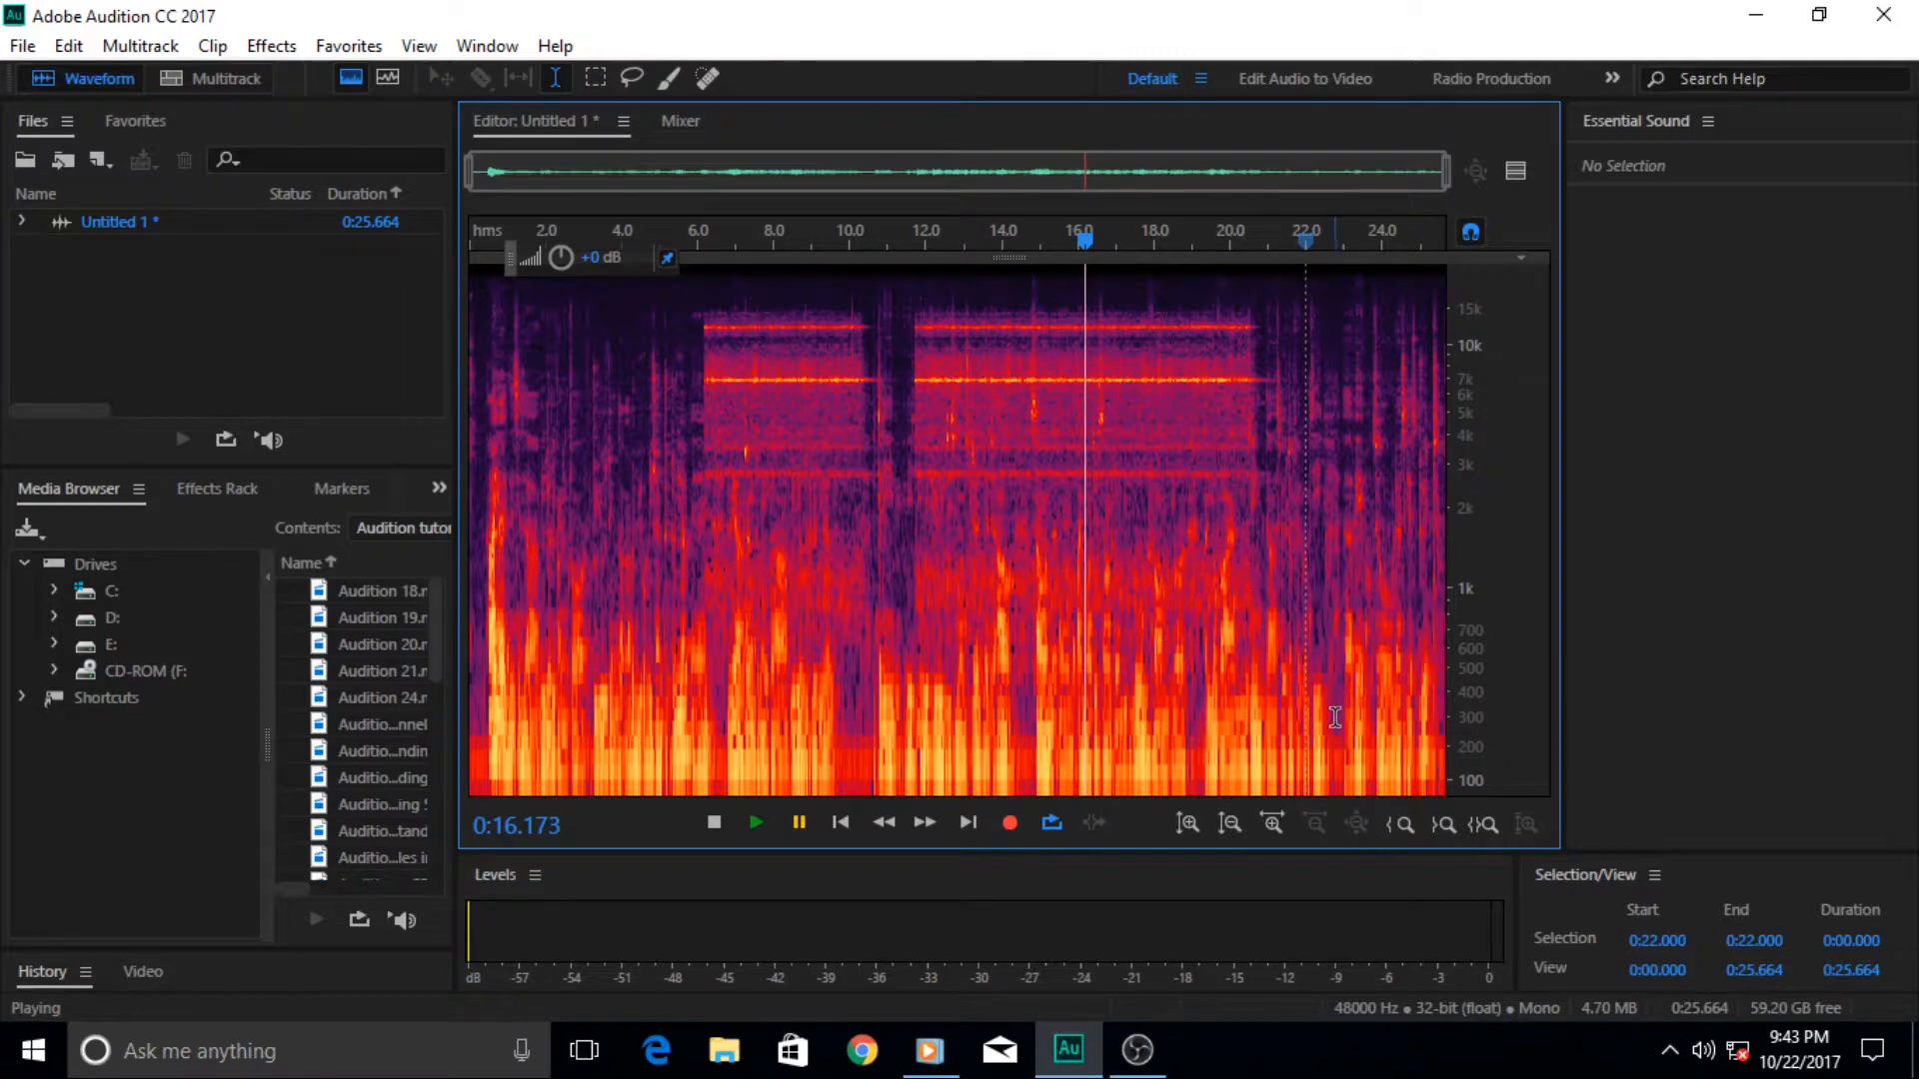
pyautogui.moveTo(979, 572)
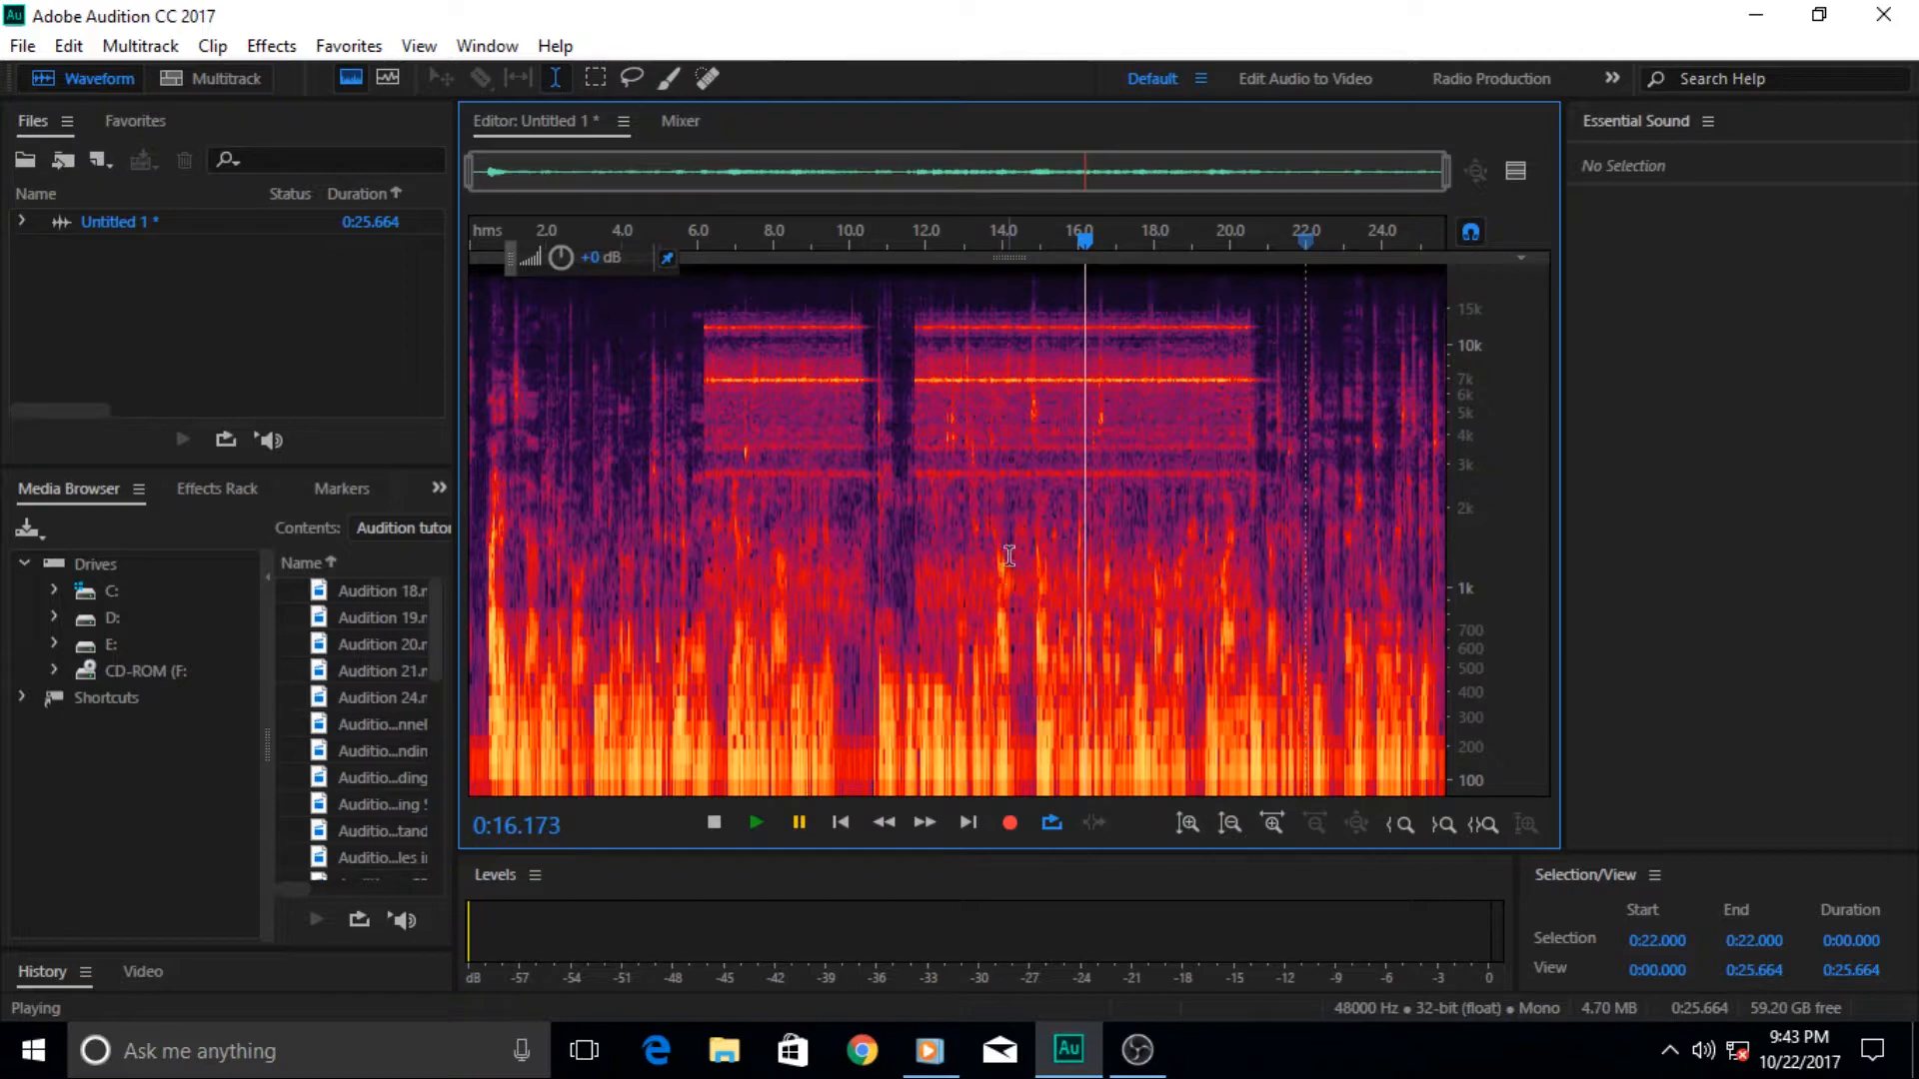
pyautogui.moveTo(1059, 600)
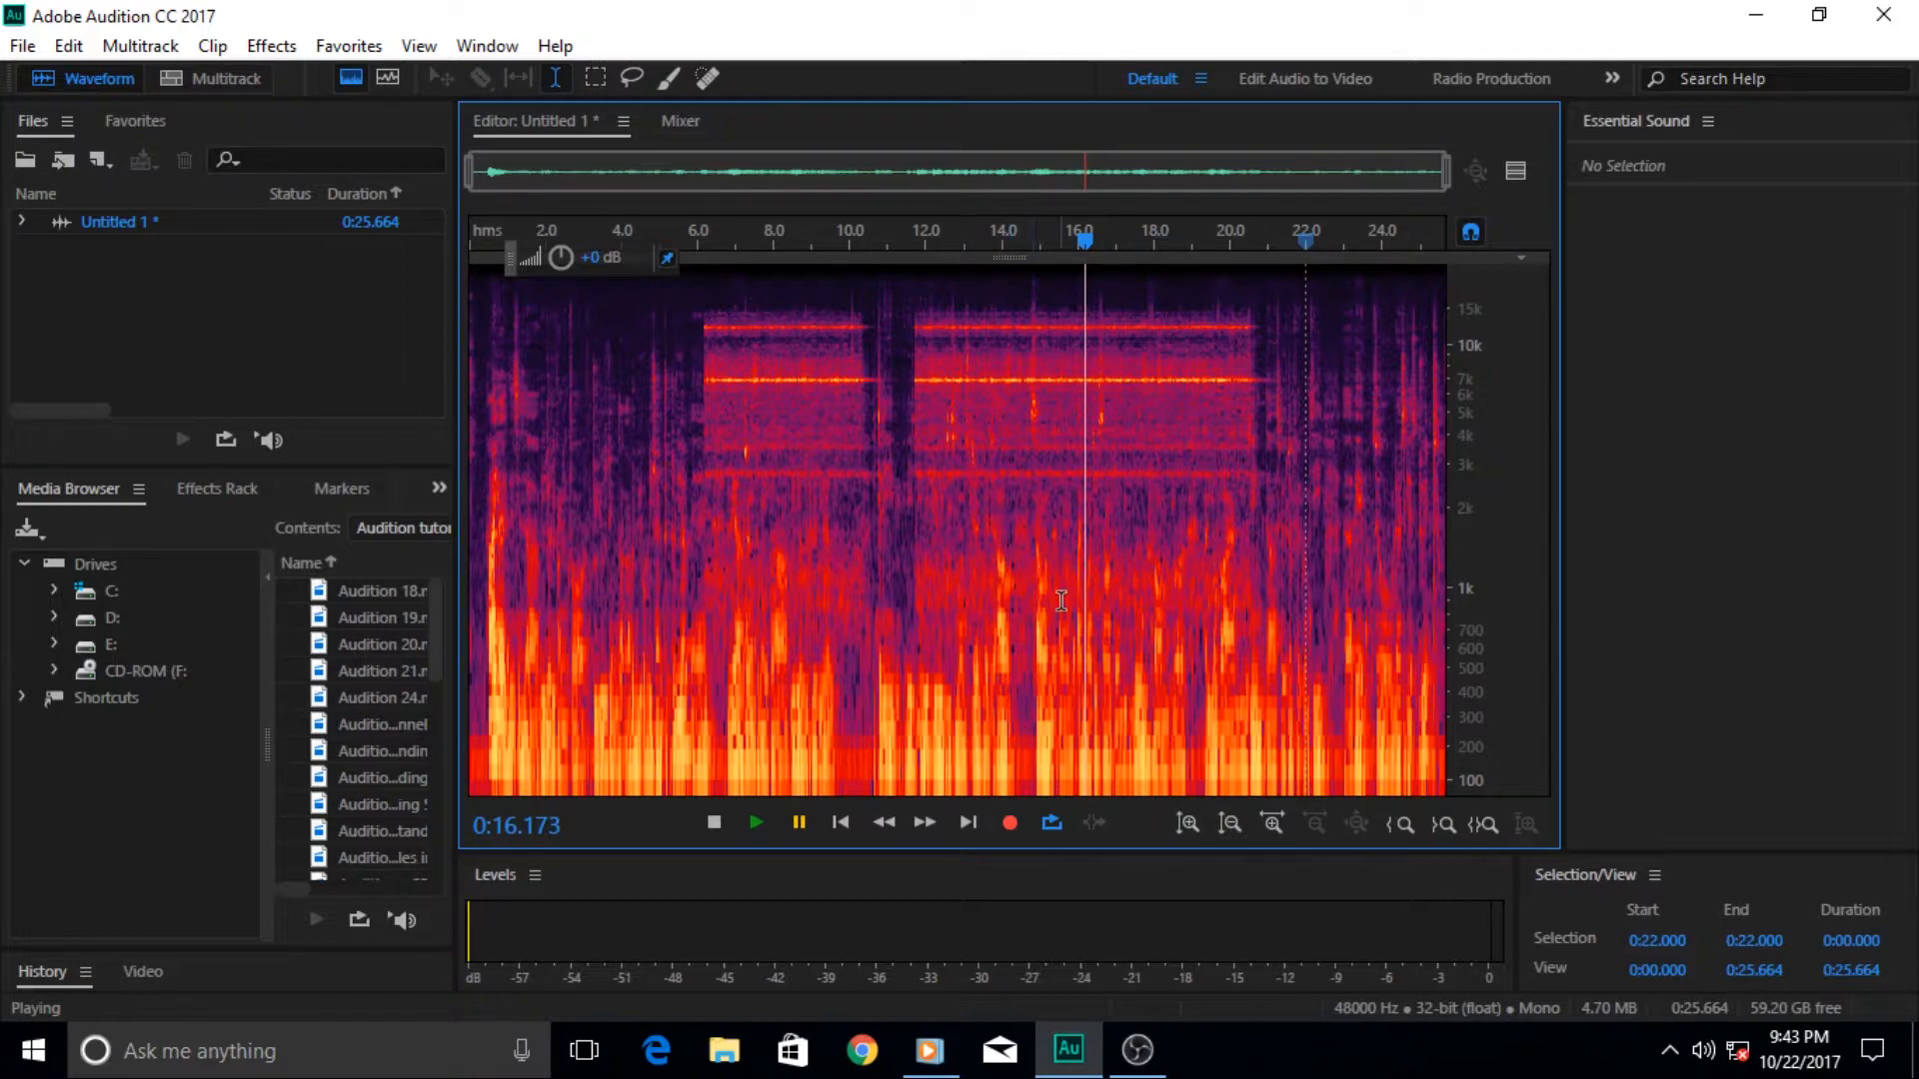
pyautogui.moveTo(1311, 684)
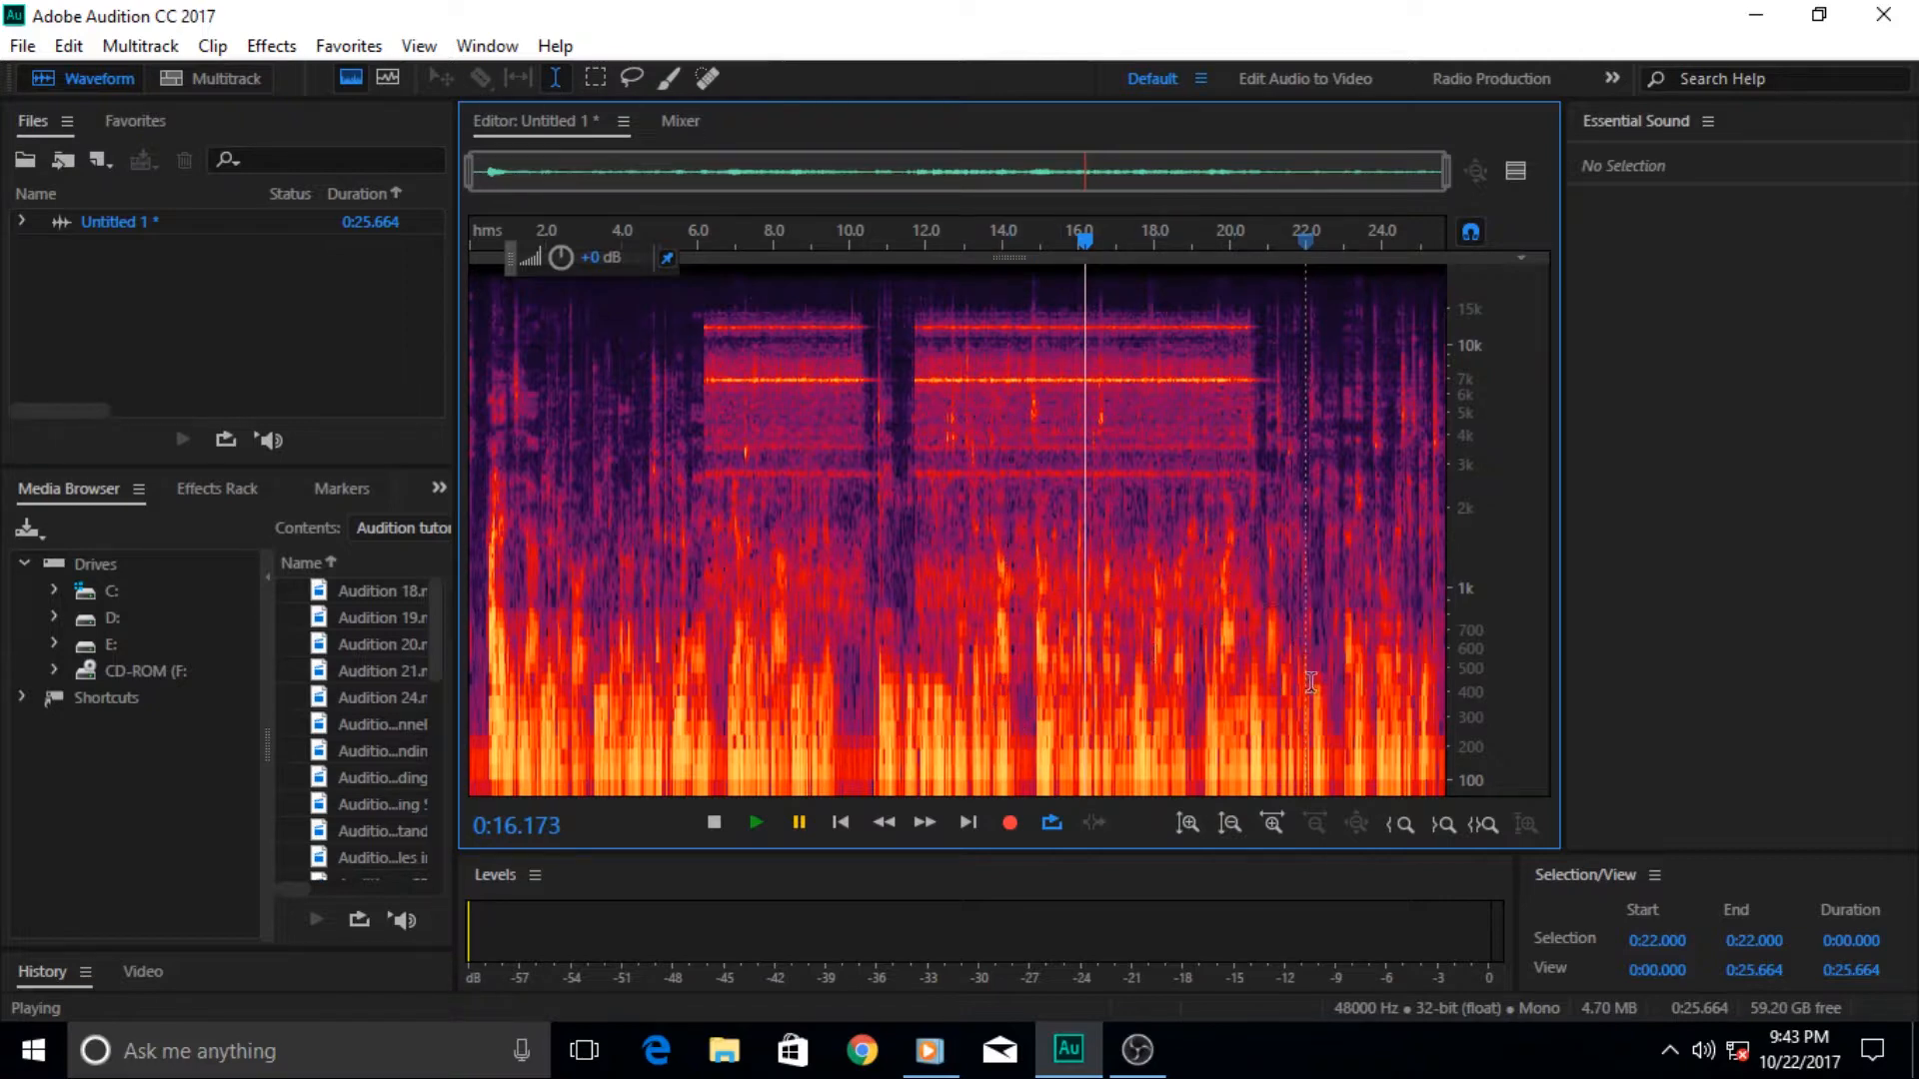
pyautogui.moveTo(1042, 642)
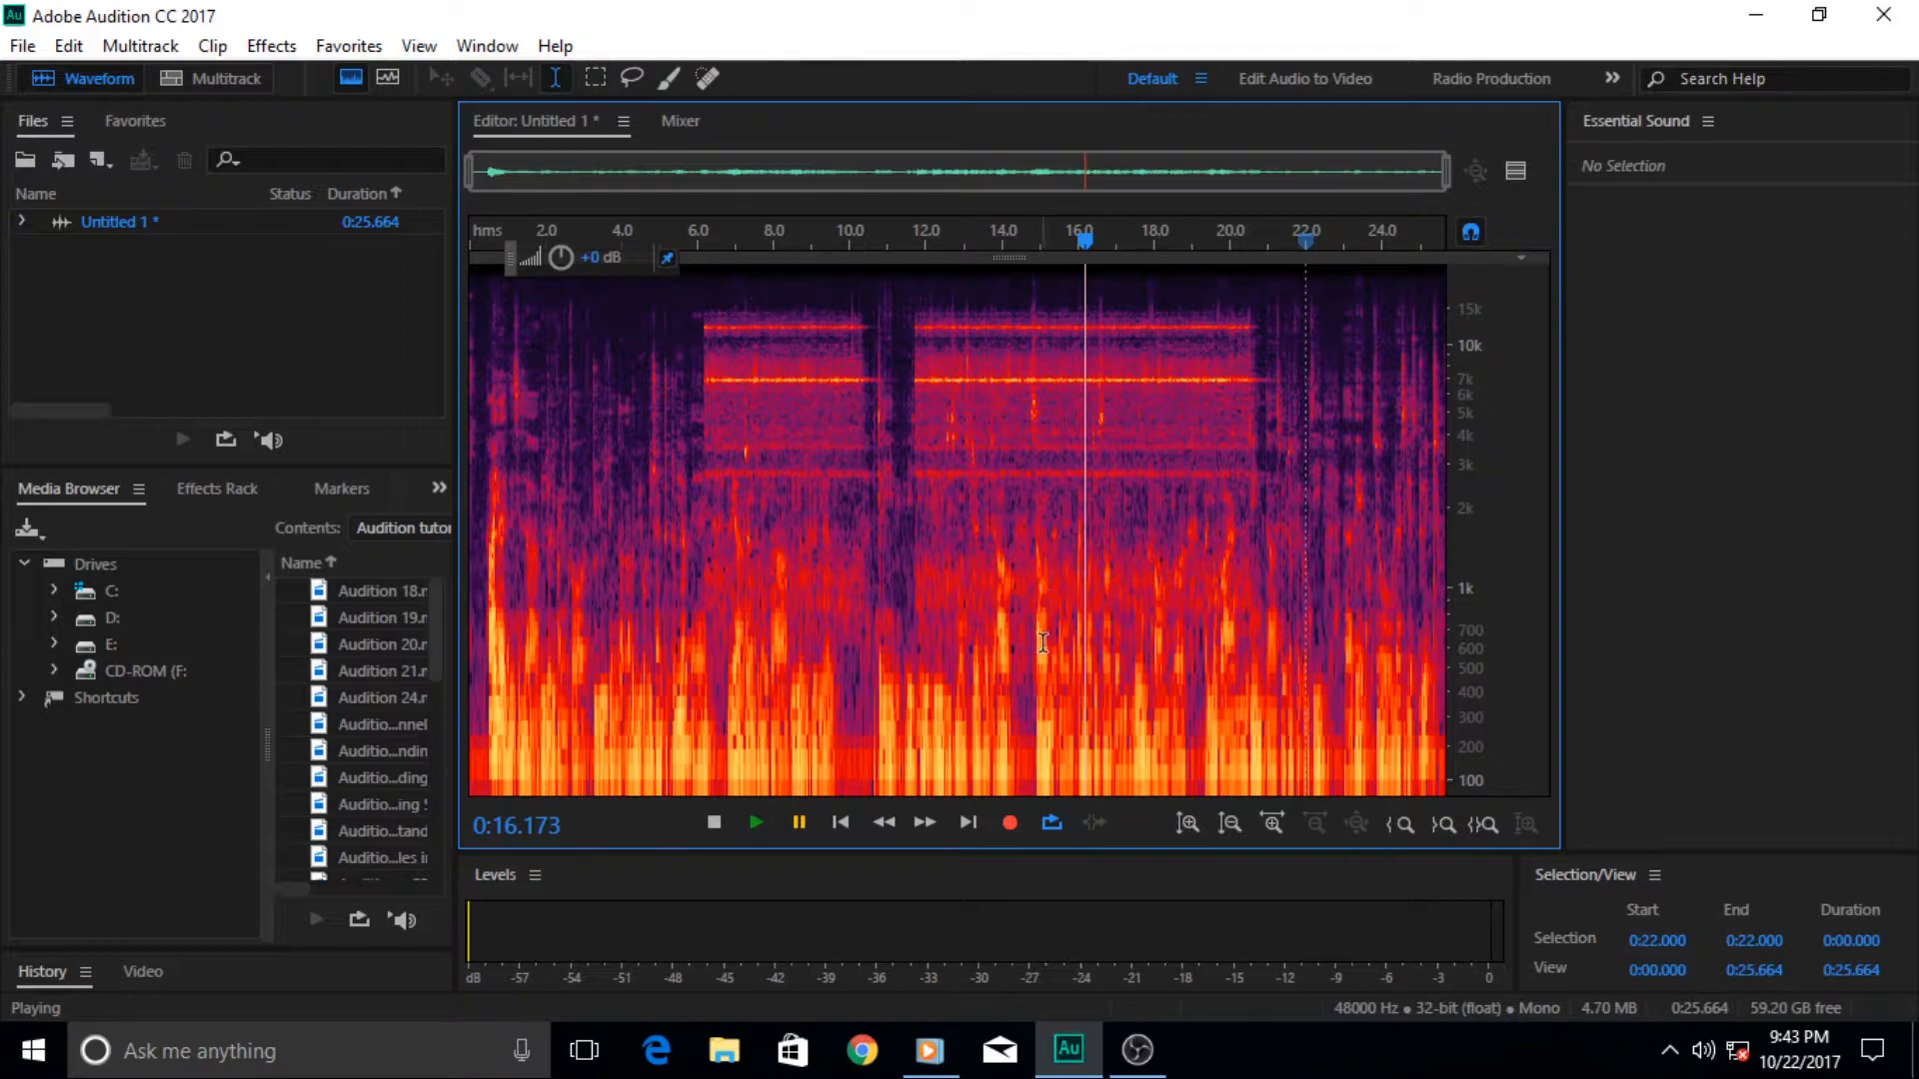
pyautogui.moveTo(875, 704)
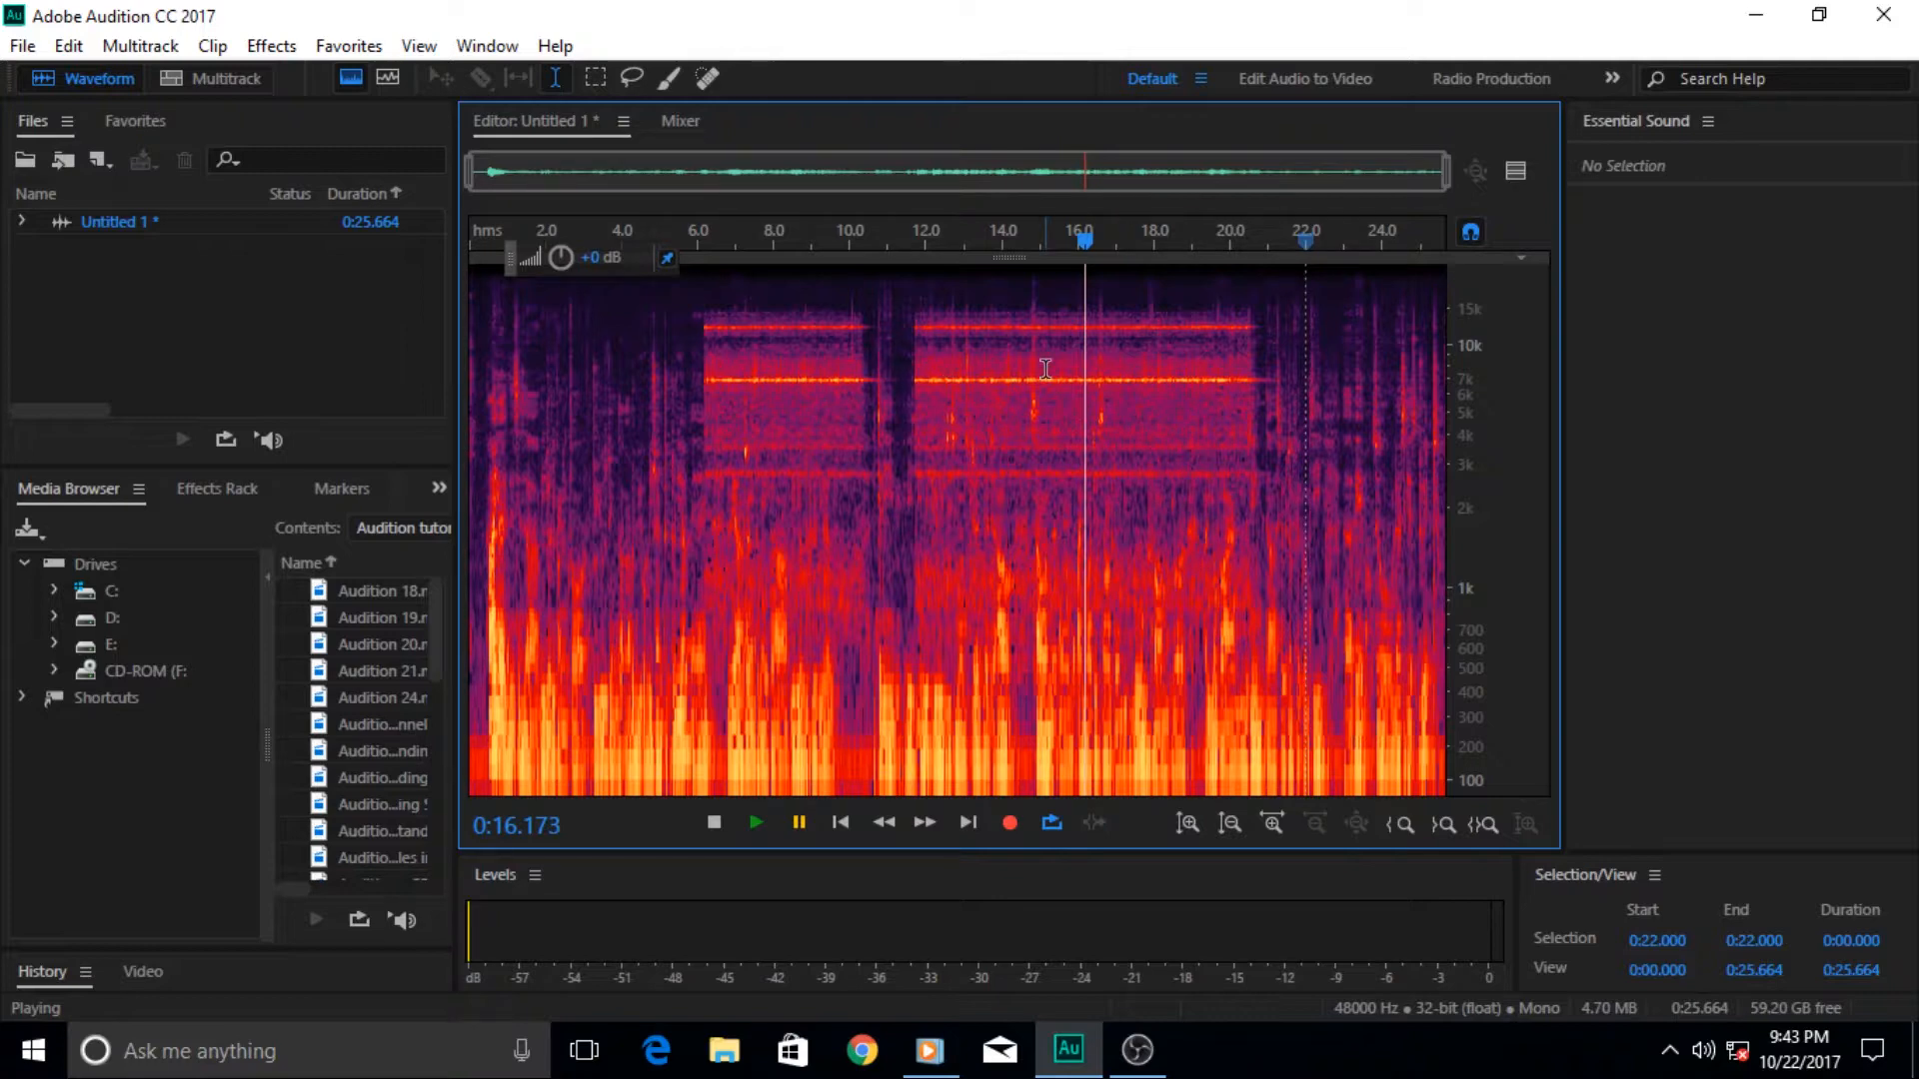
pyautogui.moveTo(1173, 378)
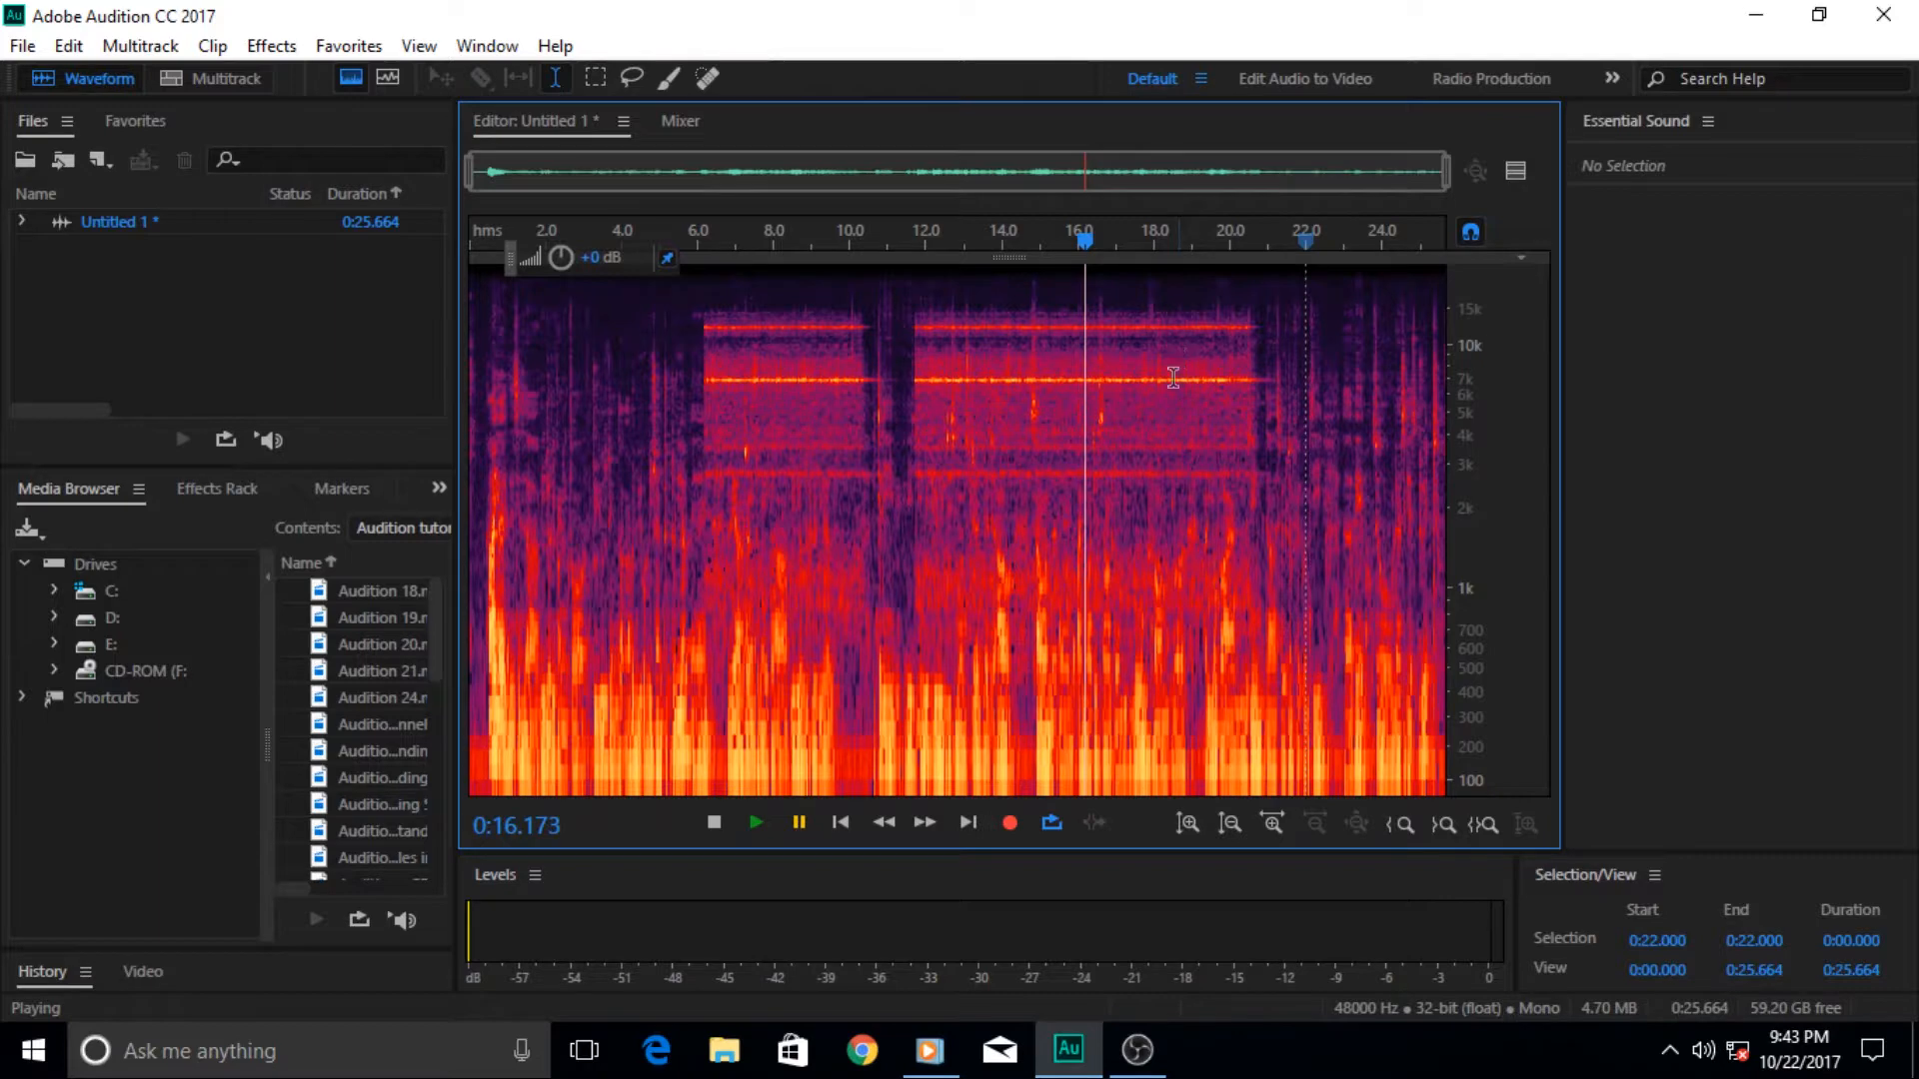
pyautogui.moveTo(1223, 418)
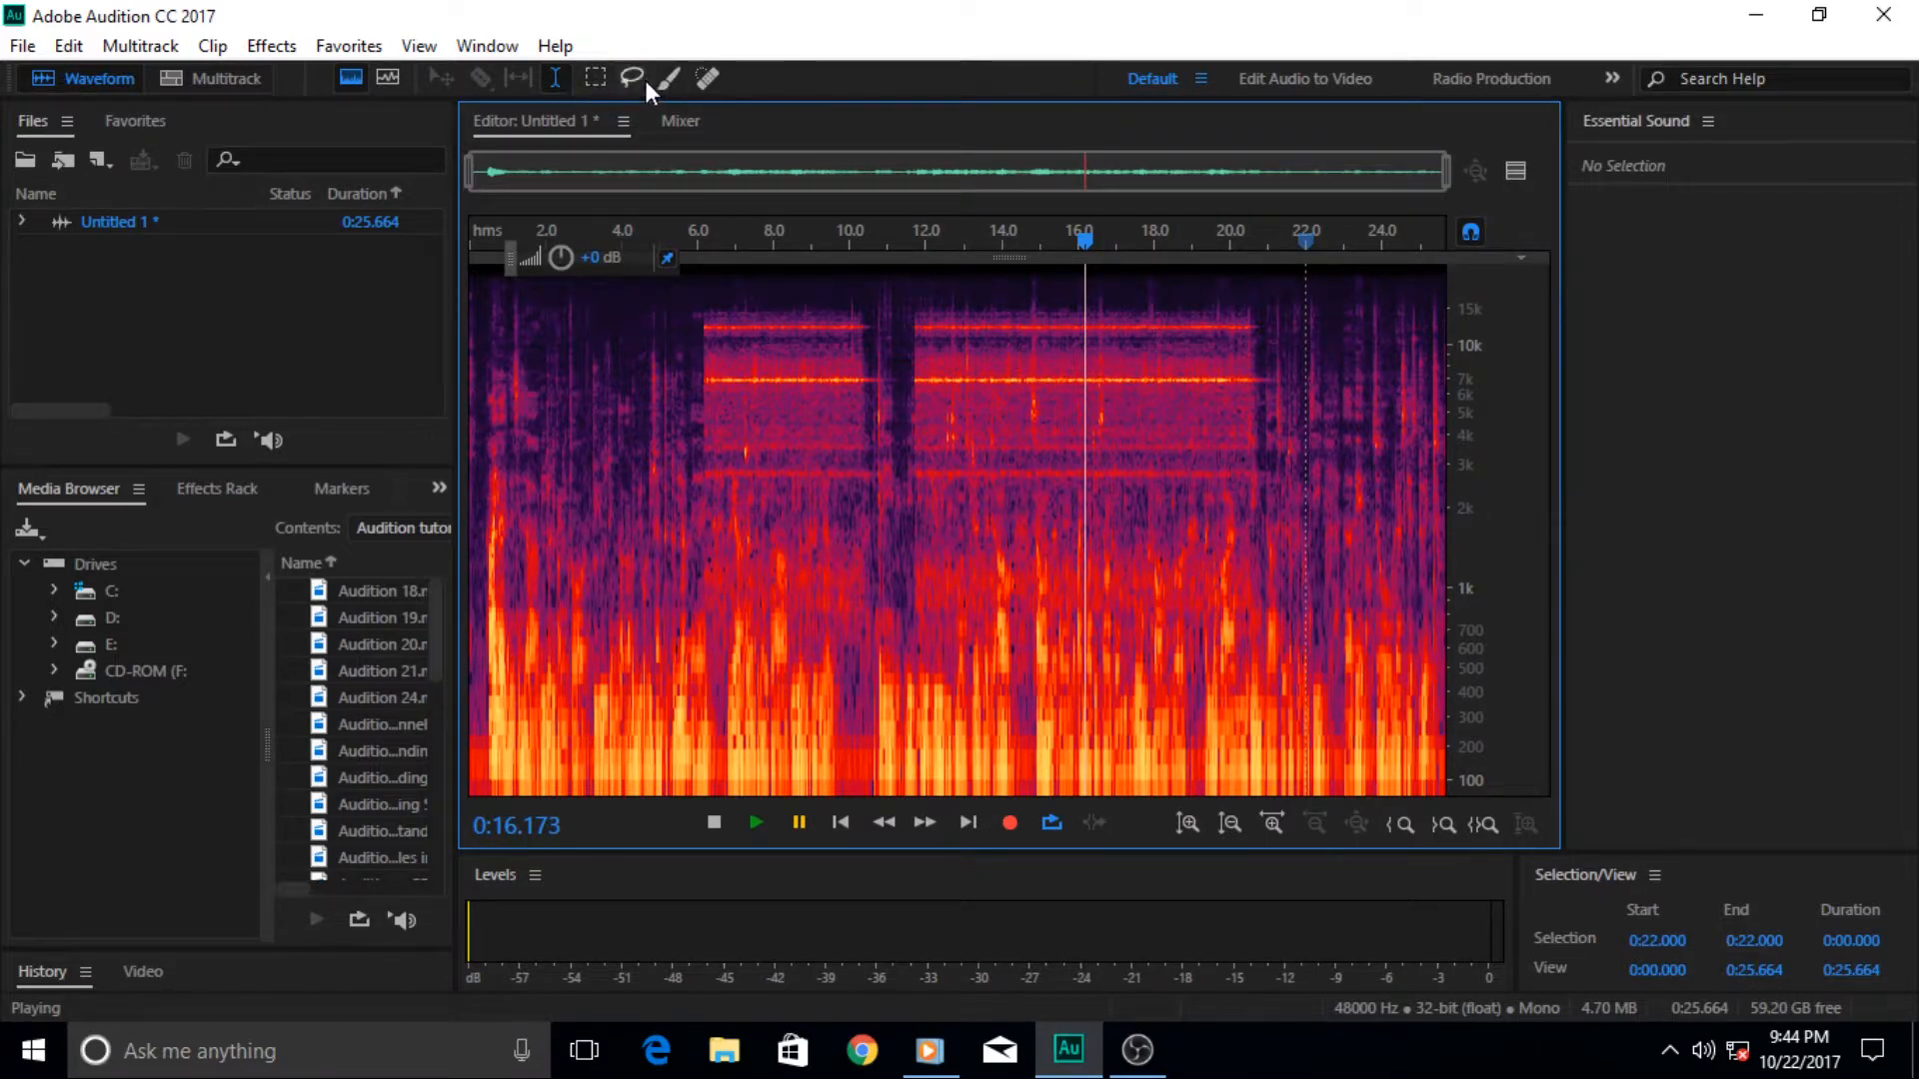
pyautogui.moveTo(668, 78)
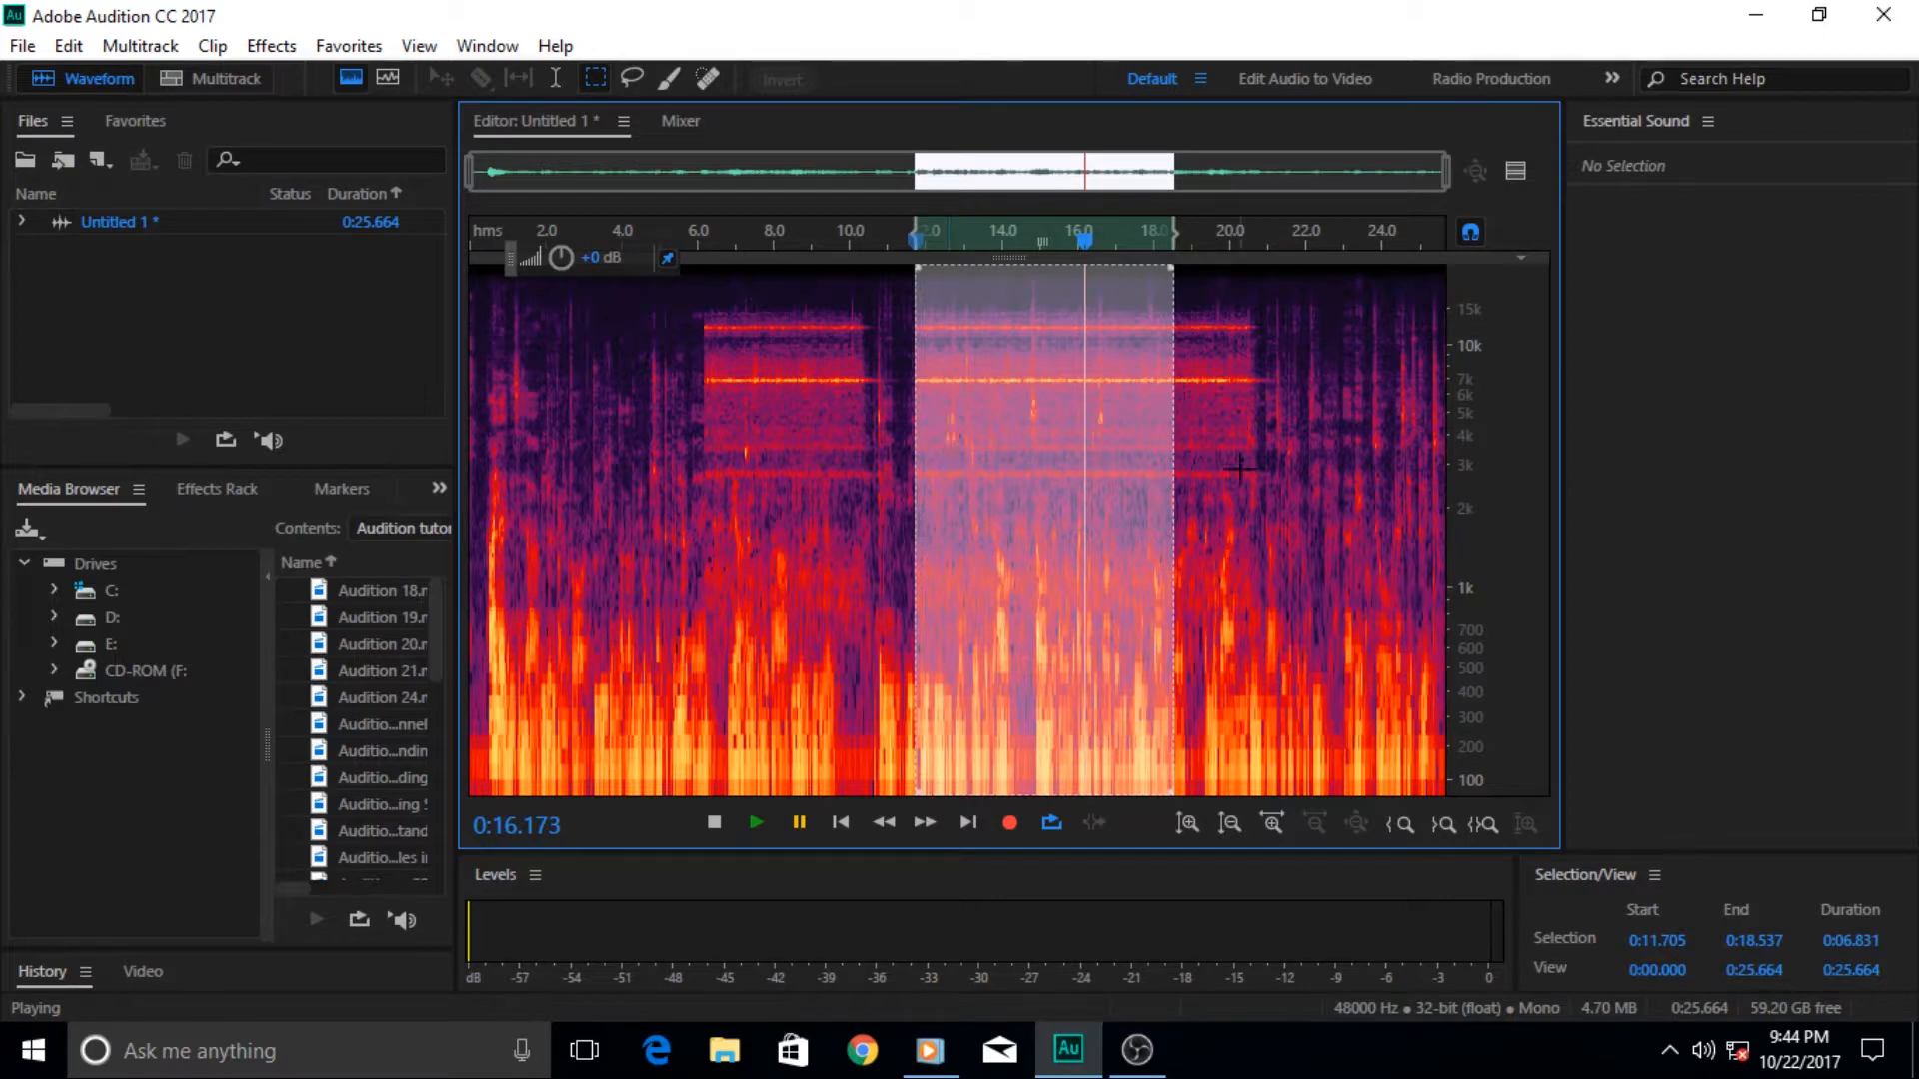
pyautogui.moveTo(985, 316)
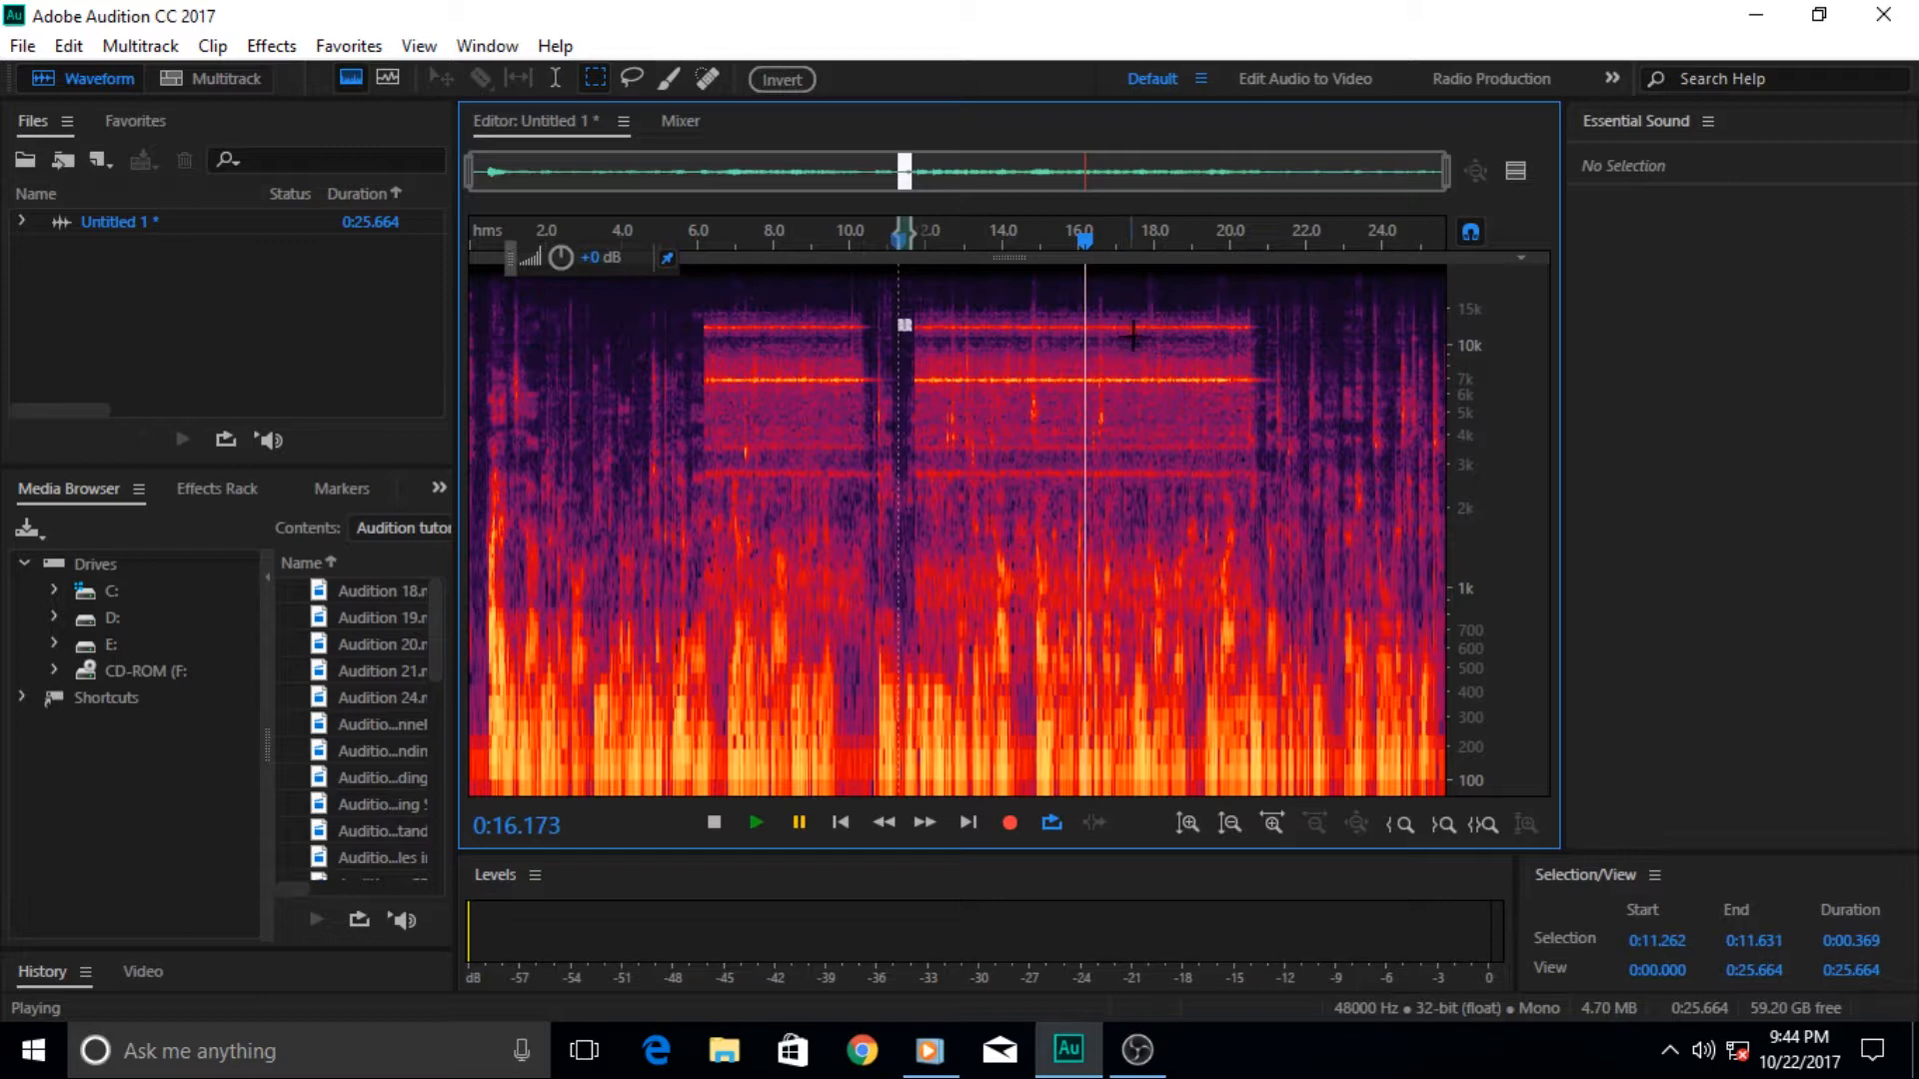
pyautogui.moveTo(1166, 370)
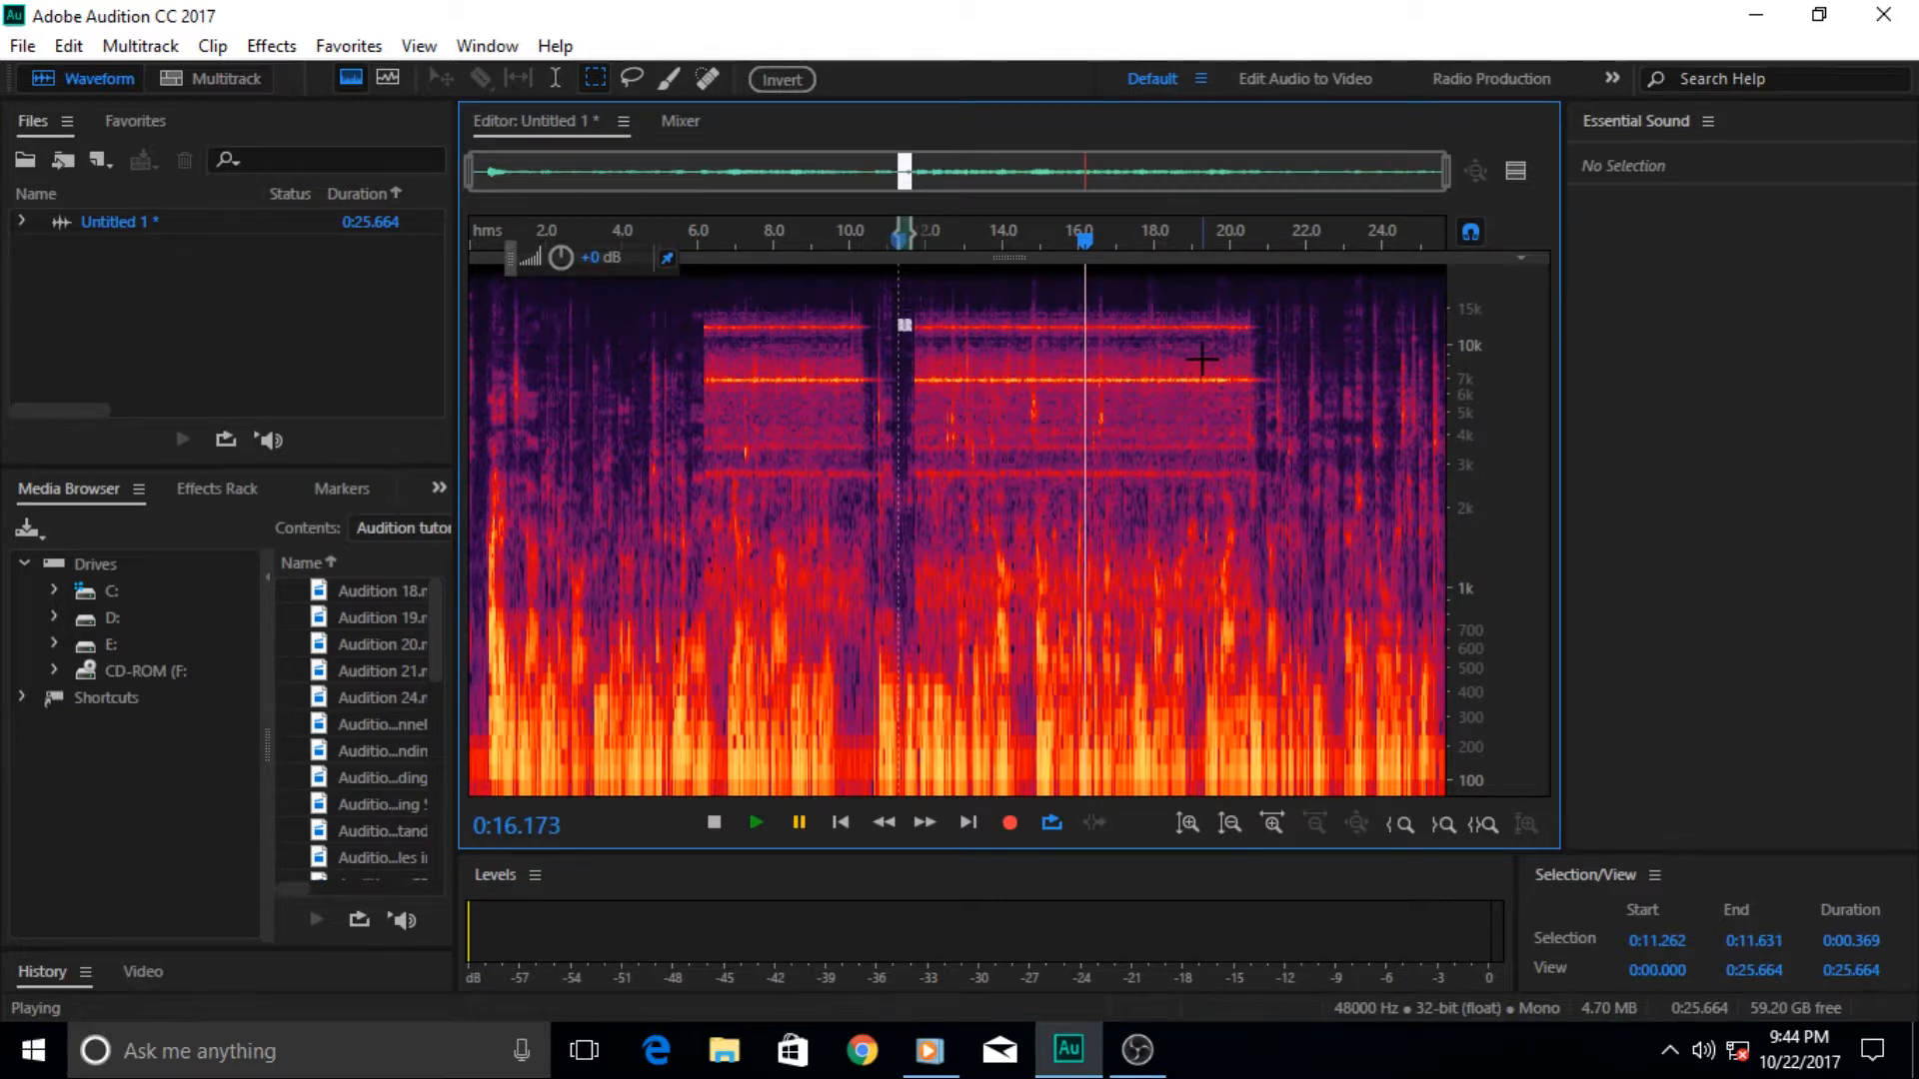
# Box out the ringtone band from 12 to 21 seconds, delete it, and play back from 10 seconds
pyautogui.moveTo(903, 326); pyautogui.dragTo(1255, 335)
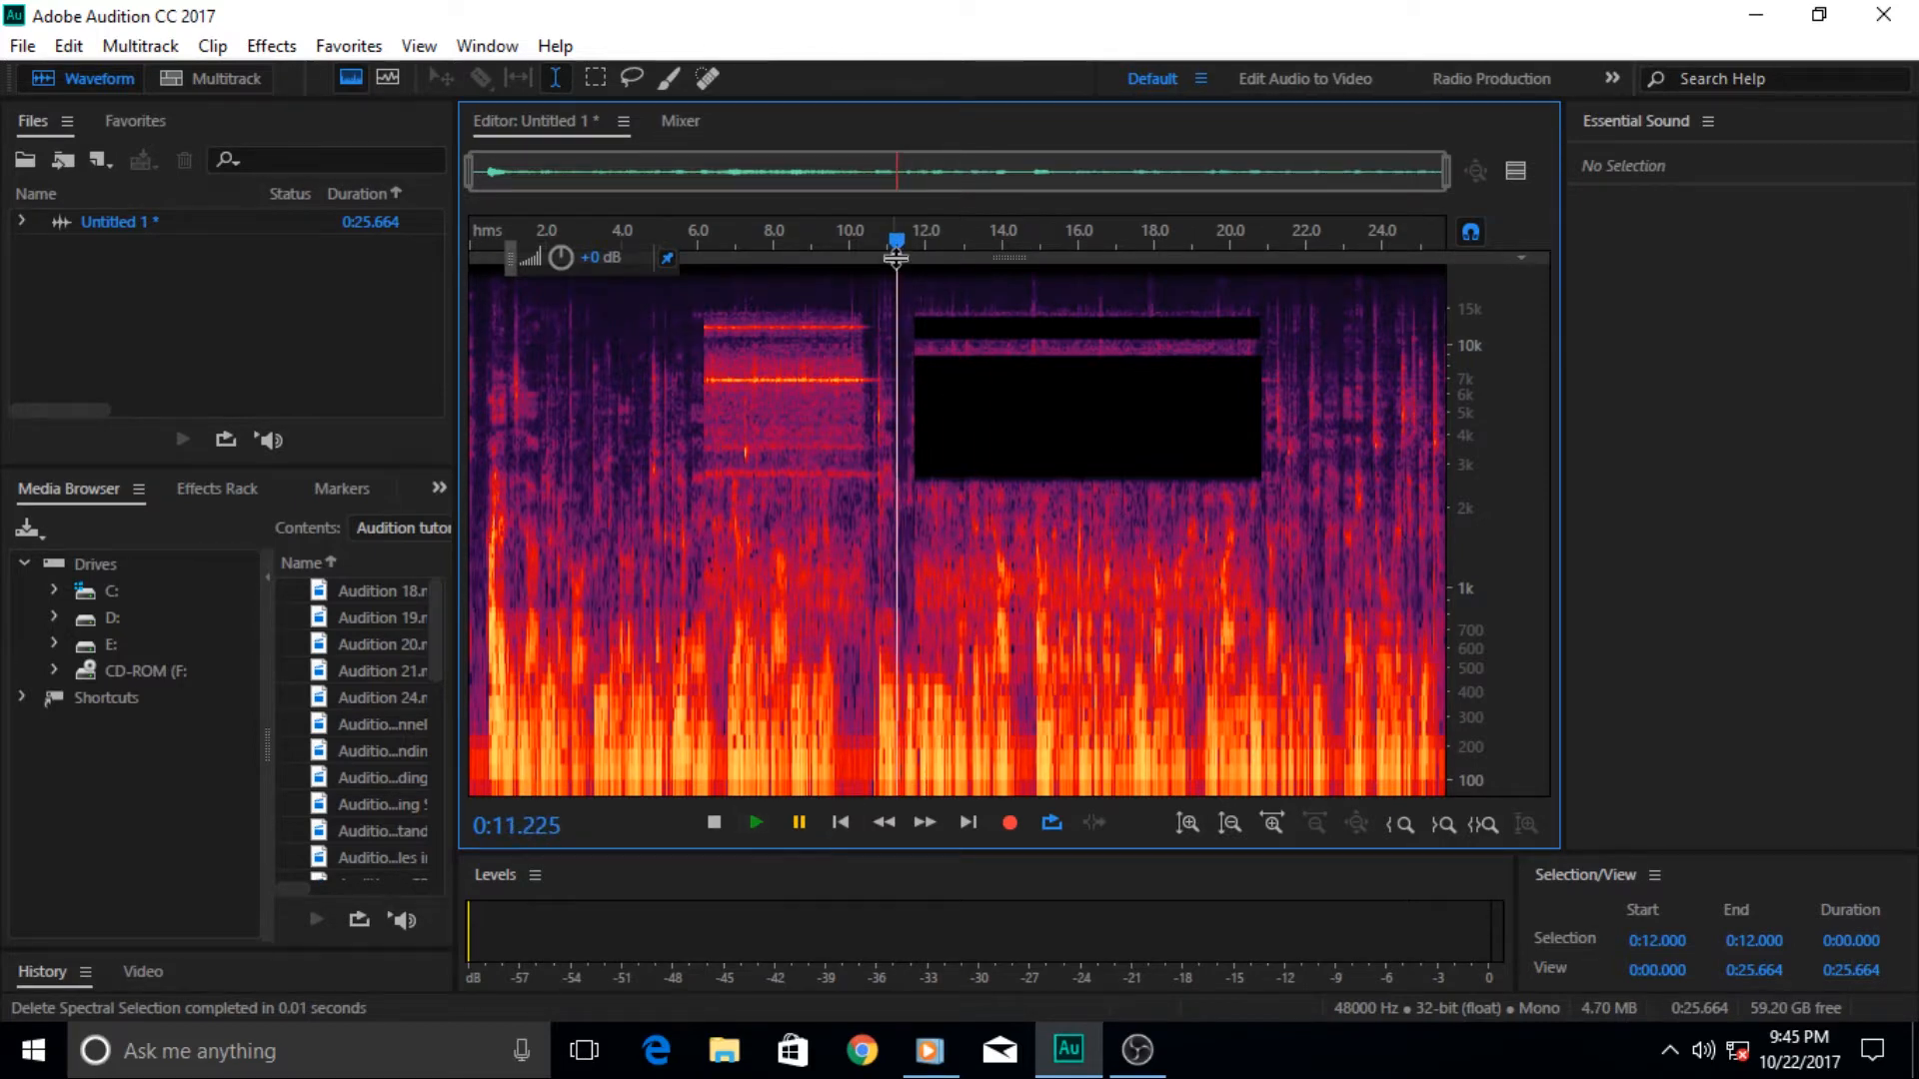
pyautogui.click(756, 822)
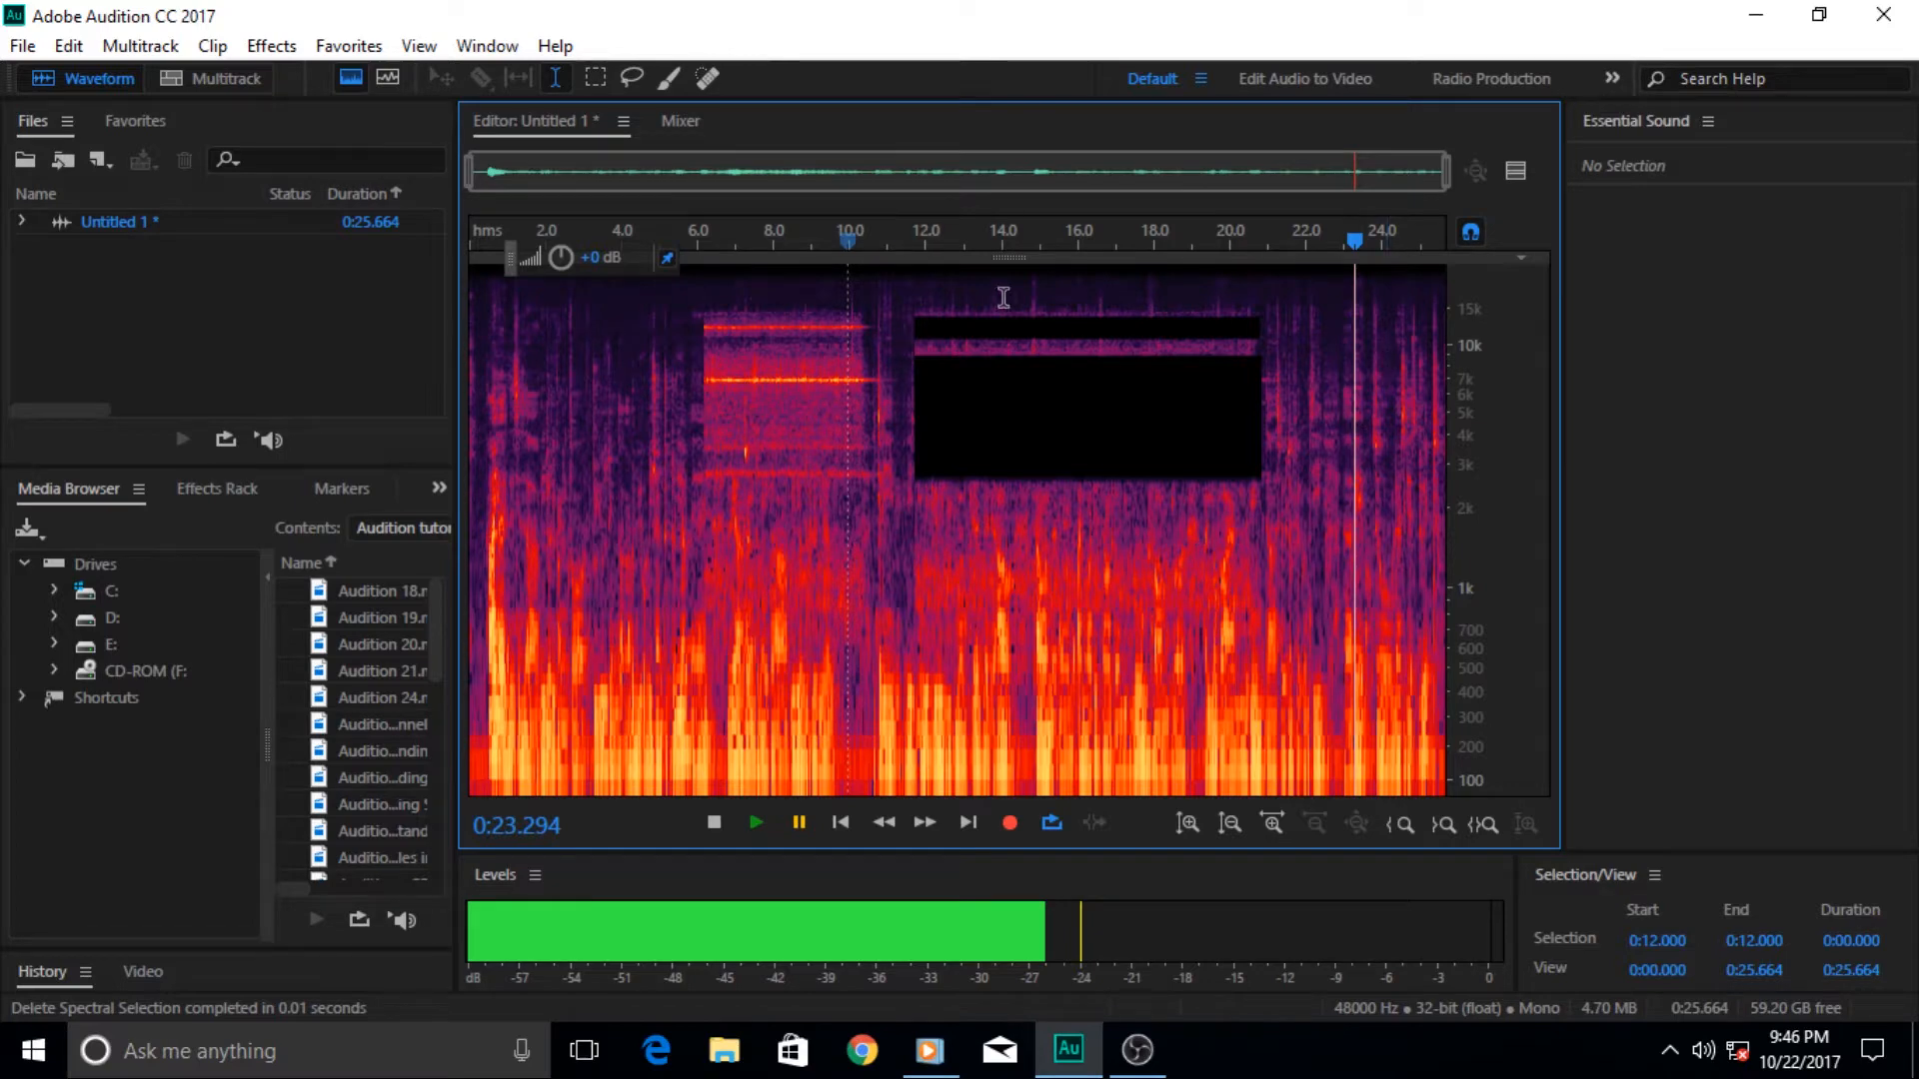
pyautogui.moveTo(1370, 361)
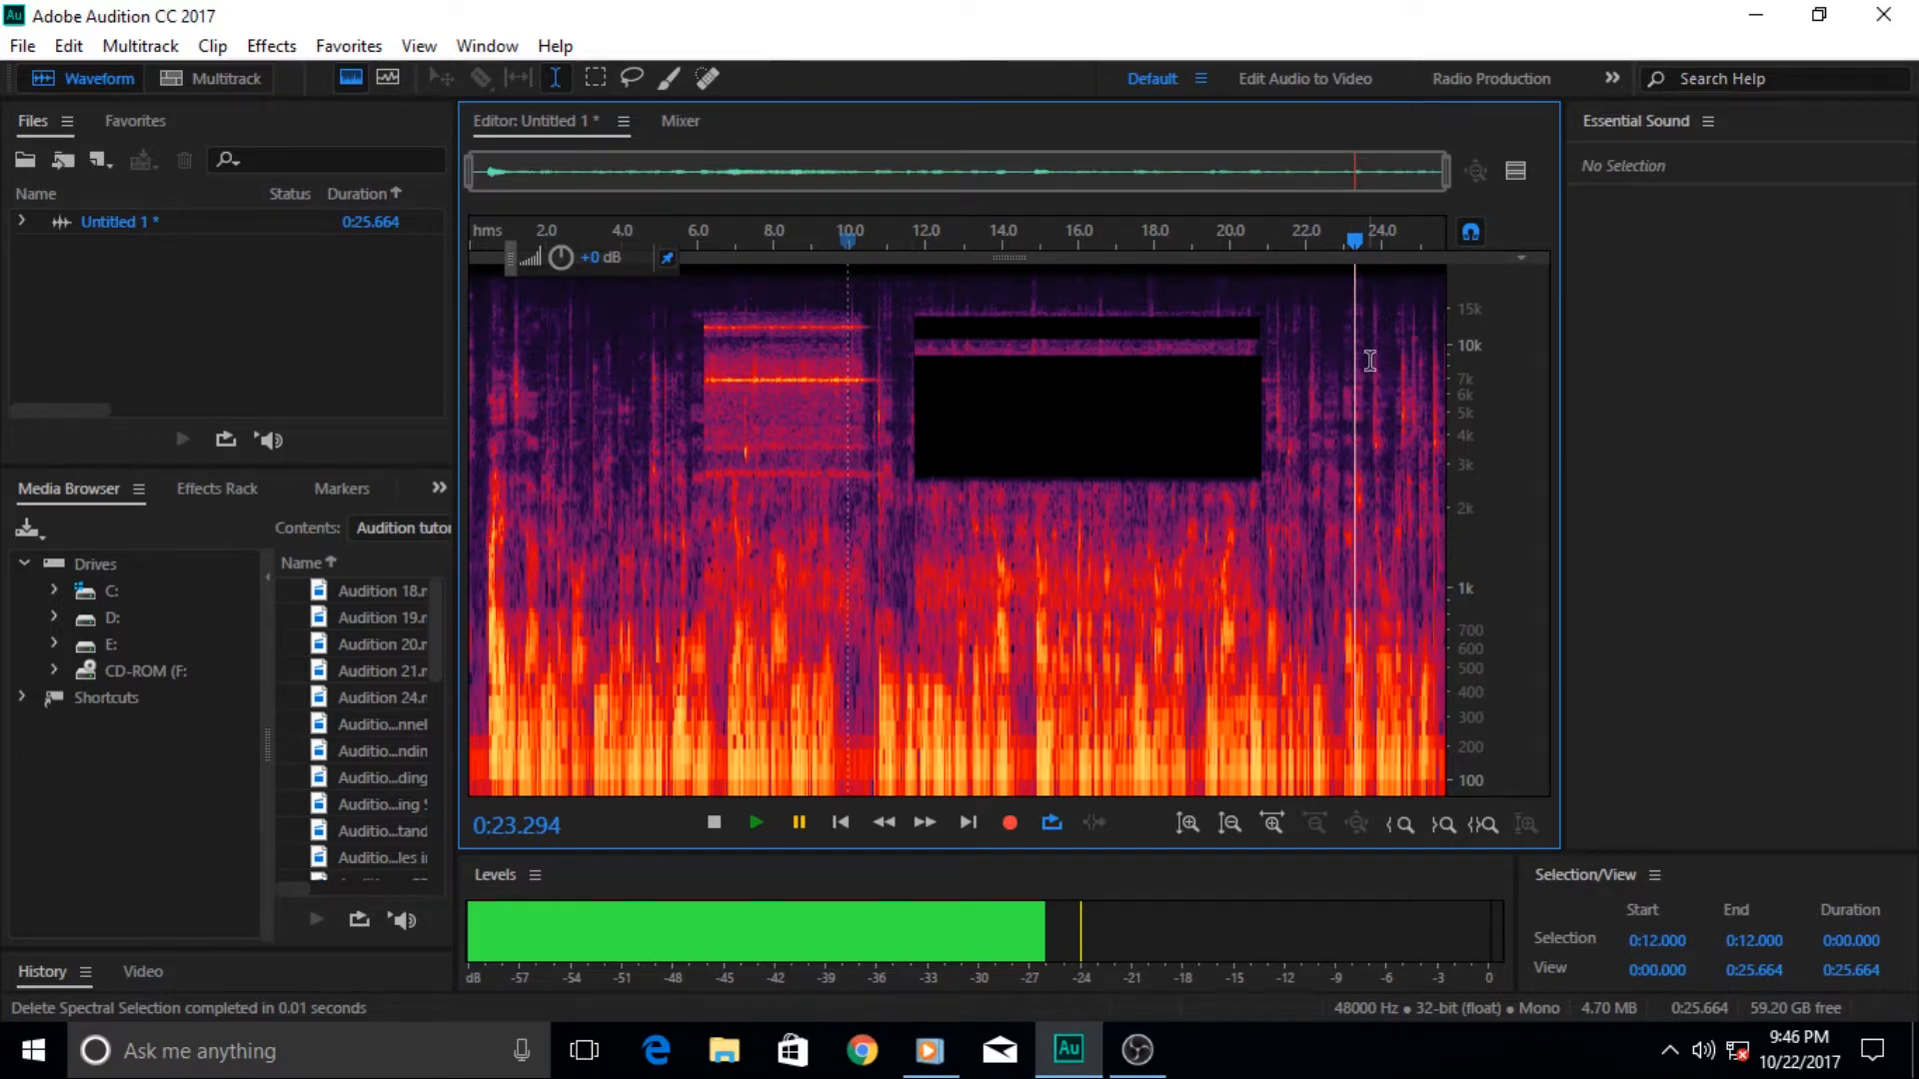
pyautogui.click(1067, 1049)
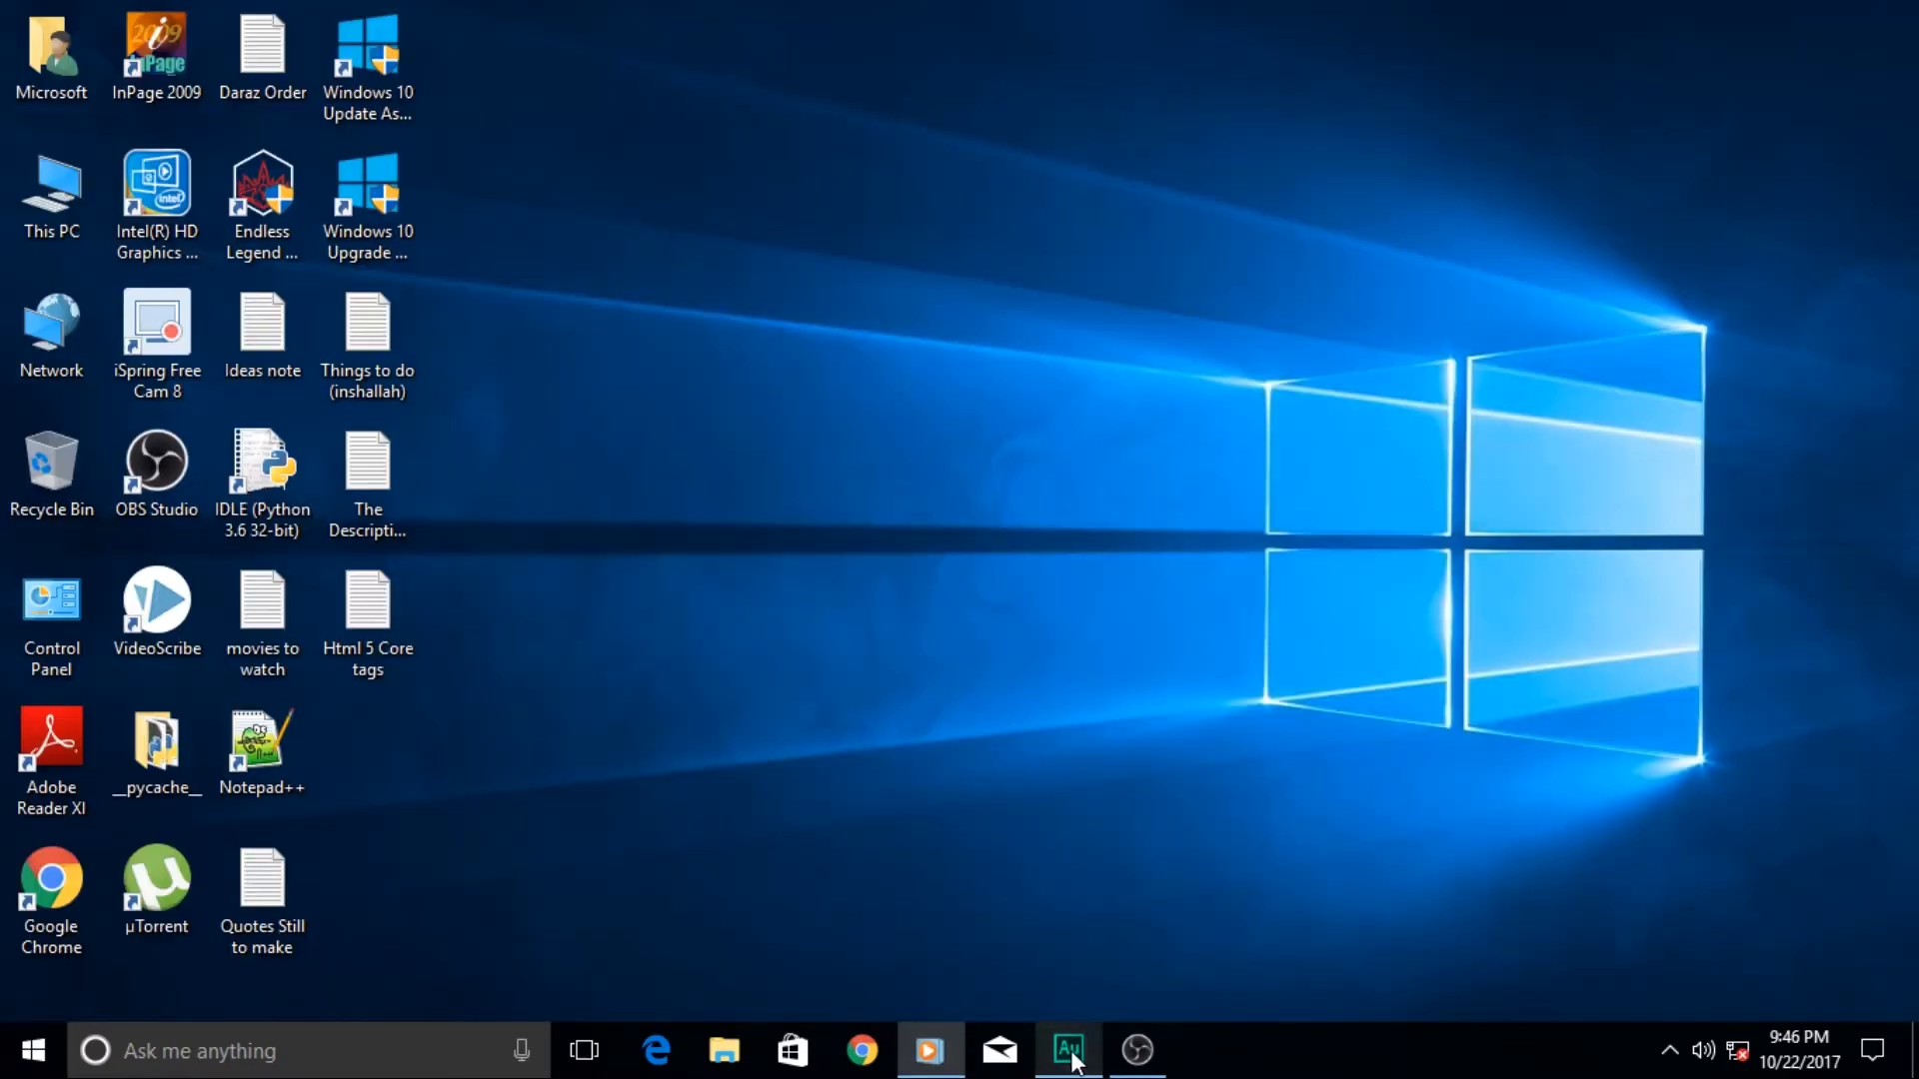
pyautogui.click(1066, 1049)
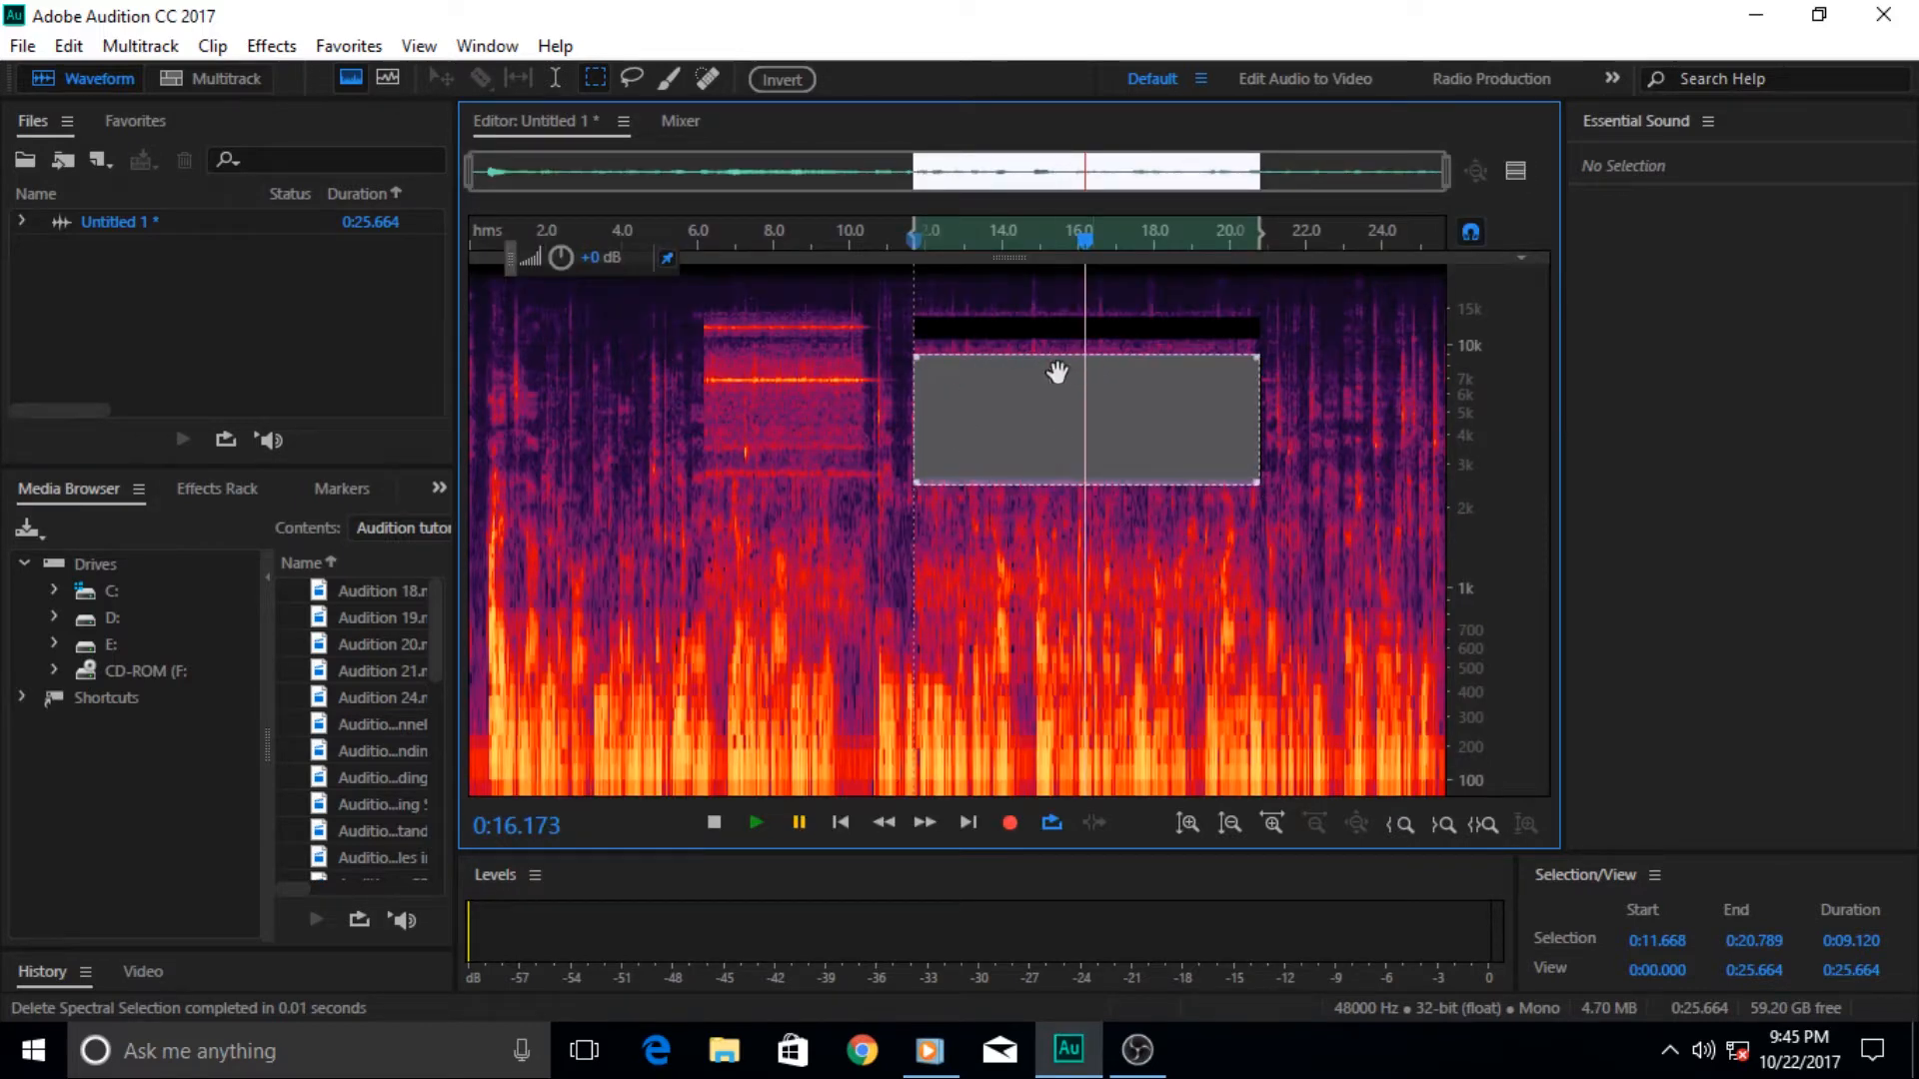
pyautogui.moveTo(1247, 372)
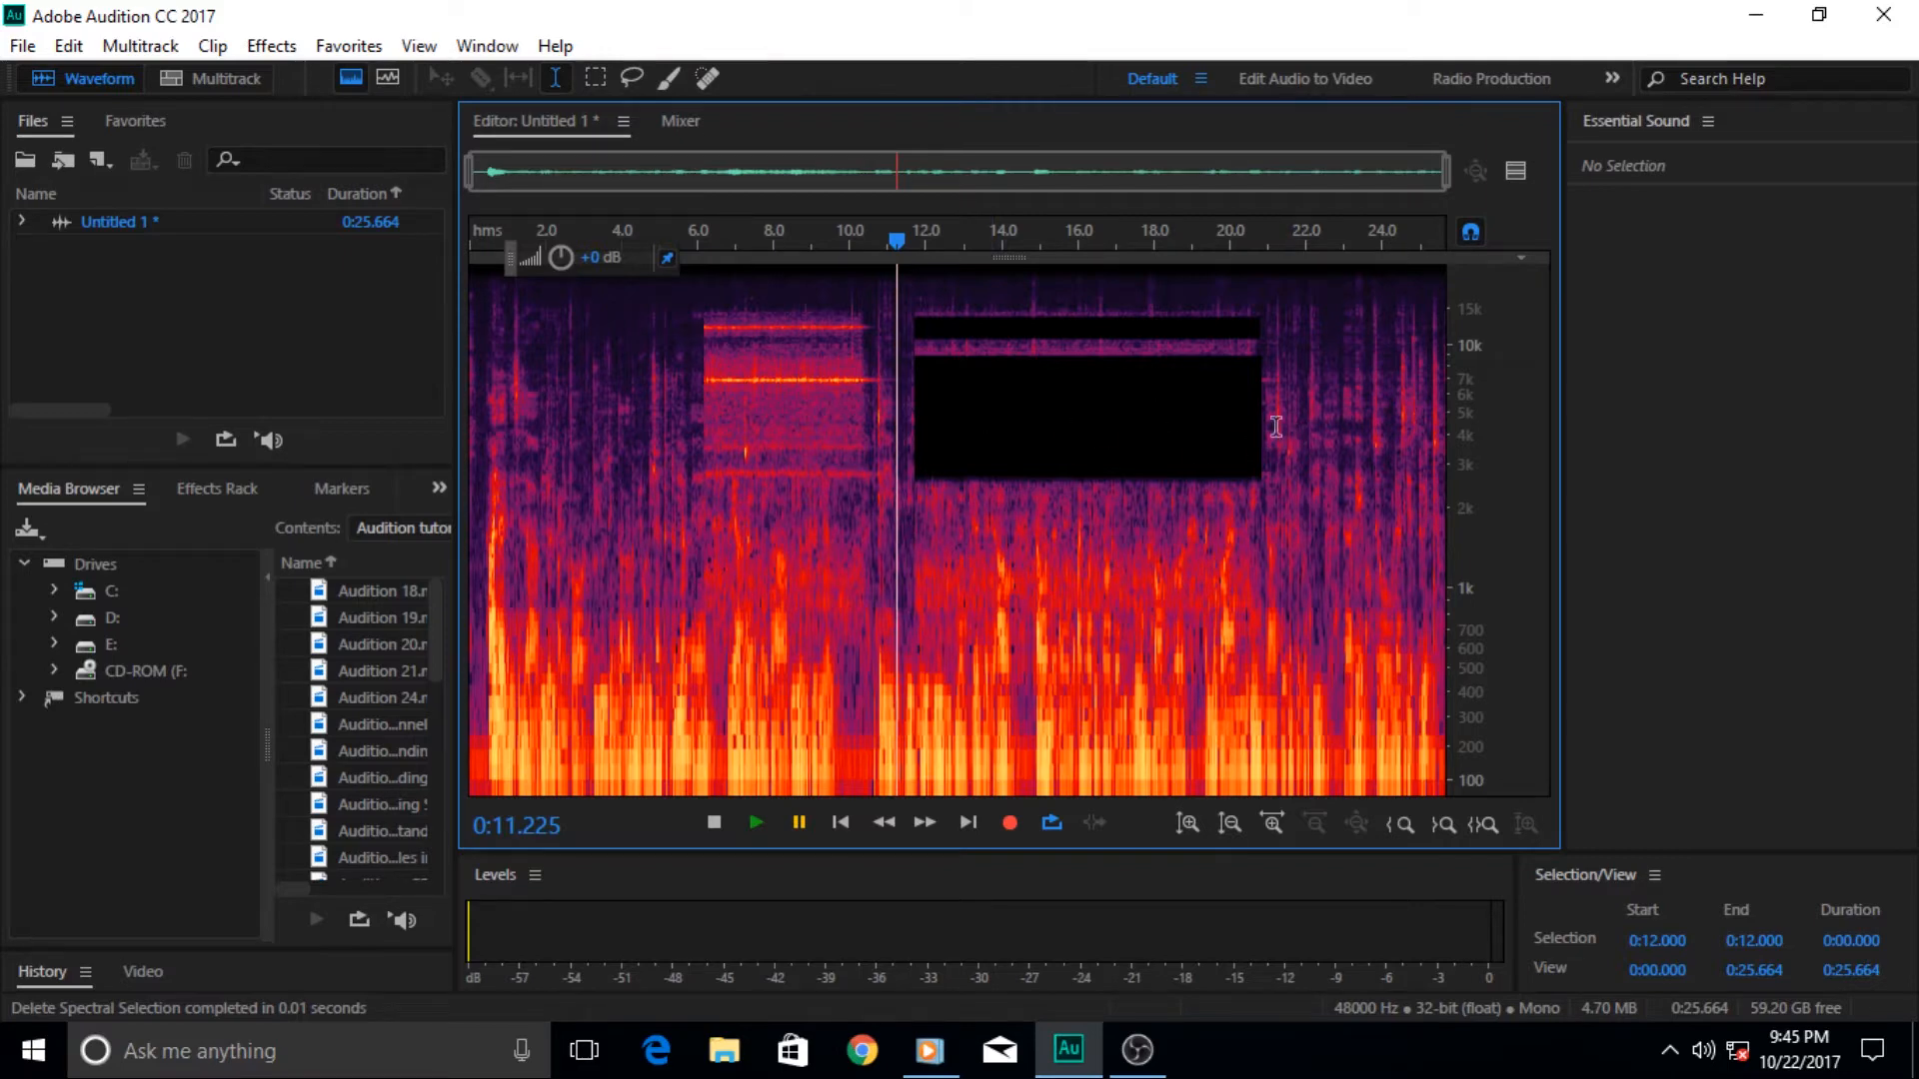
pyautogui.moveTo(1331, 477)
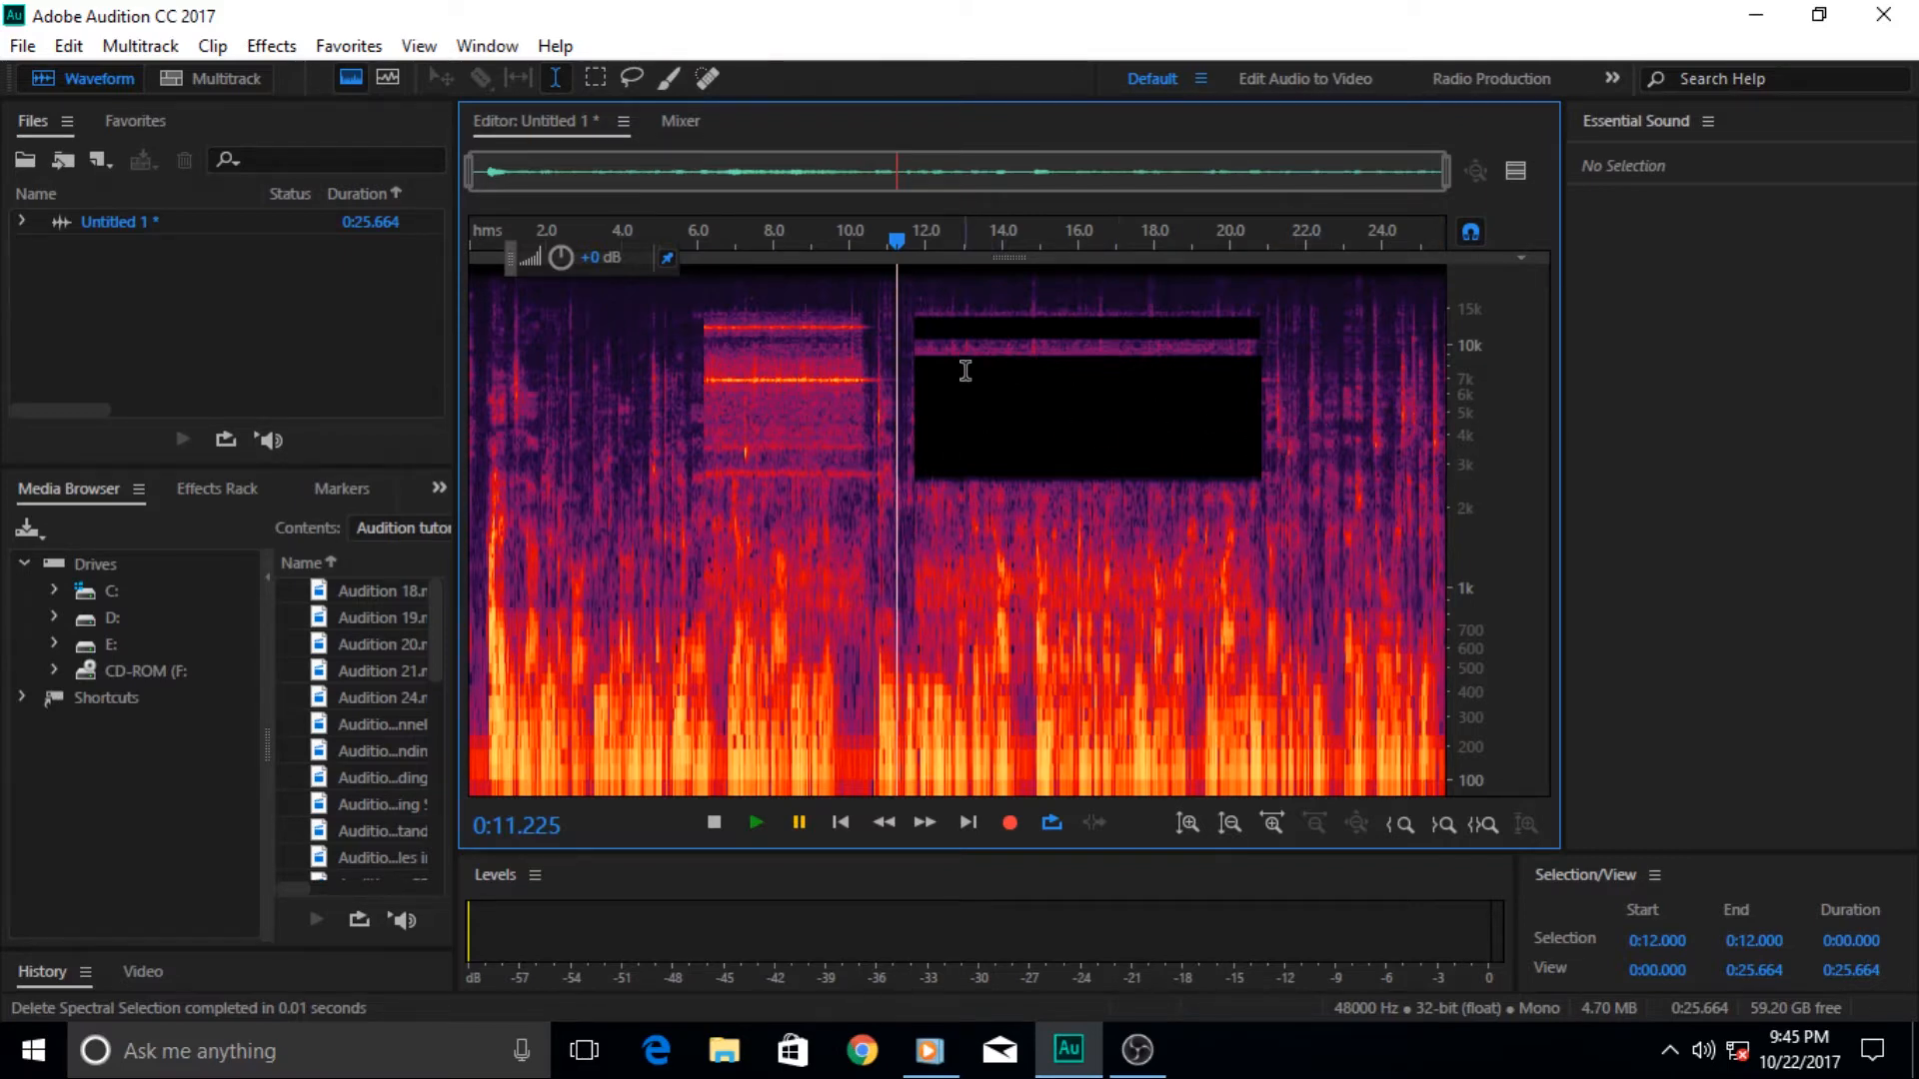
pyautogui.moveTo(952, 401)
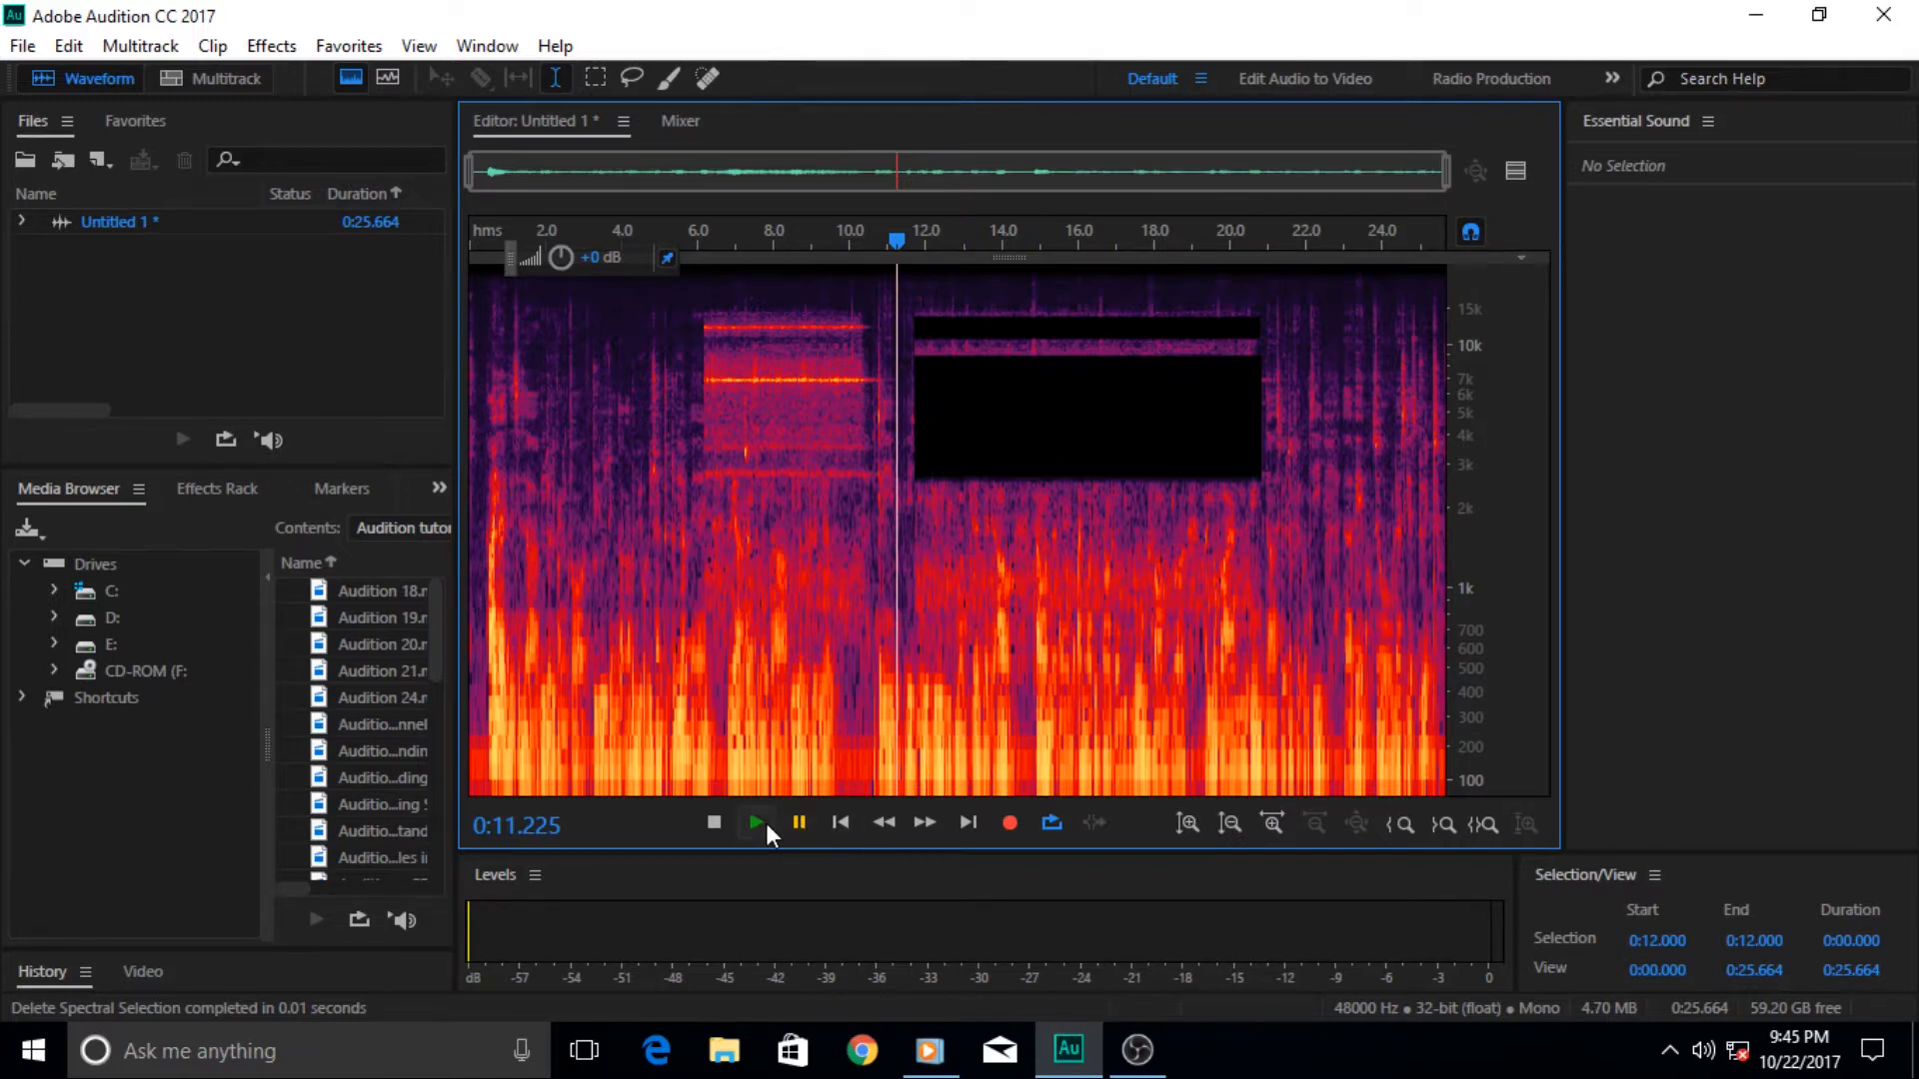
pyautogui.moveTo(756, 822)
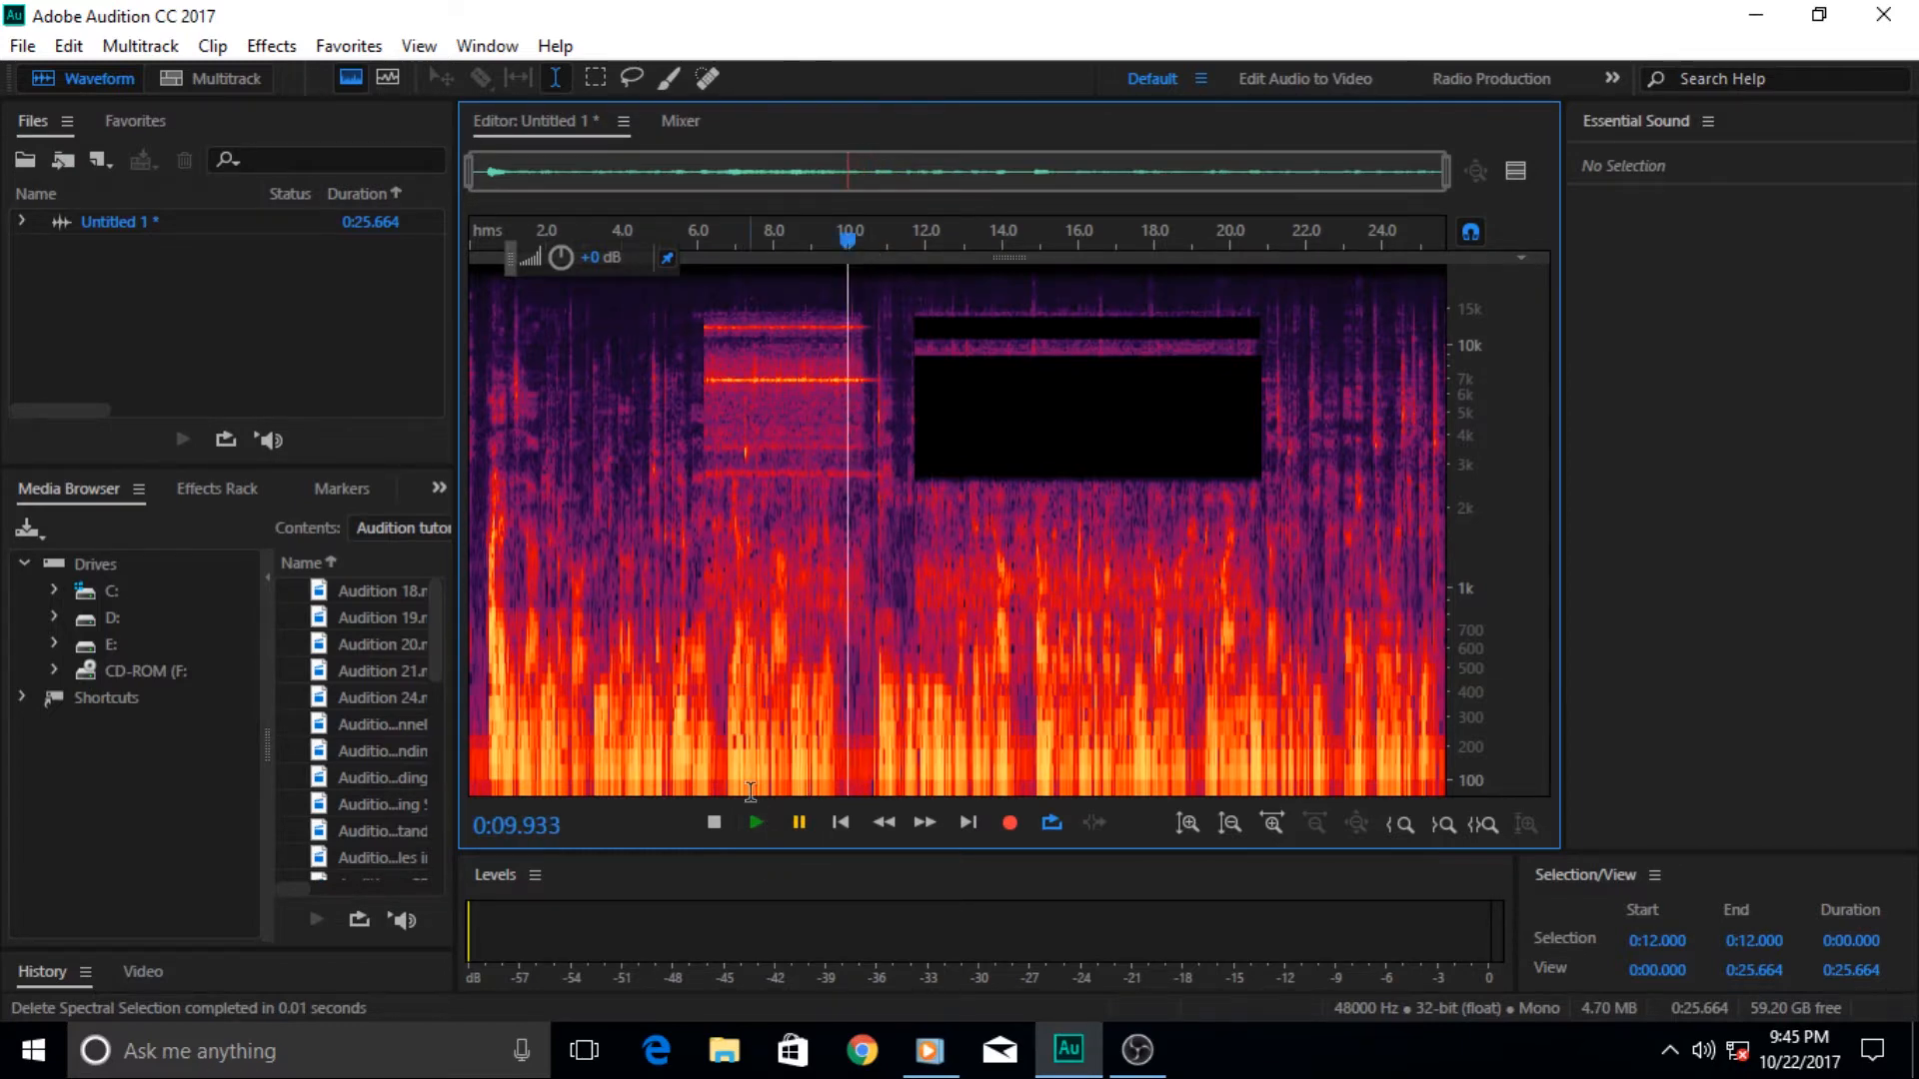
# Play the recording to check the deleted band, then minimize Audition to the desktop
pyautogui.click(756, 822)
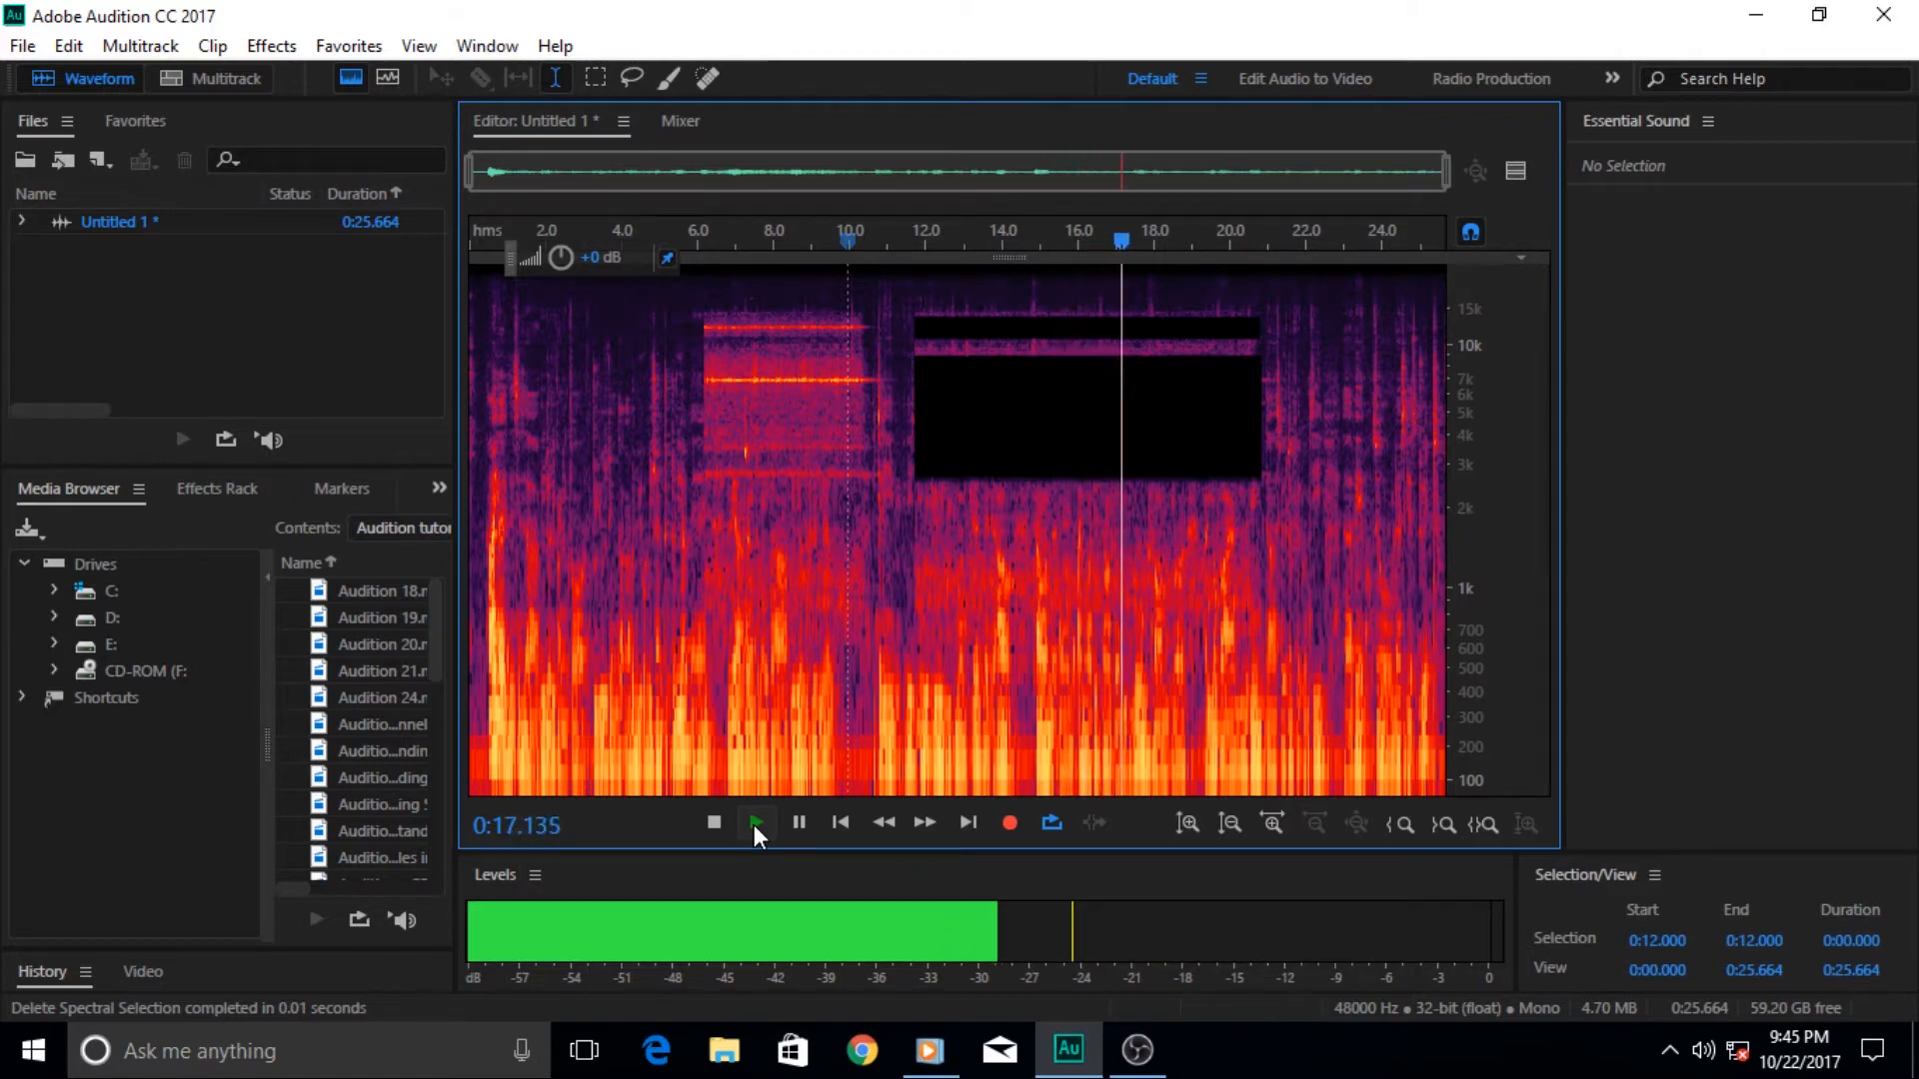
pyautogui.click(755, 822)
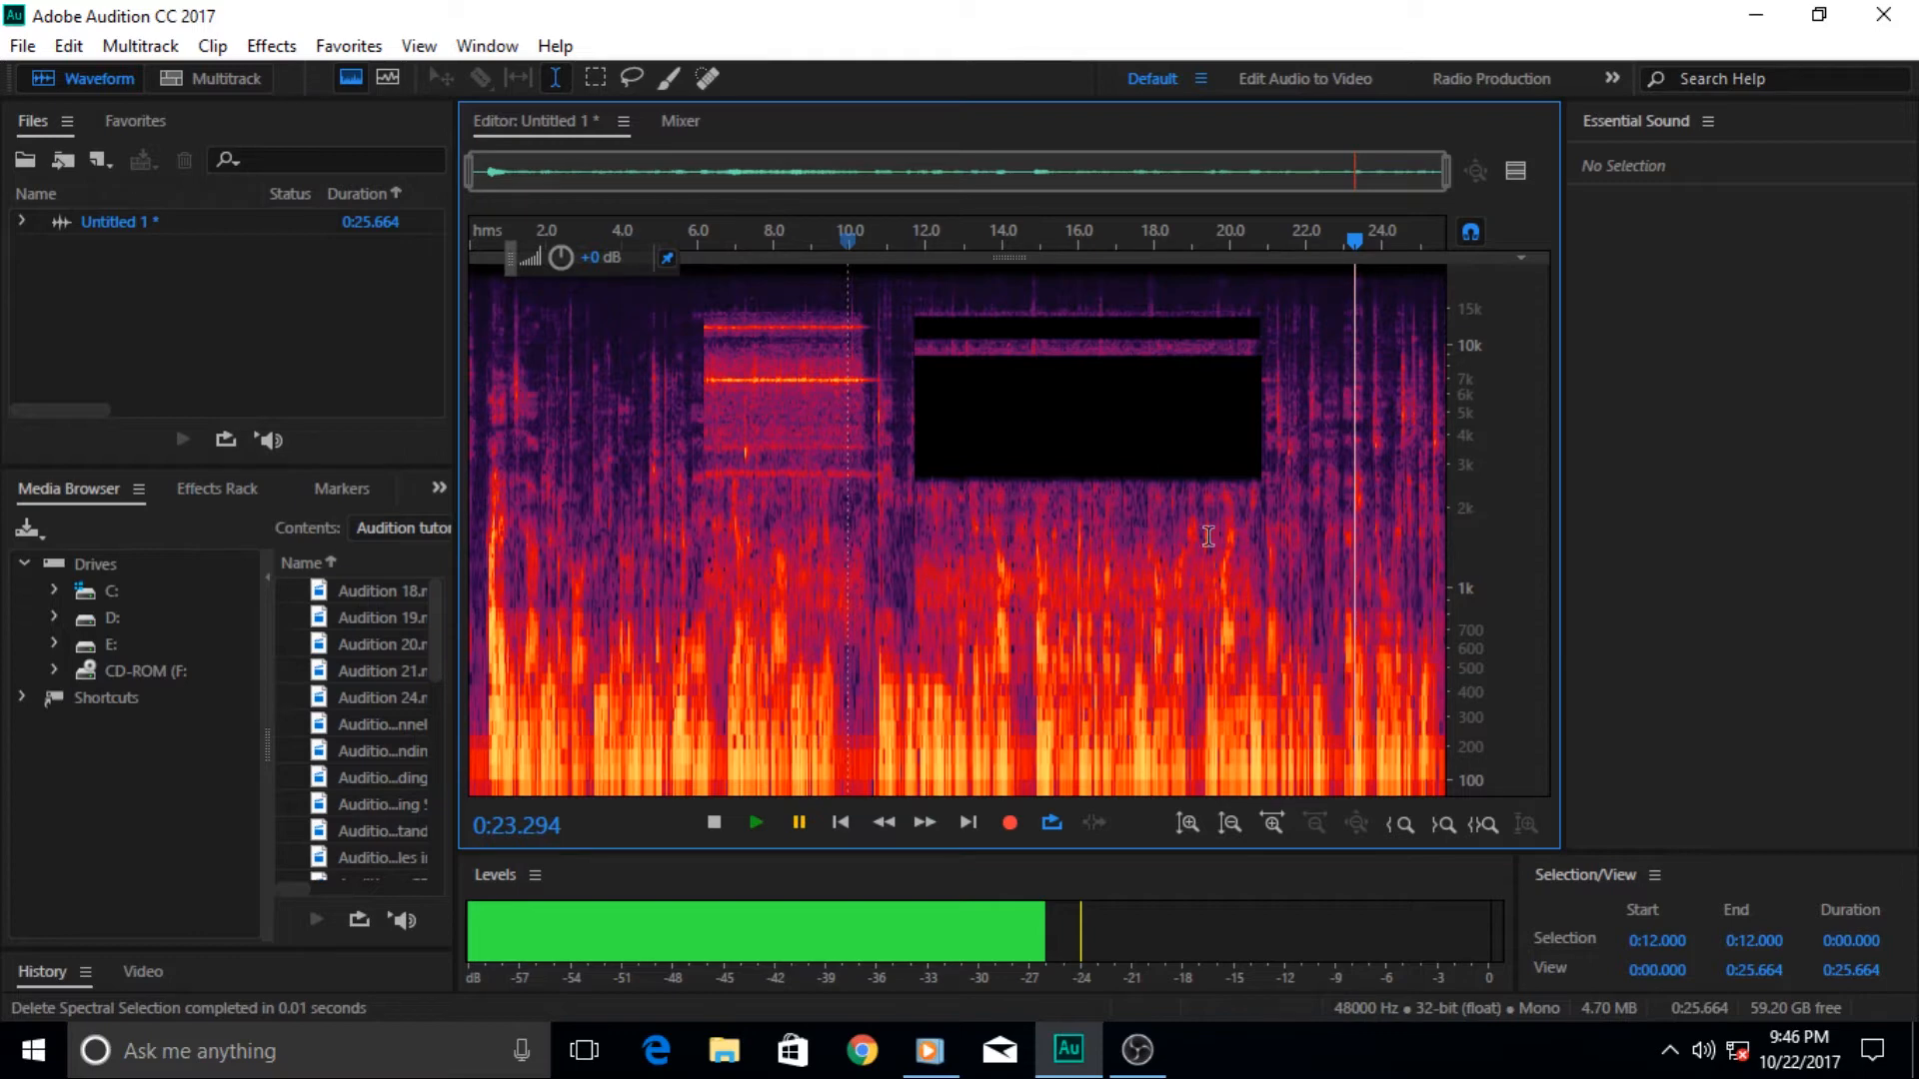
pyautogui.moveTo(584, 434)
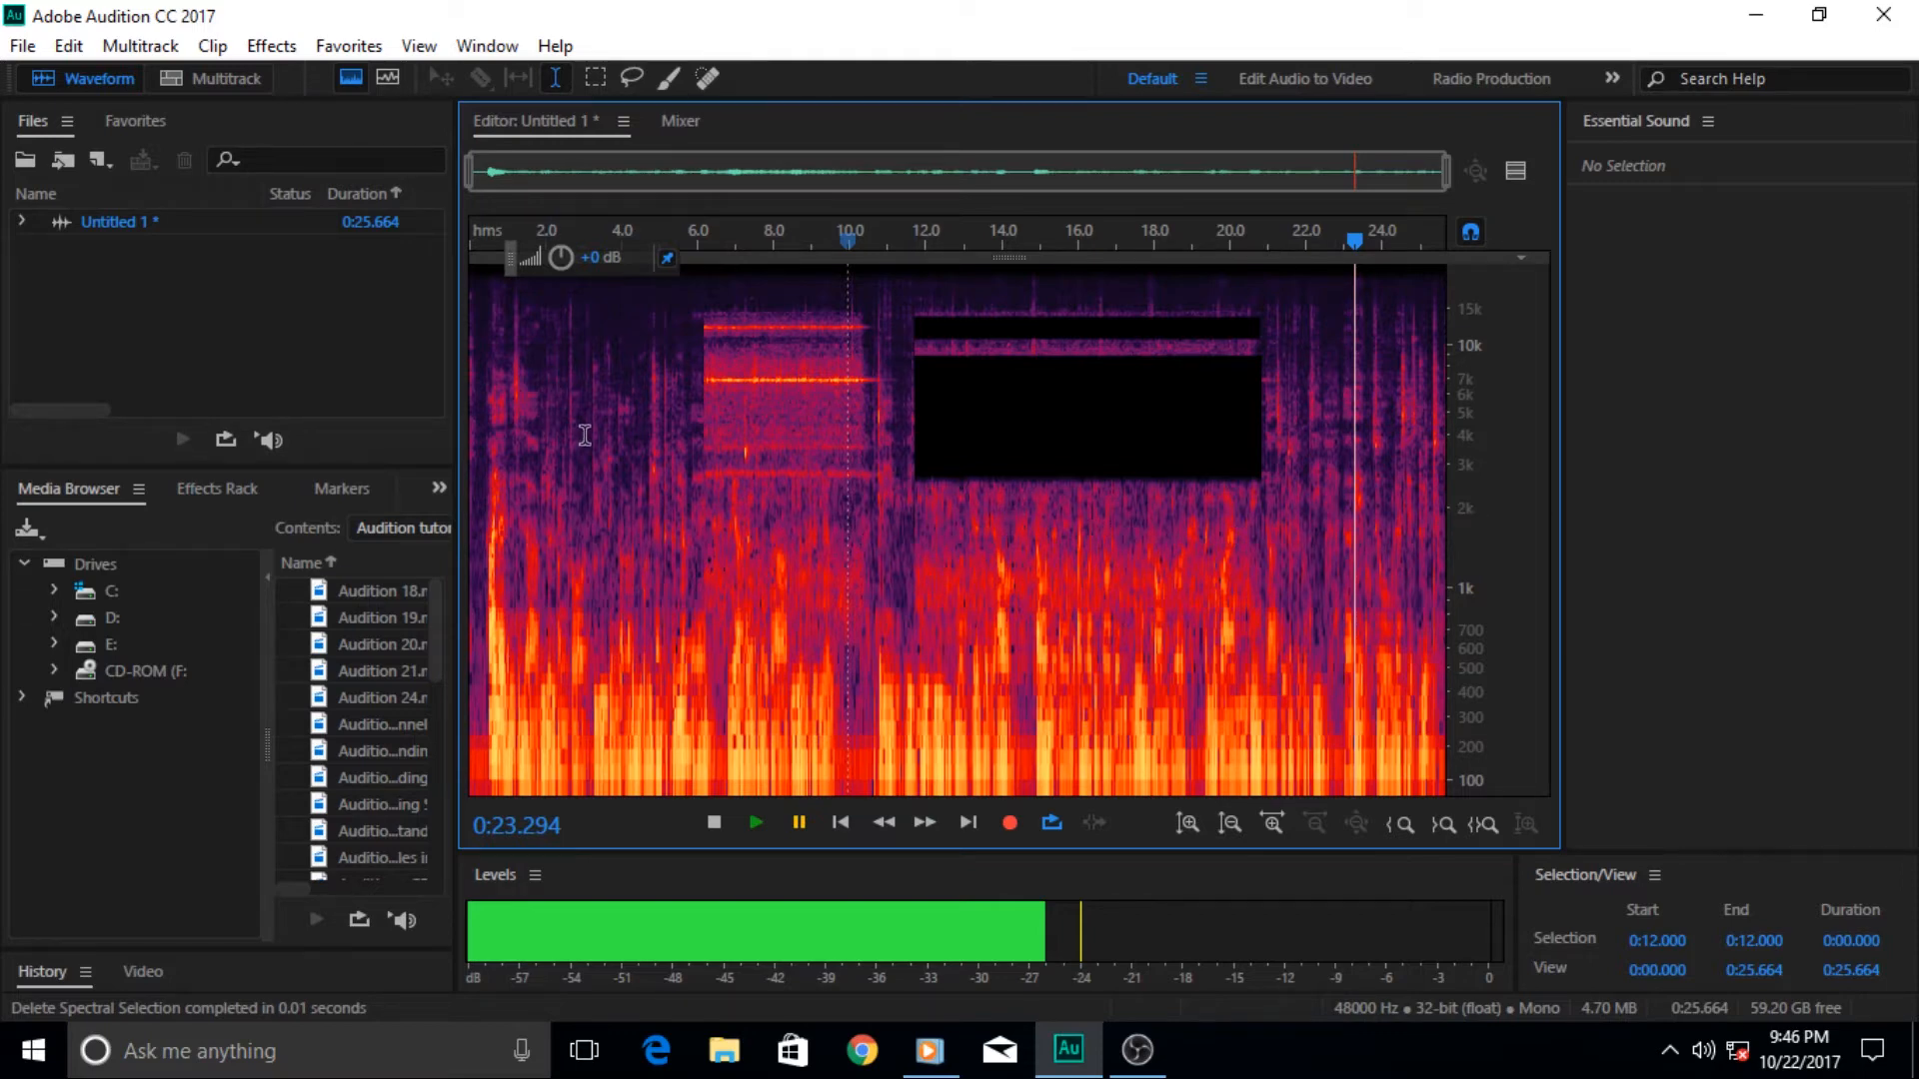
pyautogui.moveTo(1359, 433)
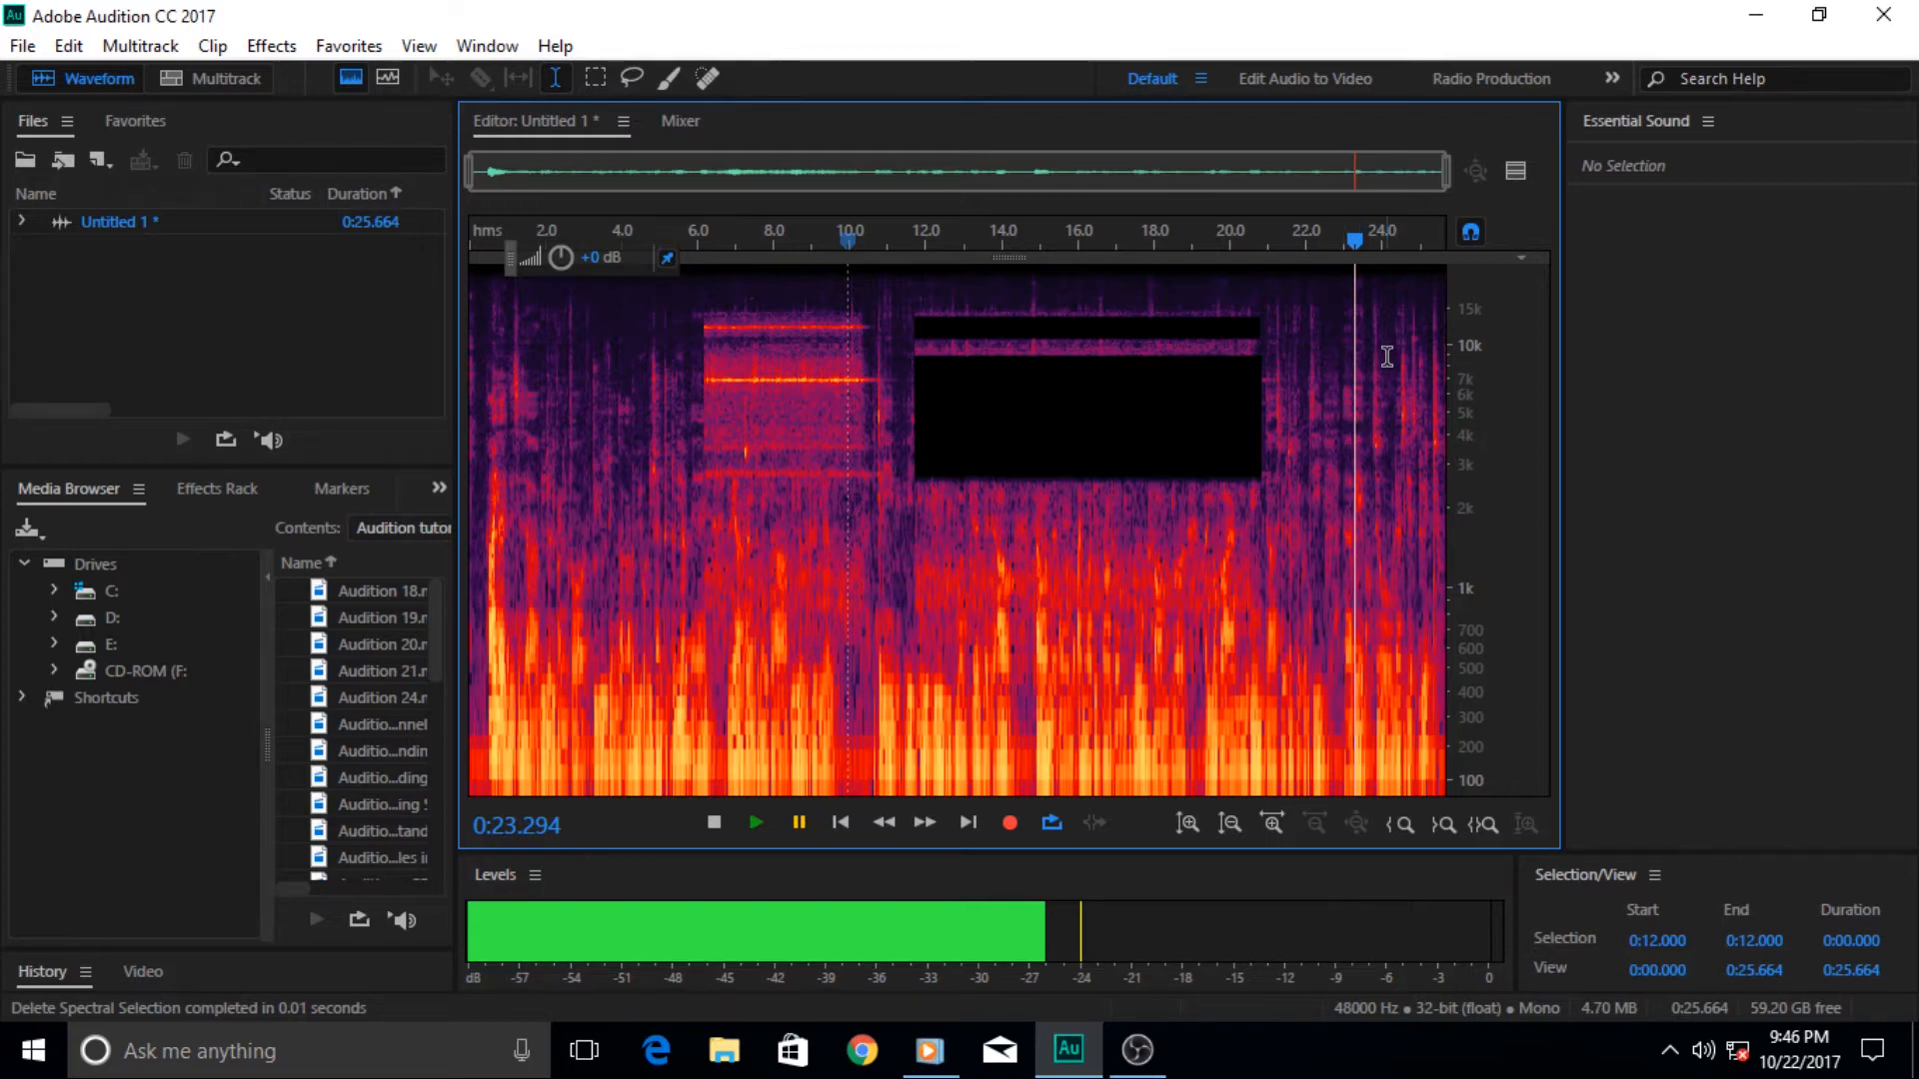
pyautogui.moveTo(1012, 506)
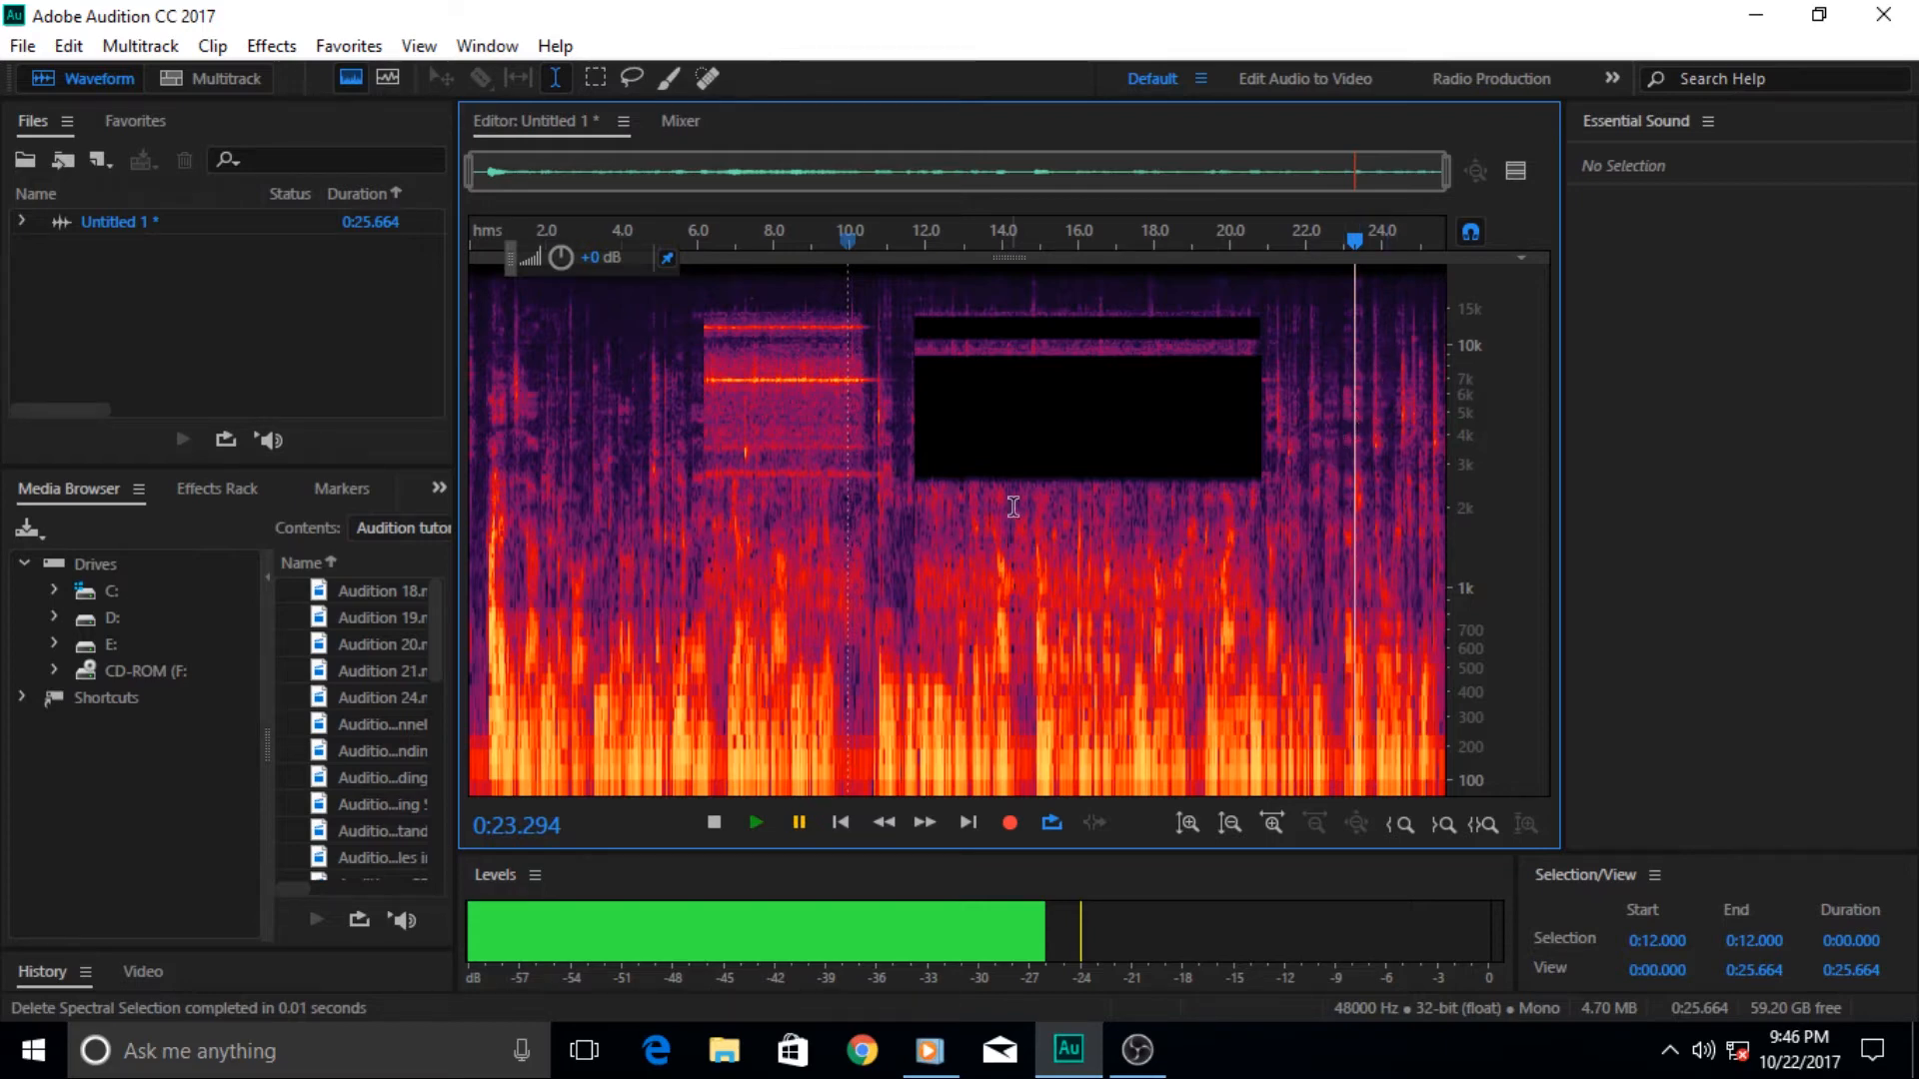
pyautogui.moveTo(1307, 302)
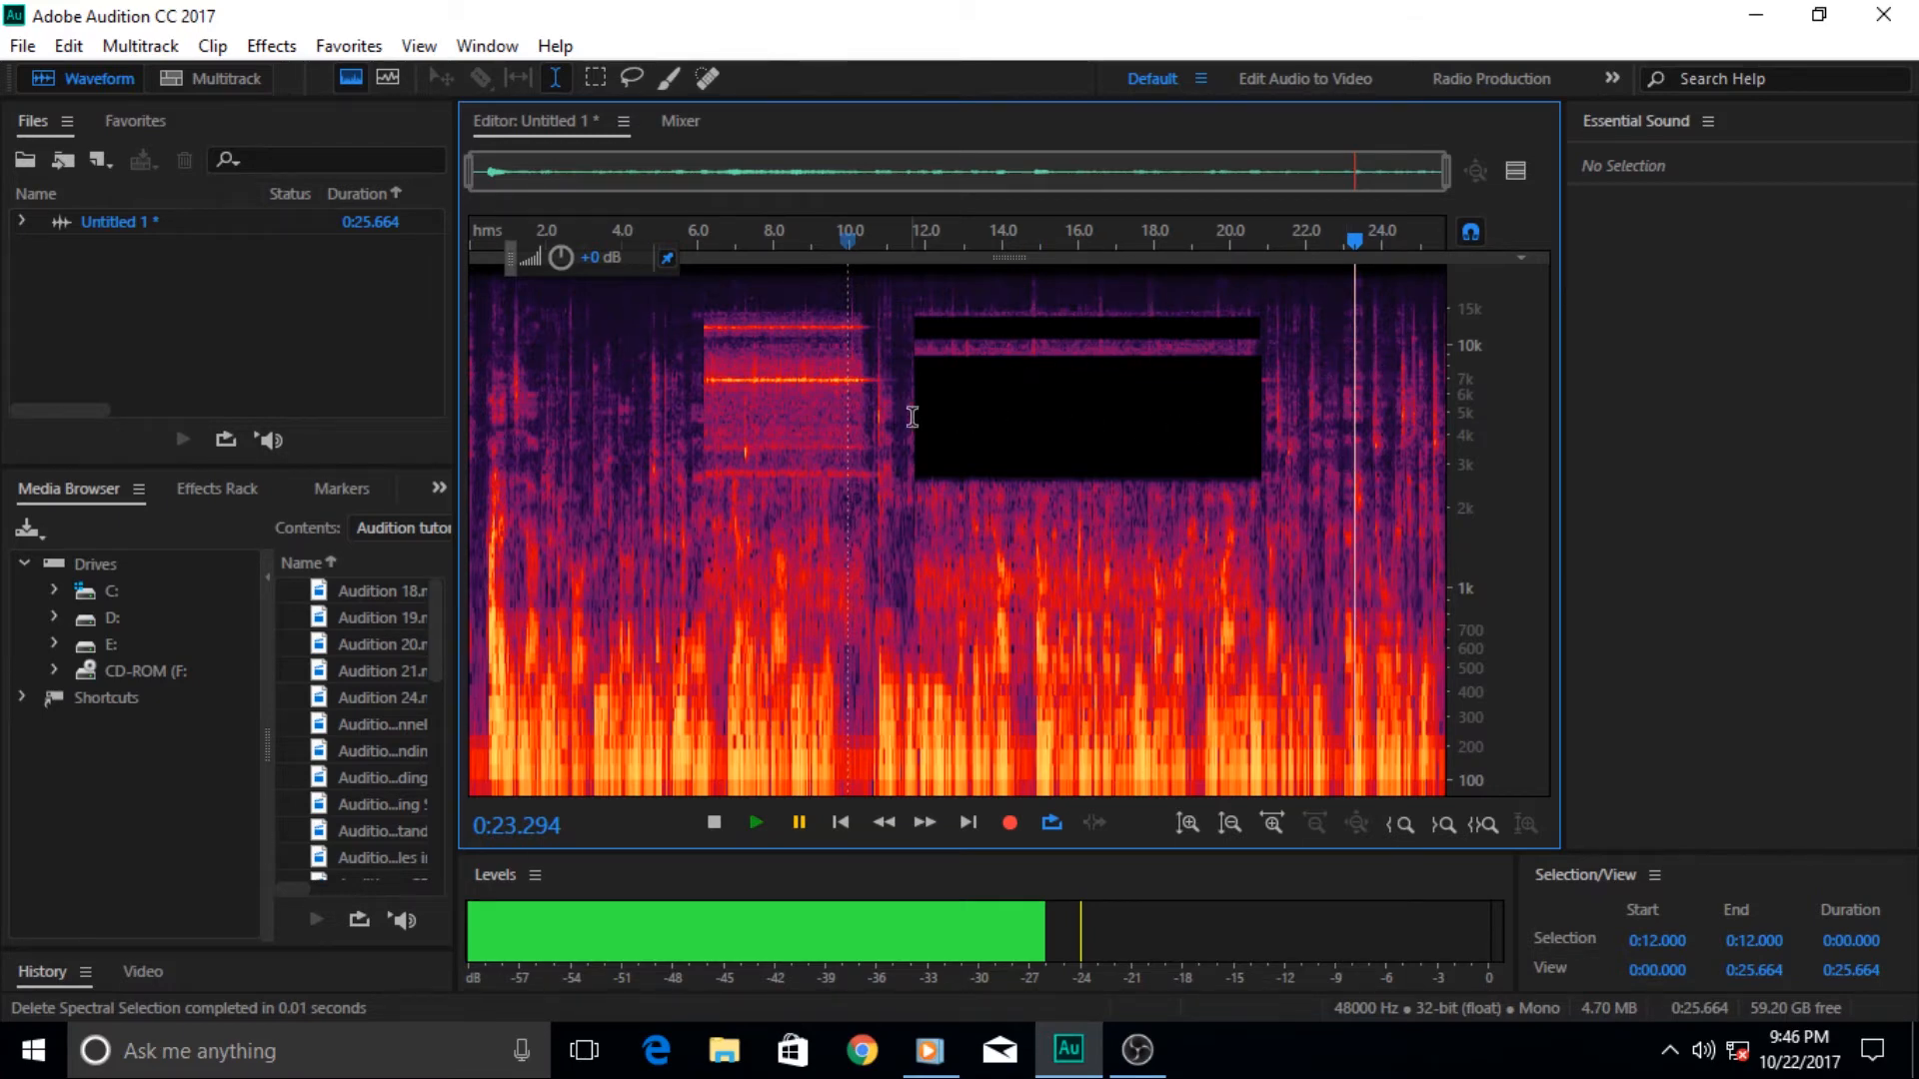
pyautogui.moveTo(892, 526)
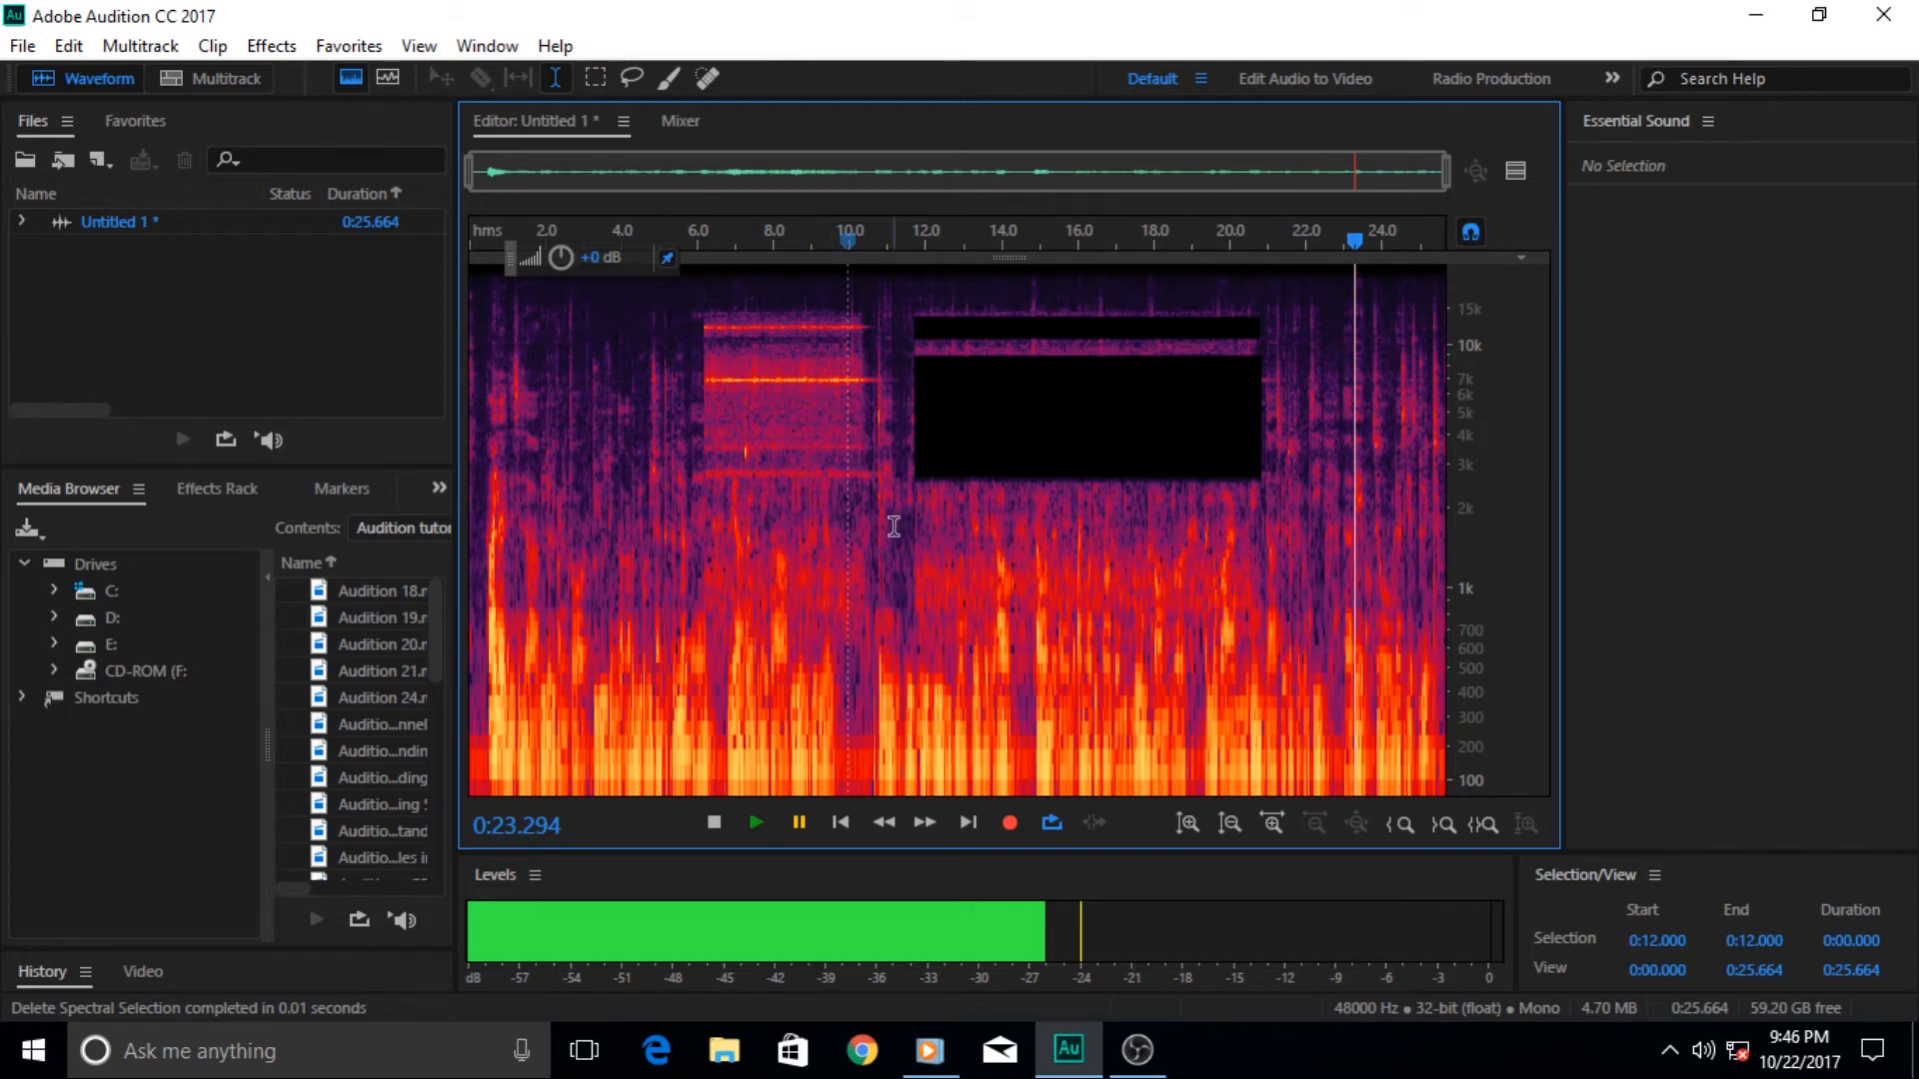
pyautogui.moveTo(933, 552)
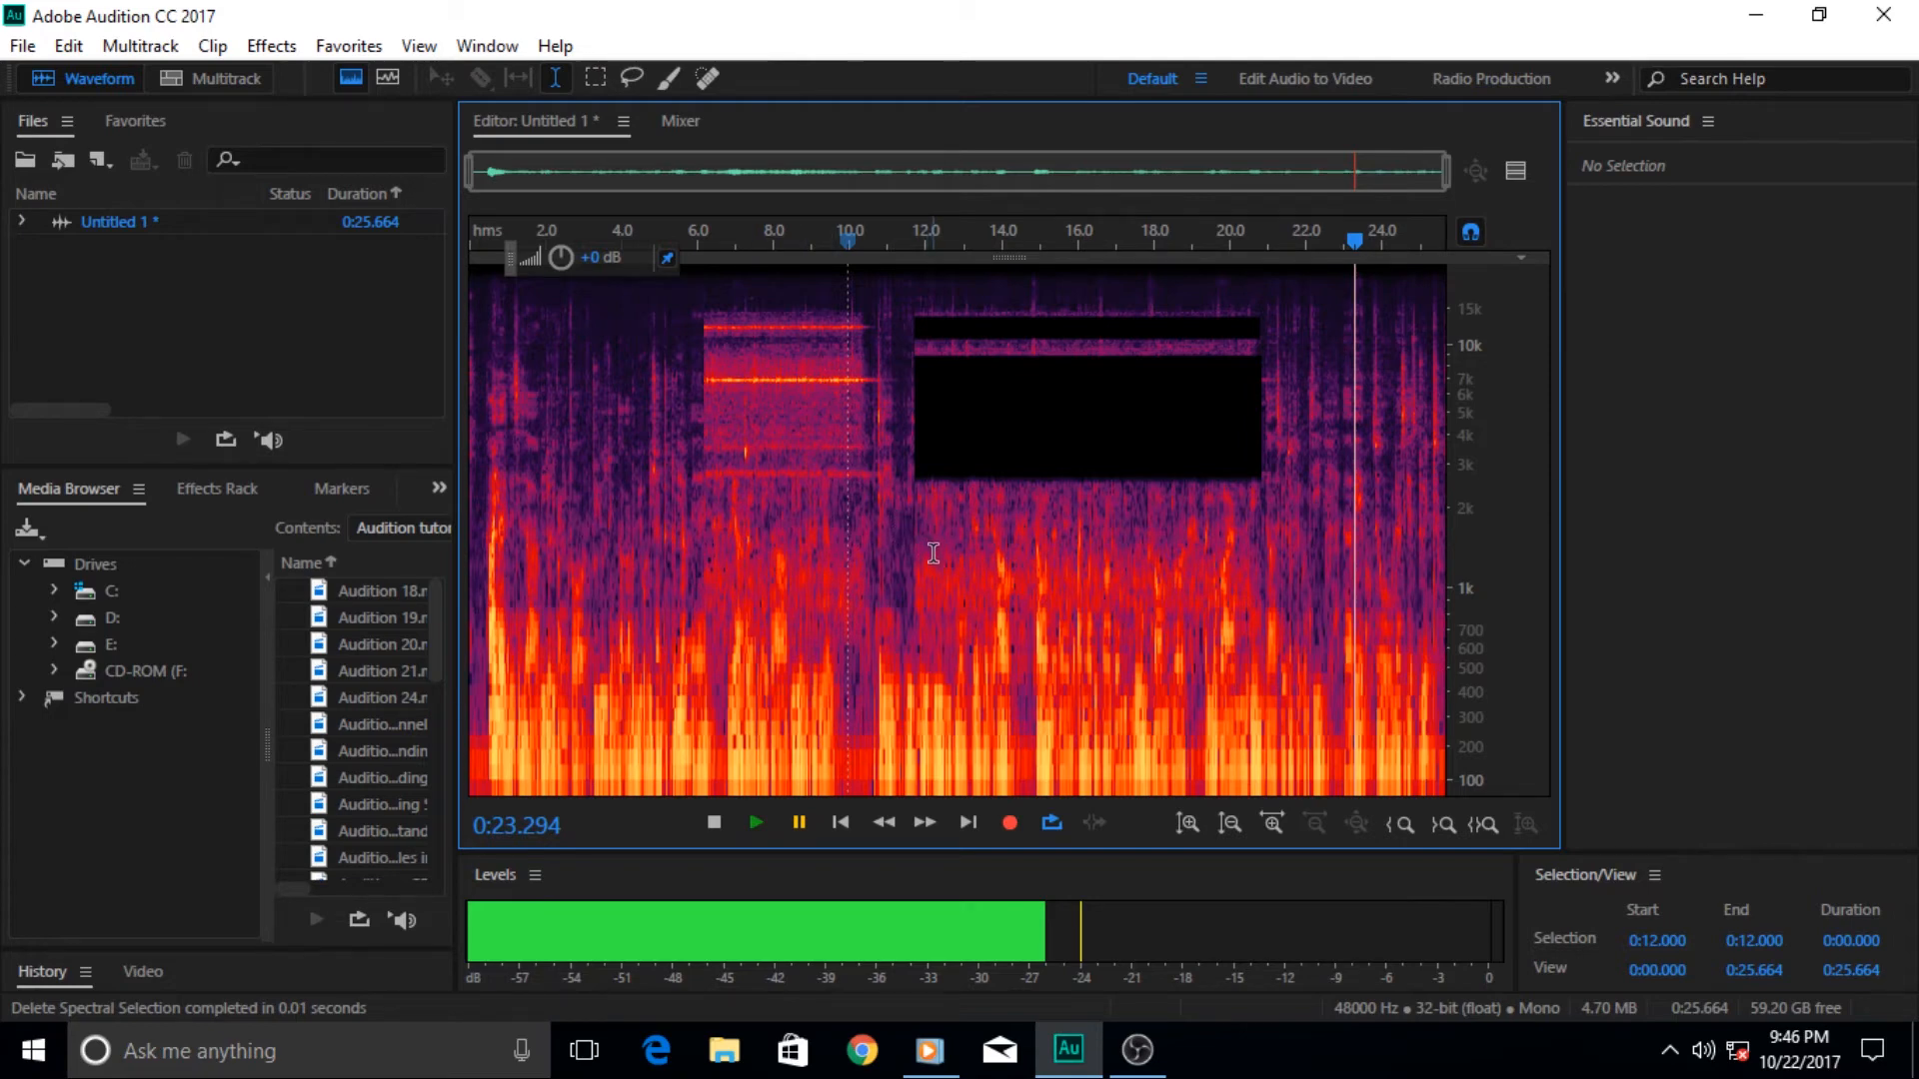
pyautogui.moveTo(1307, 450)
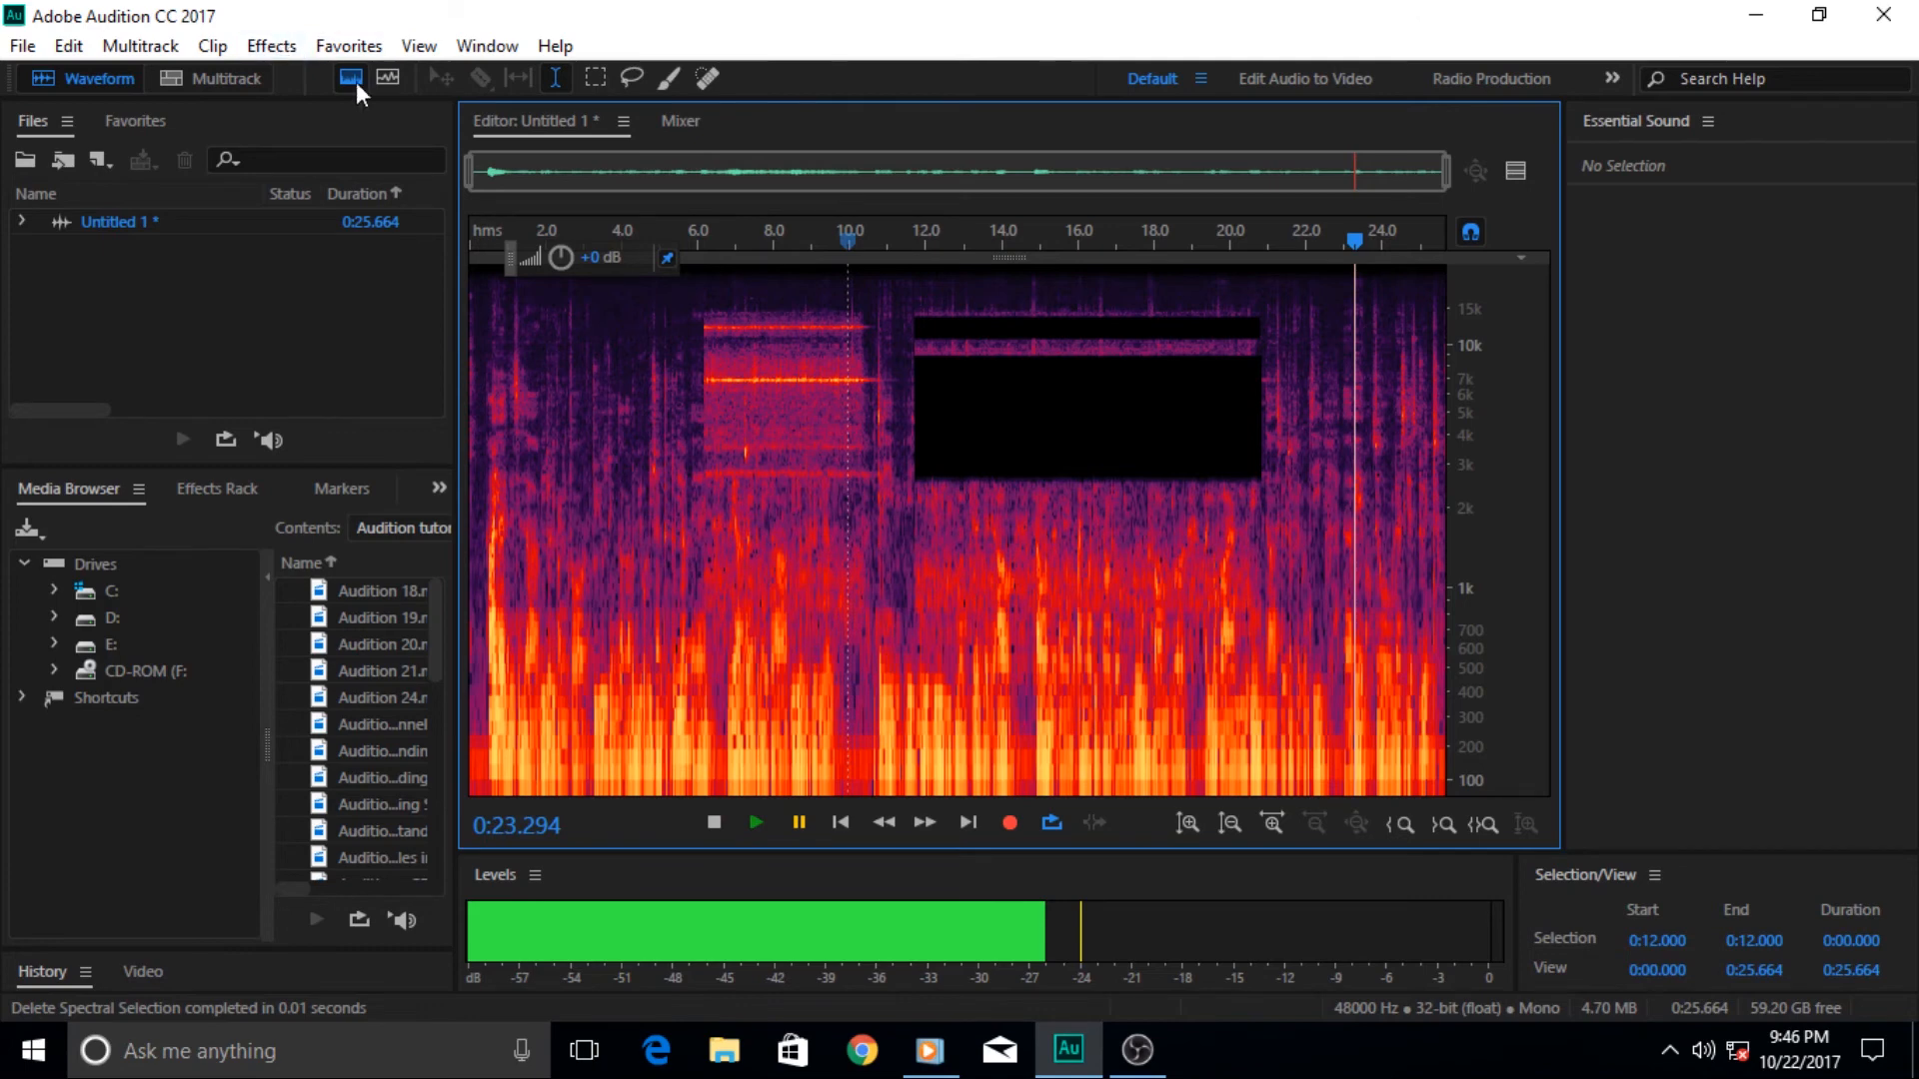
pyautogui.moveTo(1010, 398)
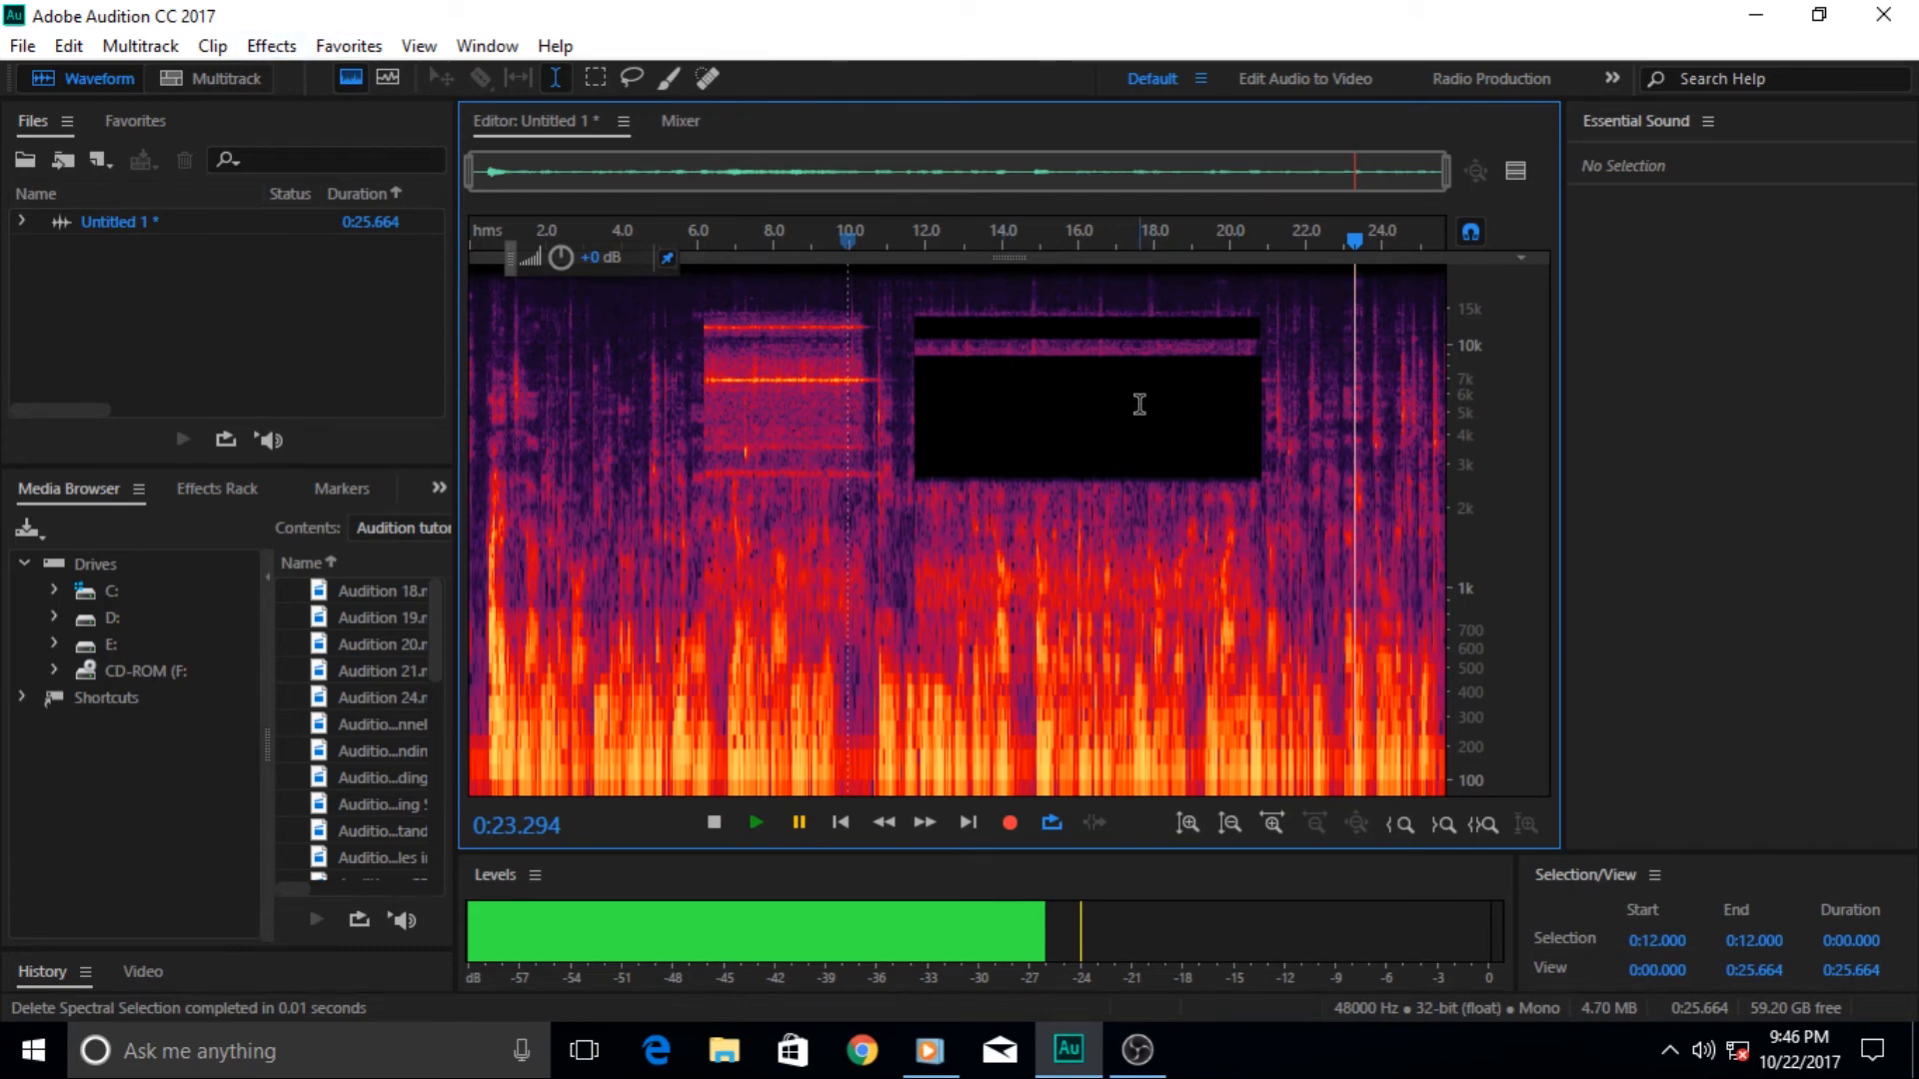
pyautogui.moveTo(1130, 432)
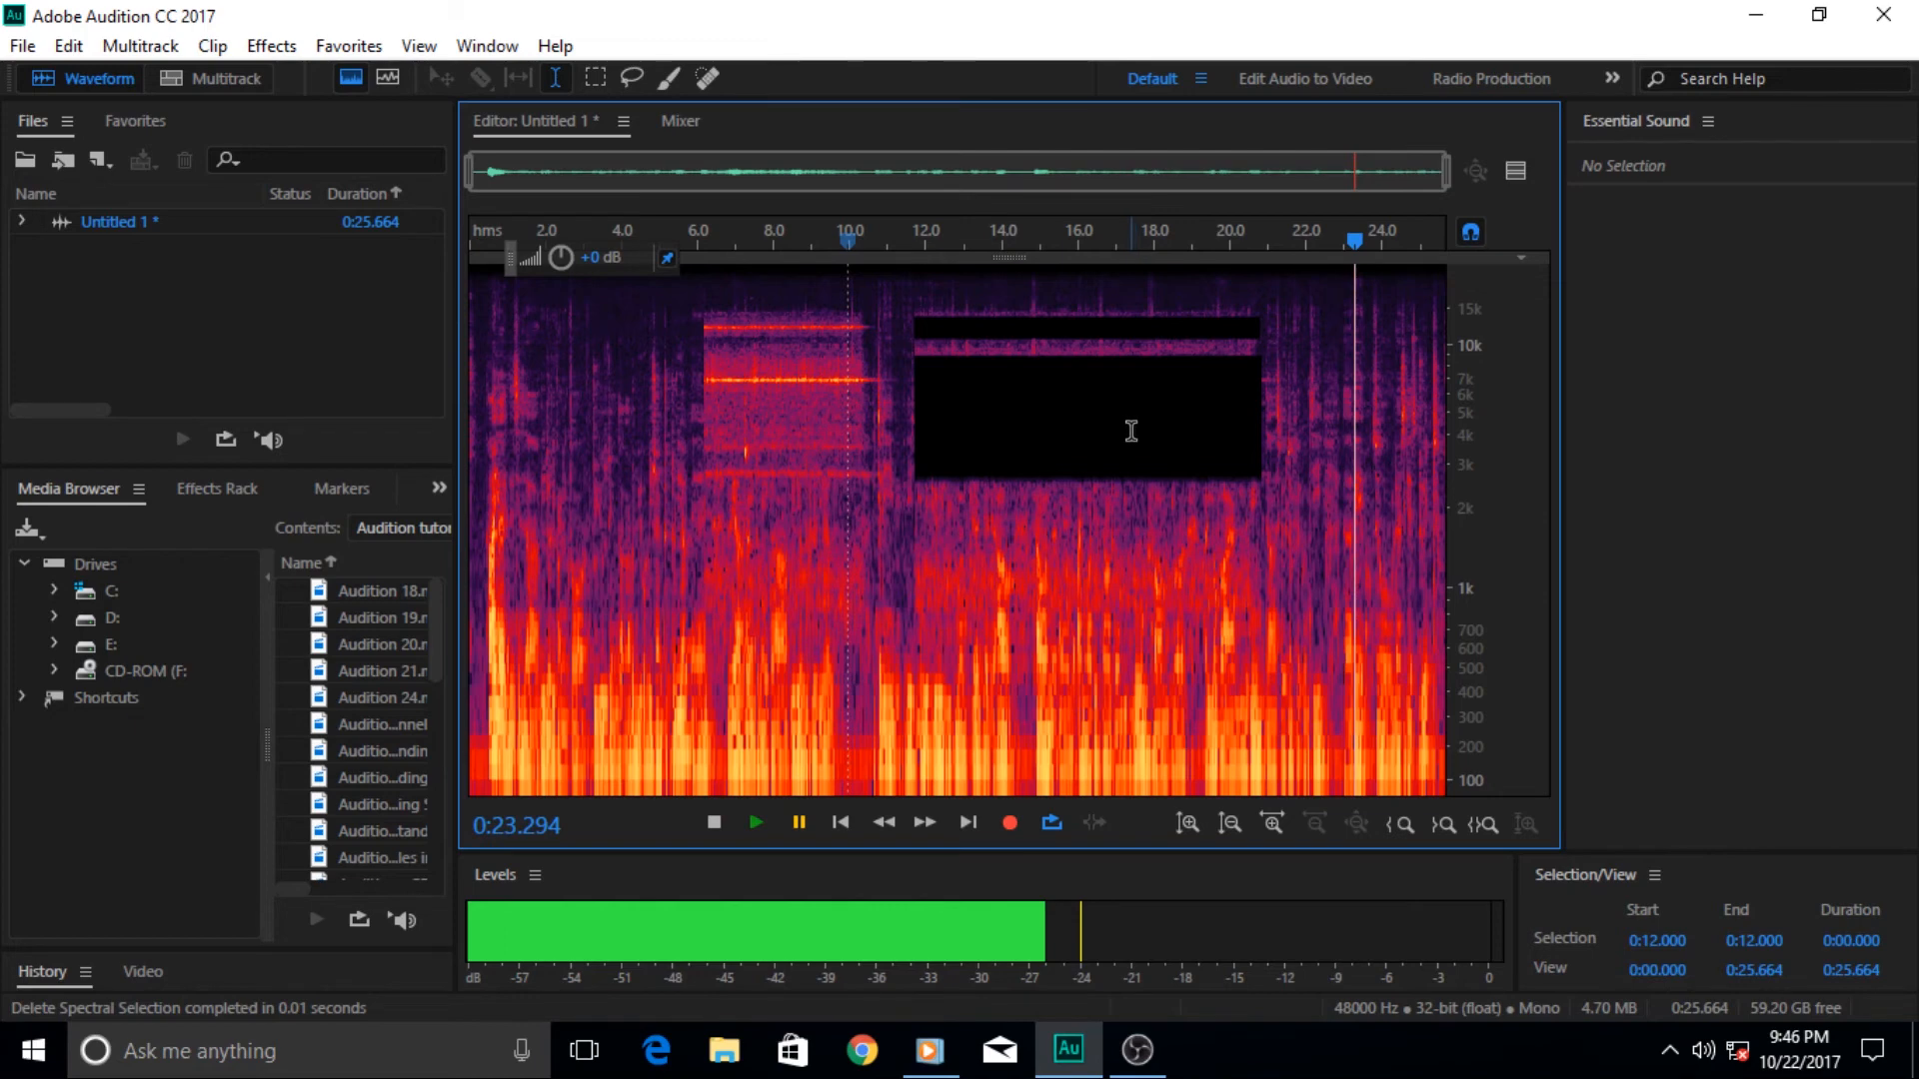
pyautogui.moveTo(1059, 629)
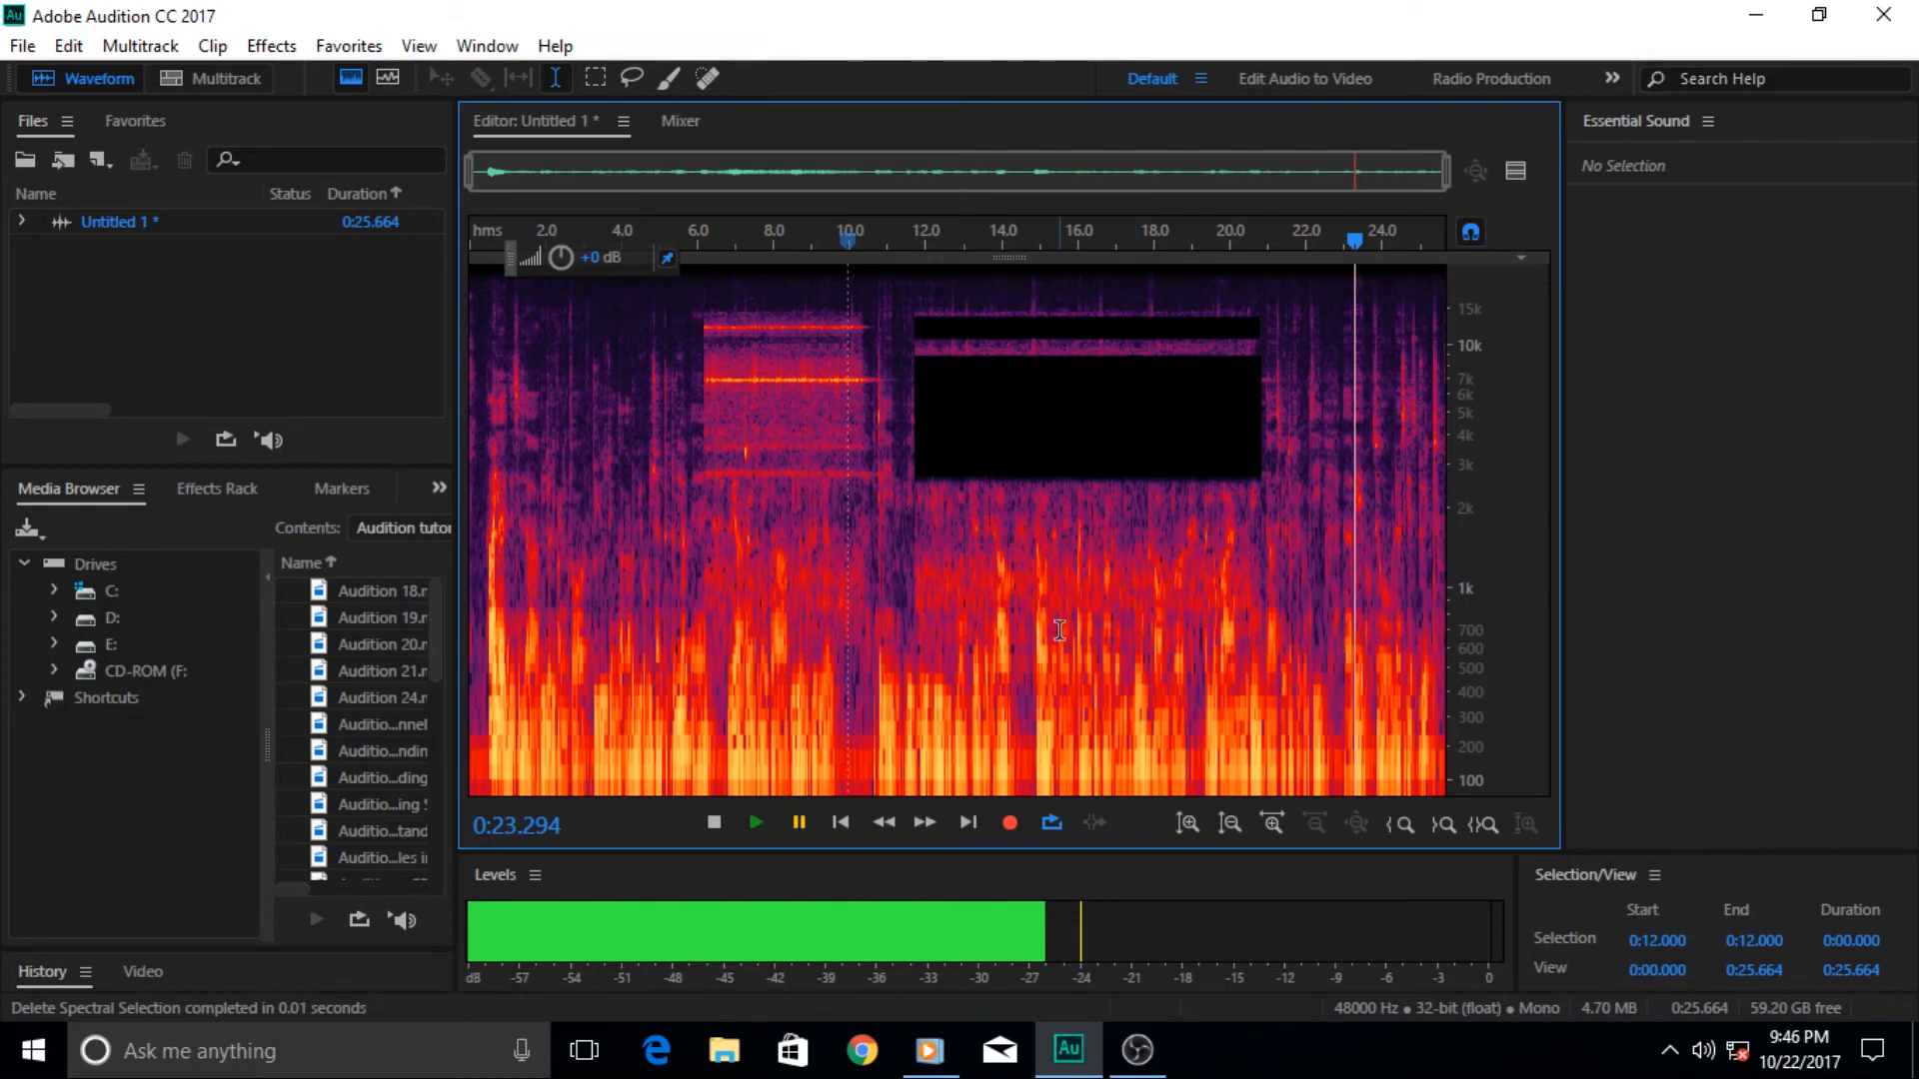
pyautogui.moveTo(1069, 1050)
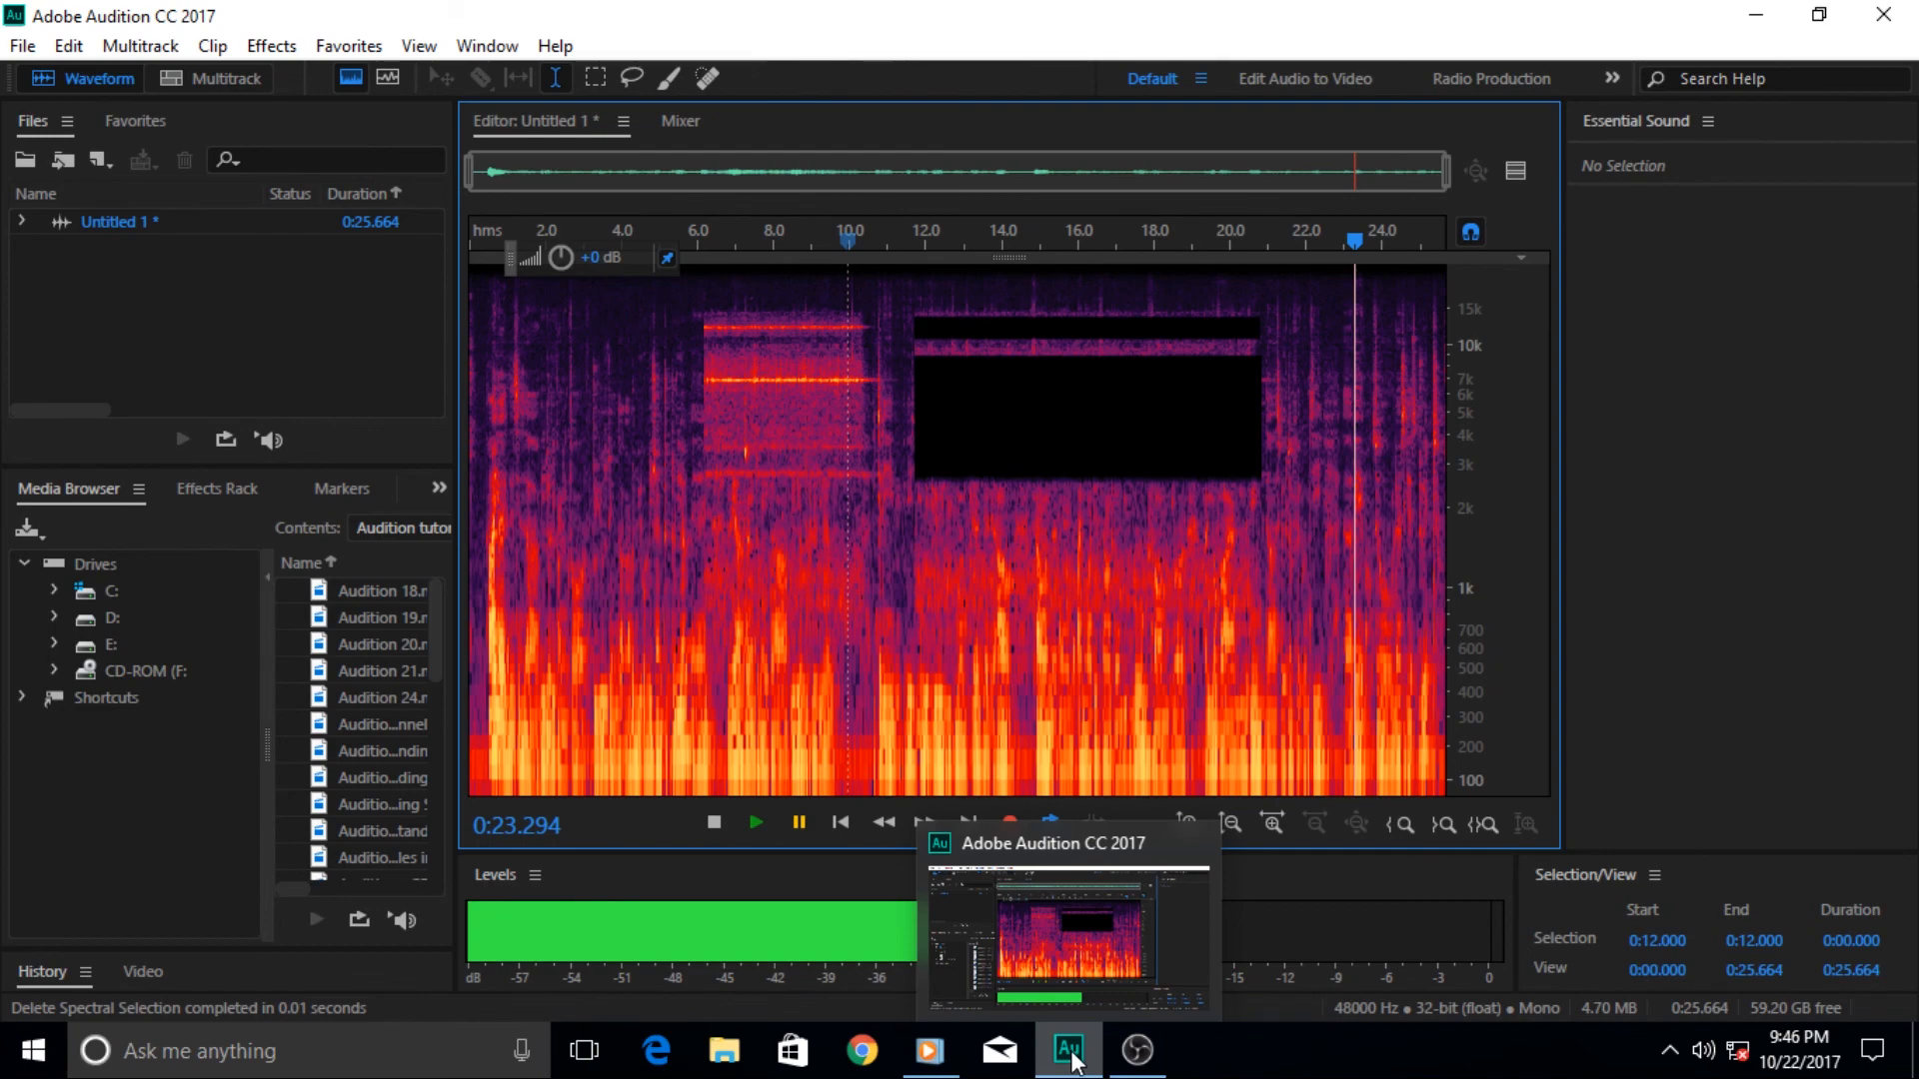
pyautogui.click(1065, 1050)
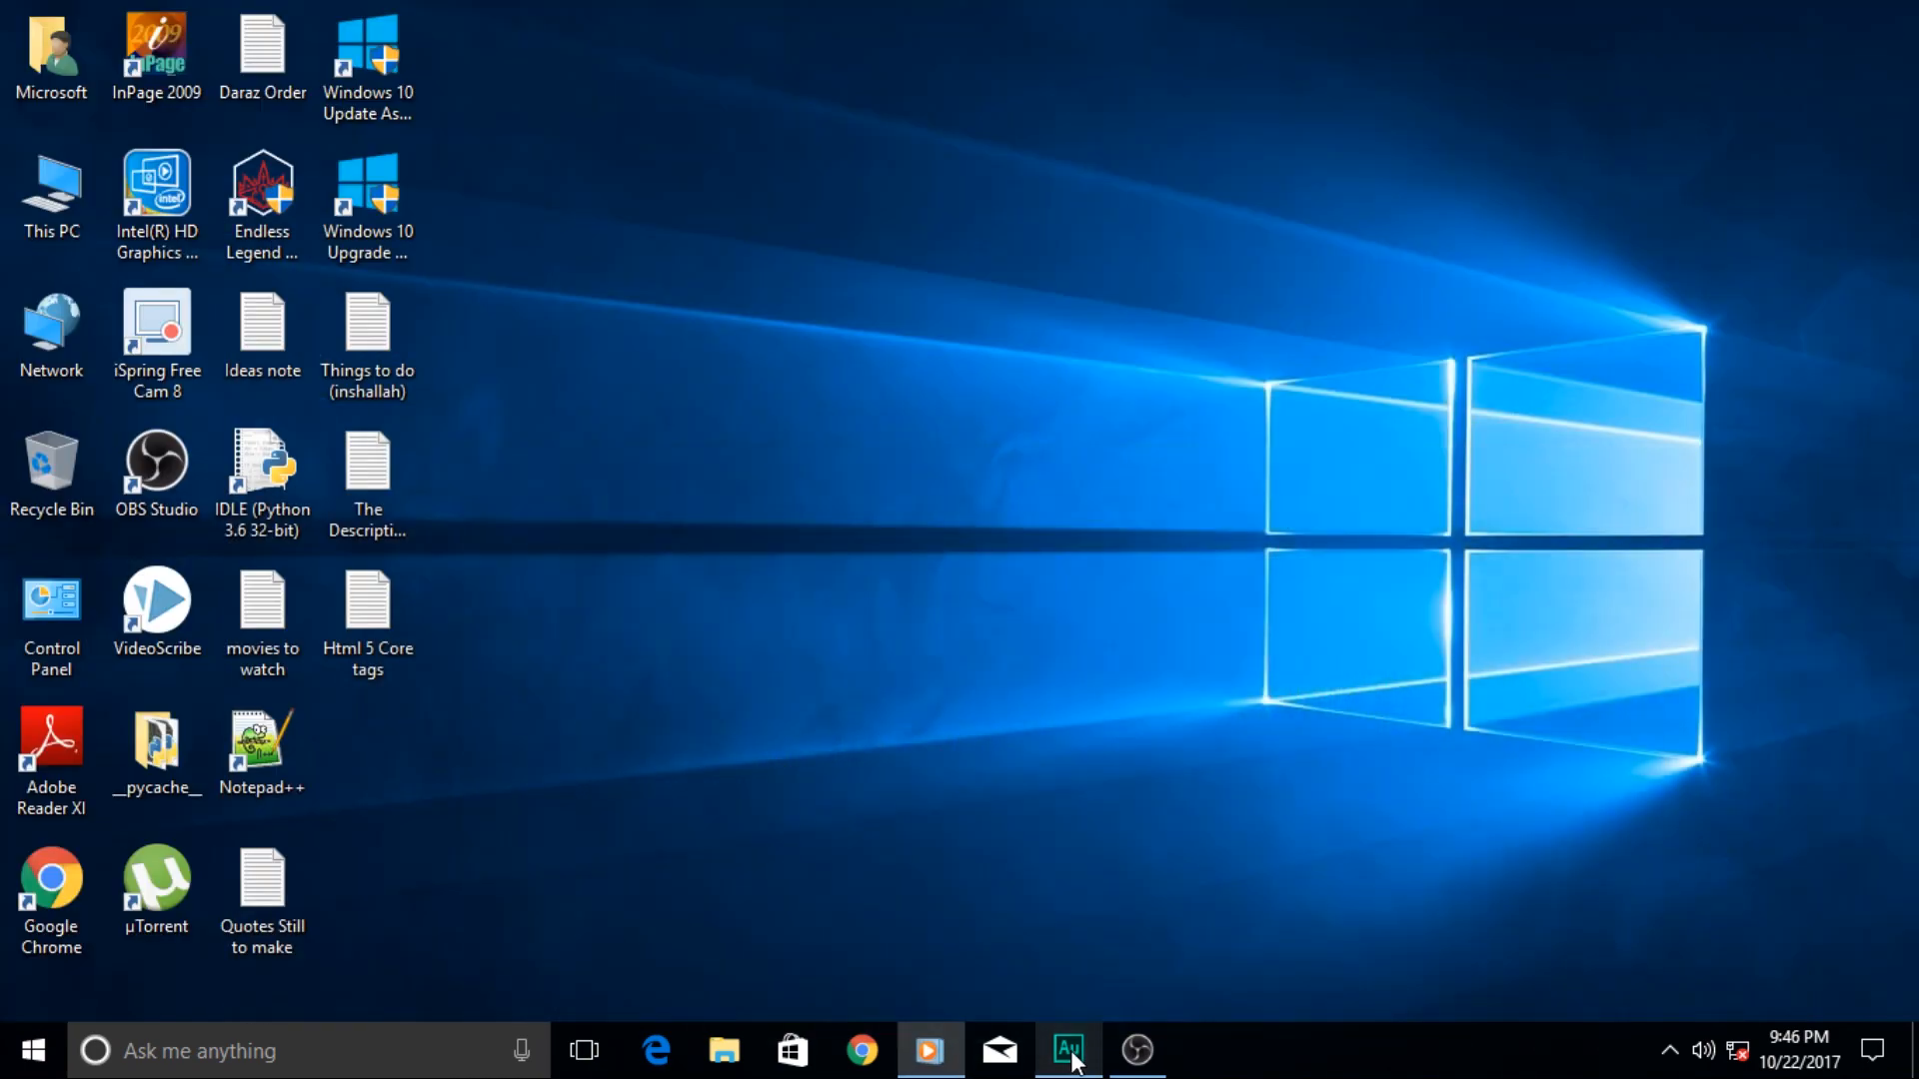